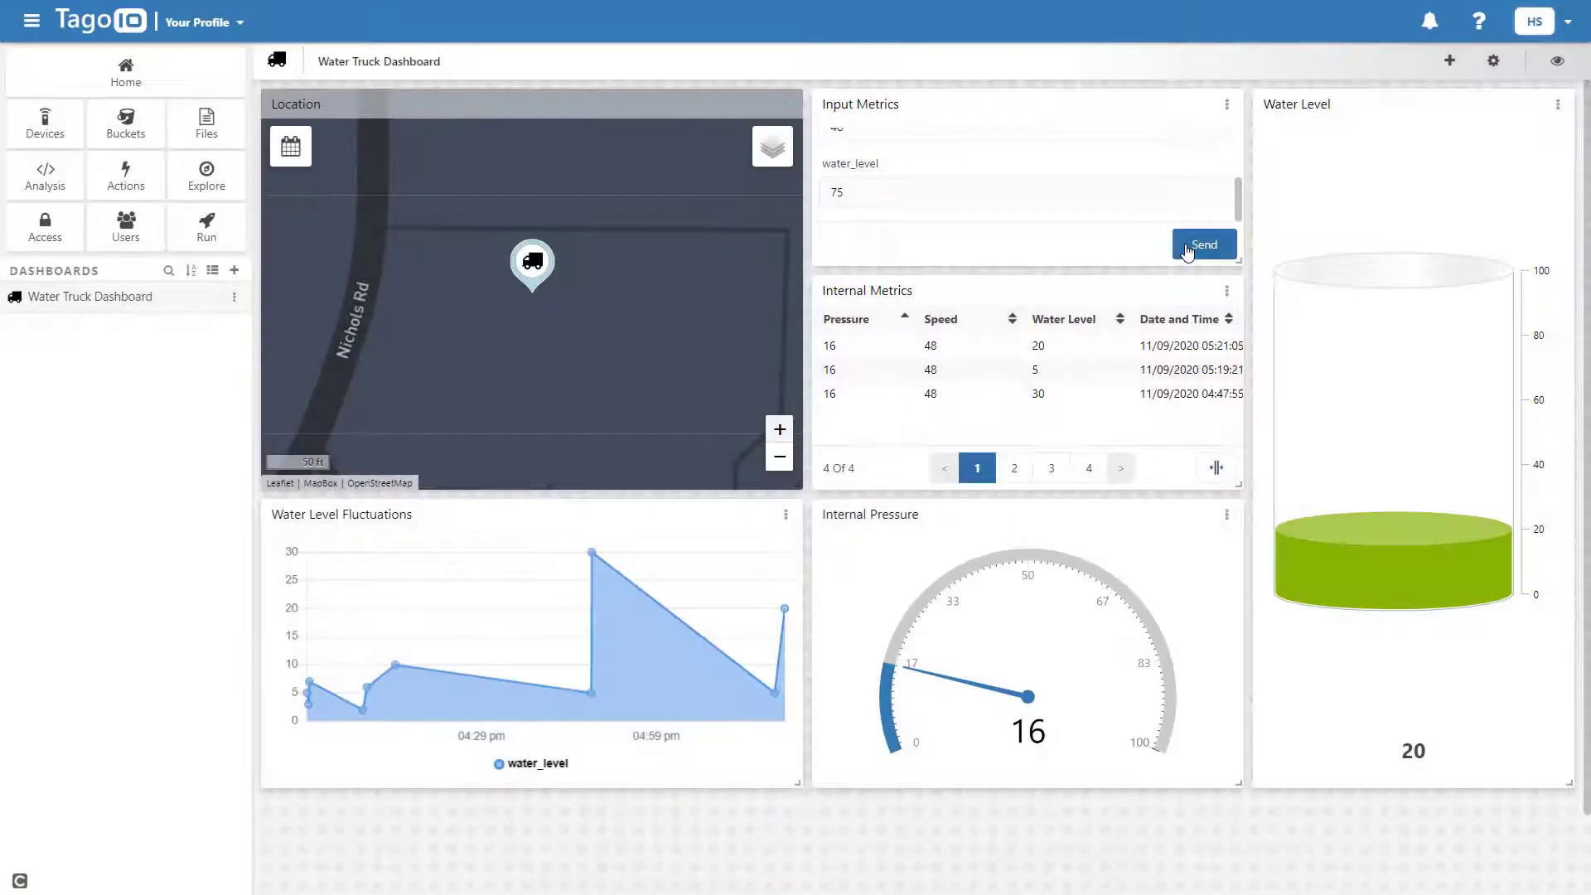
Step: Return from the Water Truck Dashboard to the Your Profile overview via Home
click(1204, 244)
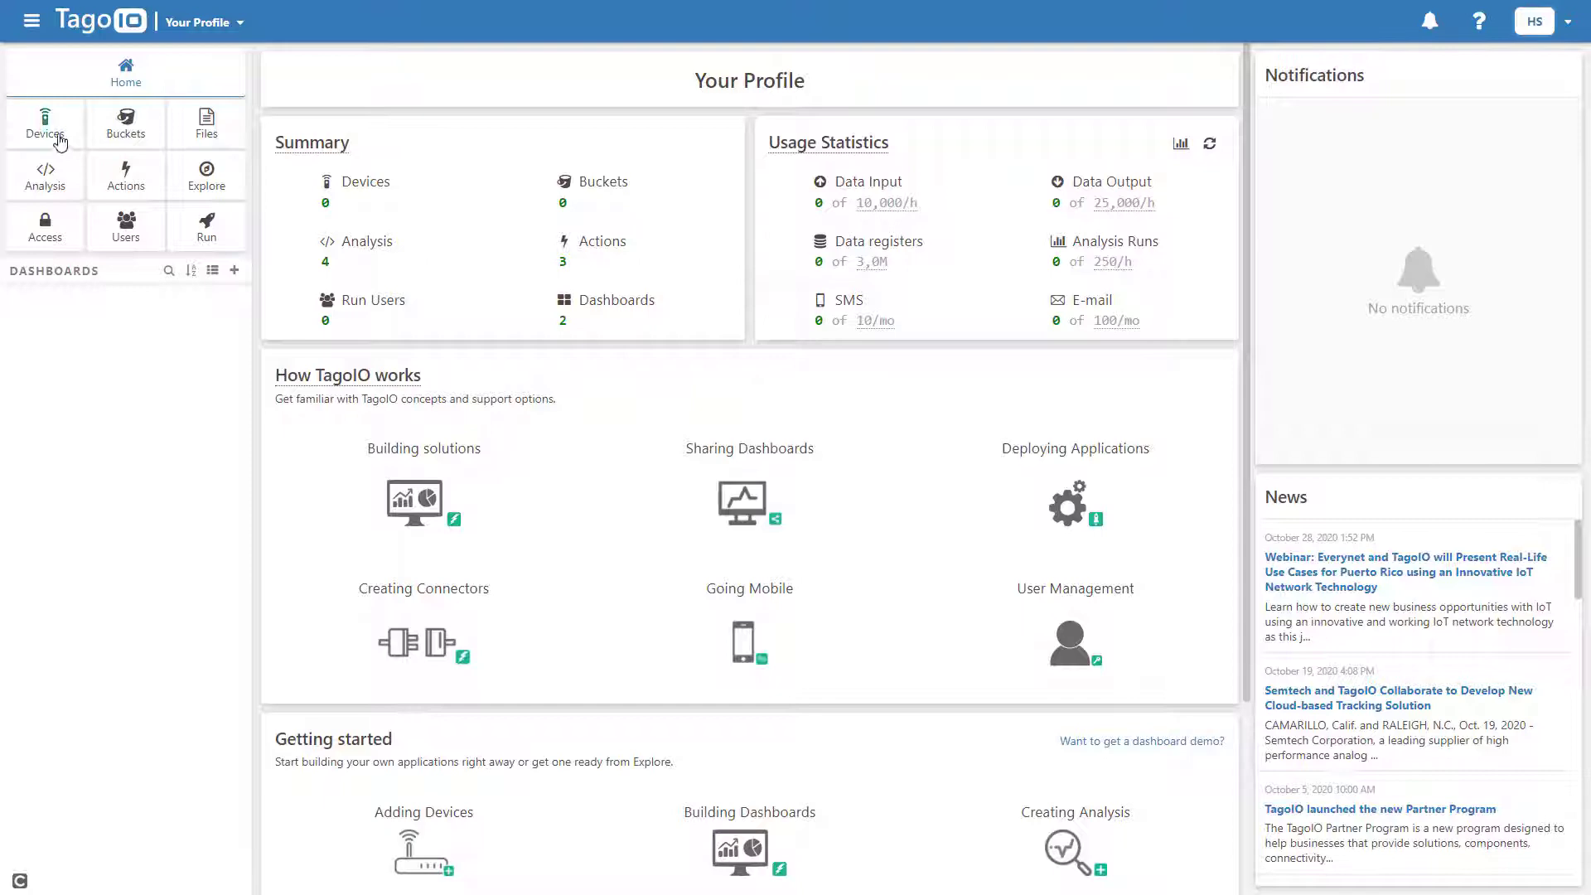
Step: Create a Custom HTTPS device named 'Internal Monitoring Device' from the Devices area
click(44, 121)
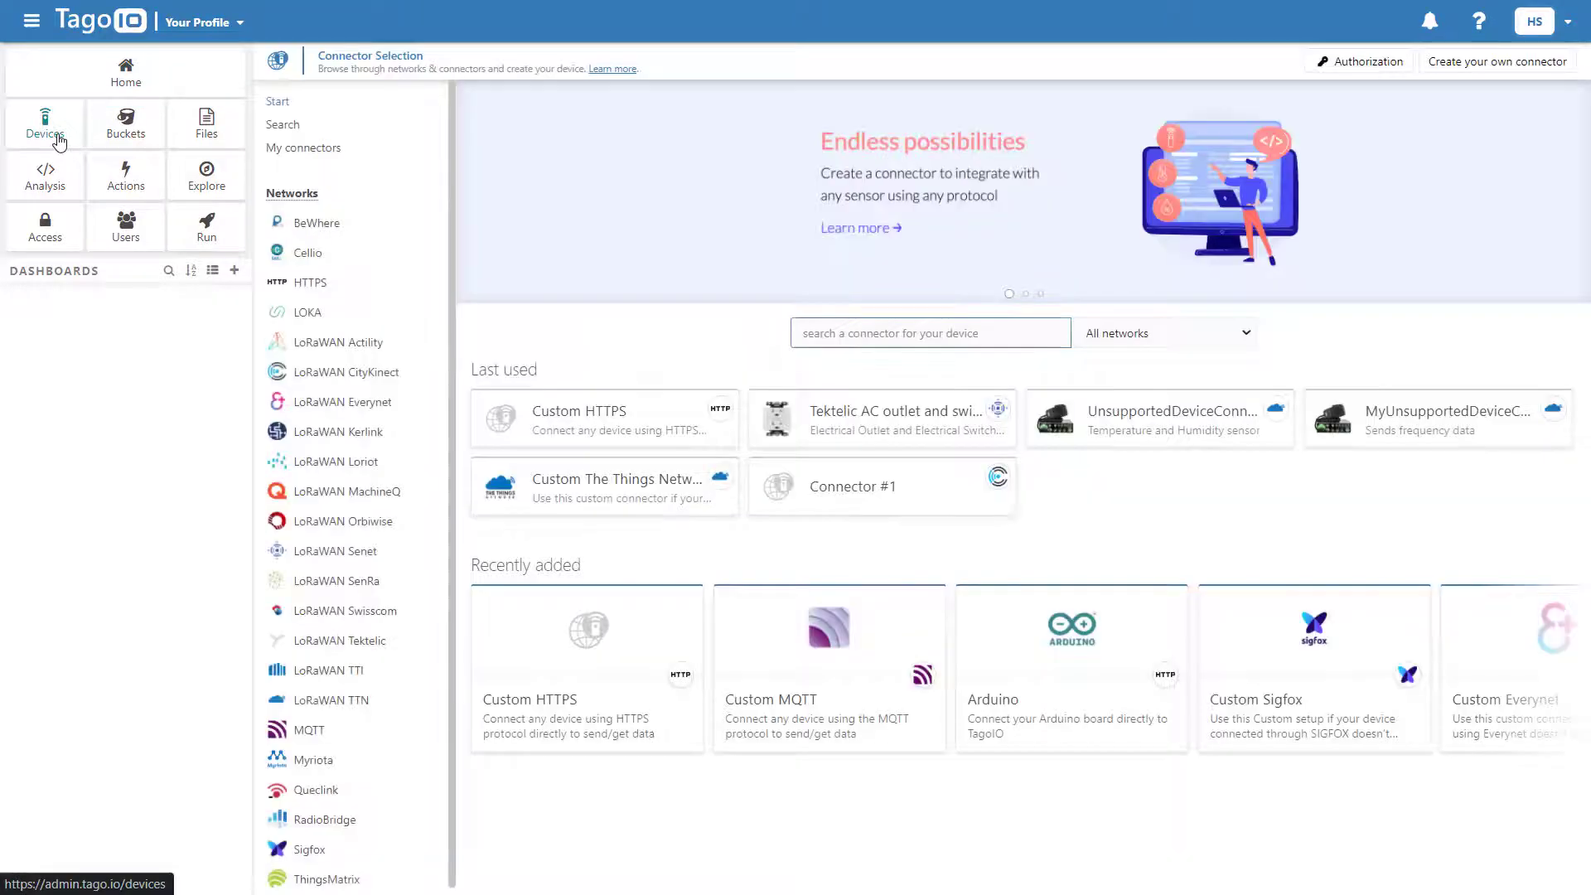
click(604, 420)
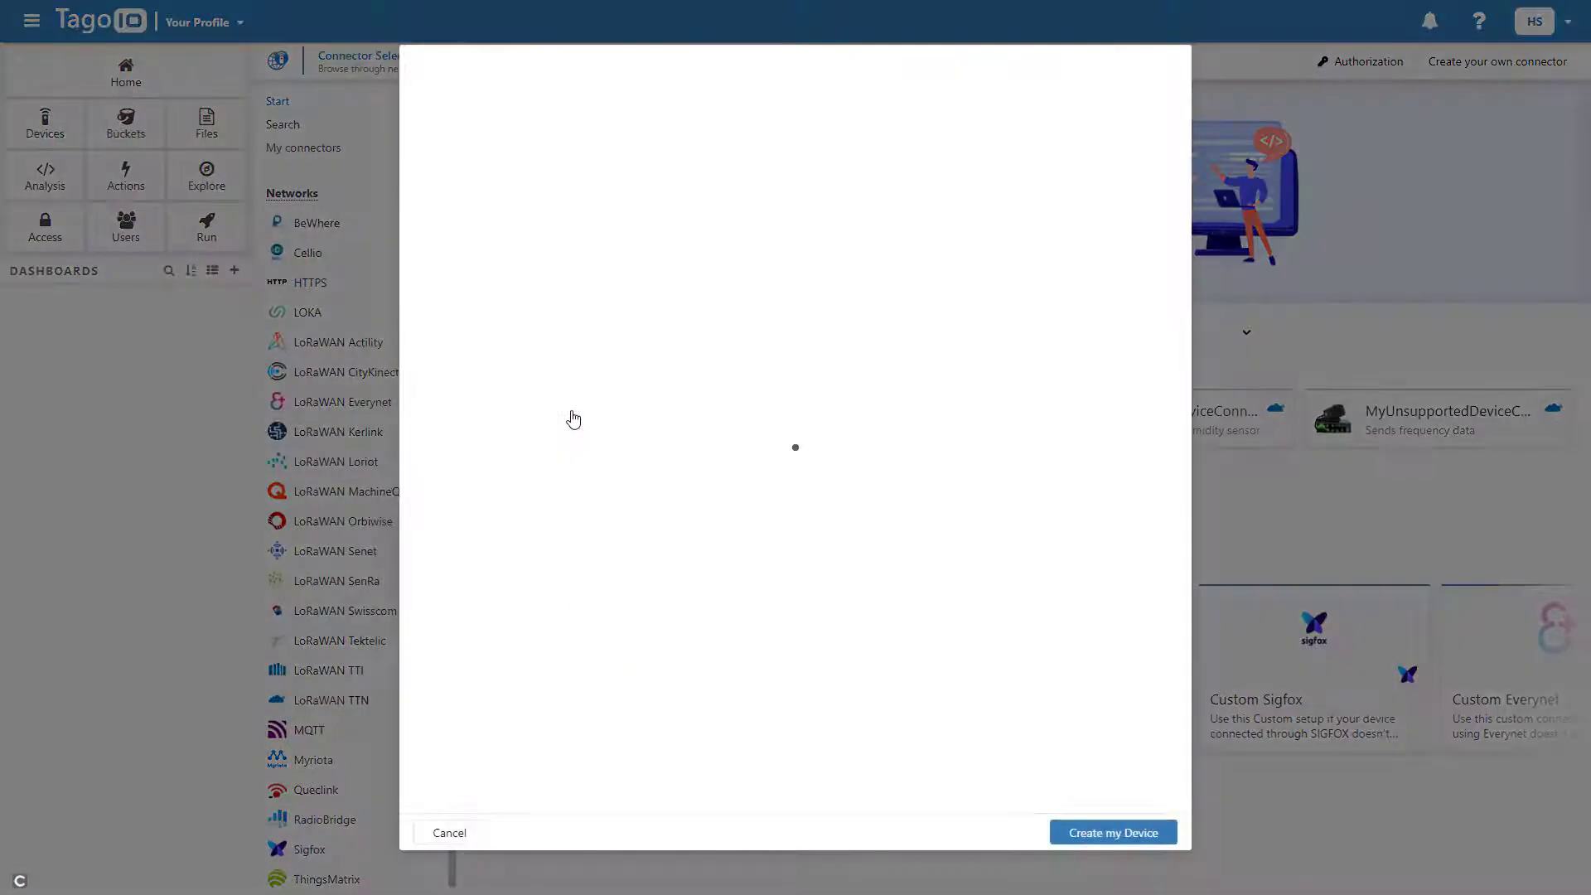
text(Tru)
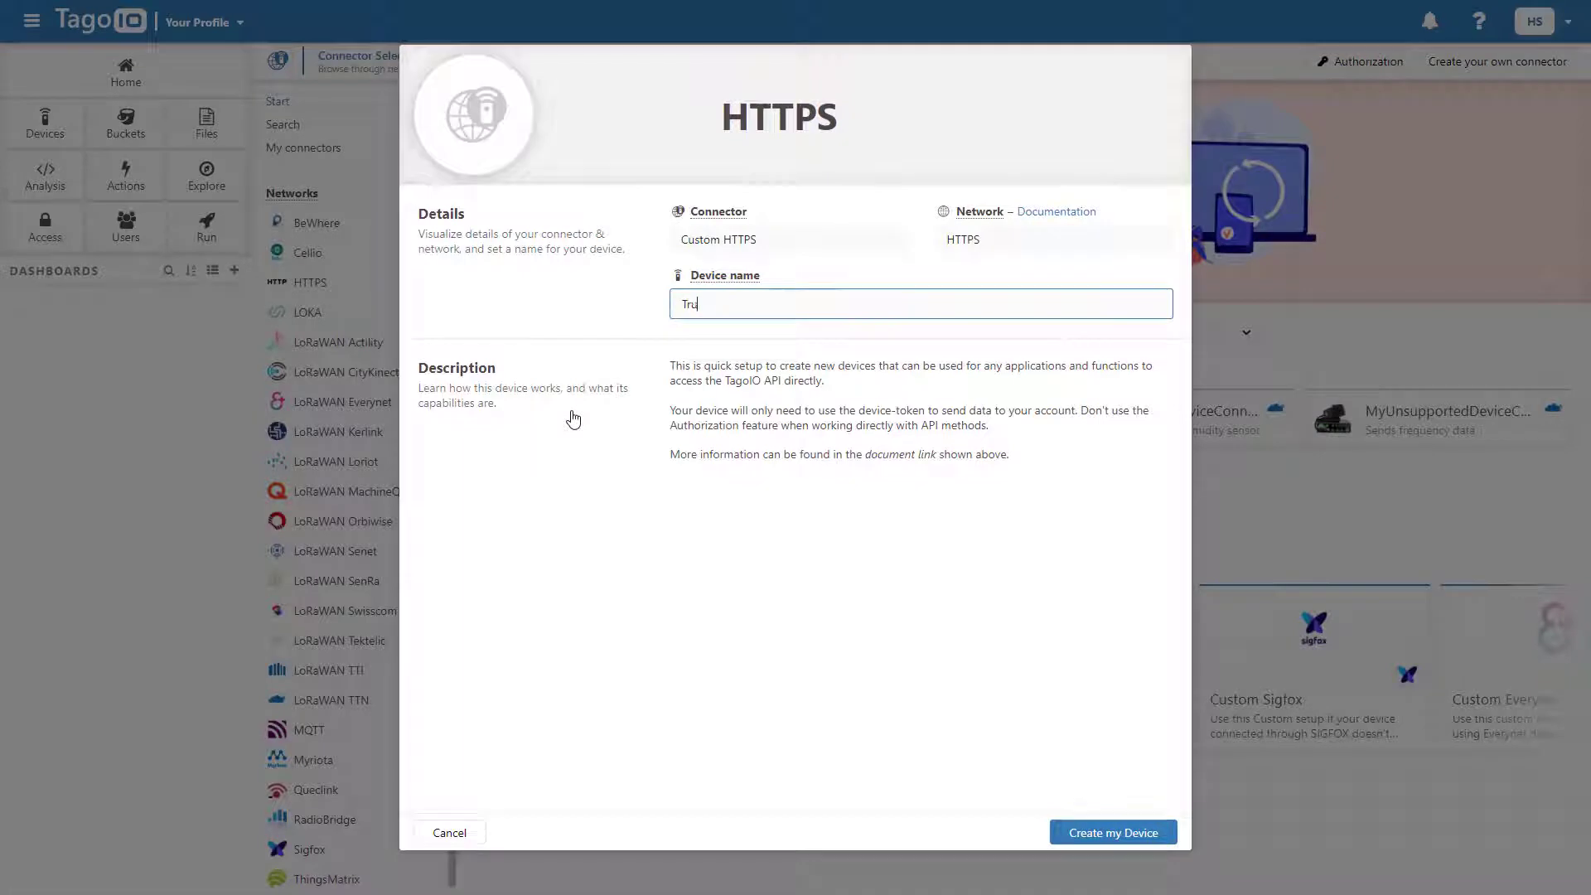
click(1113, 833)
text(Device #1)
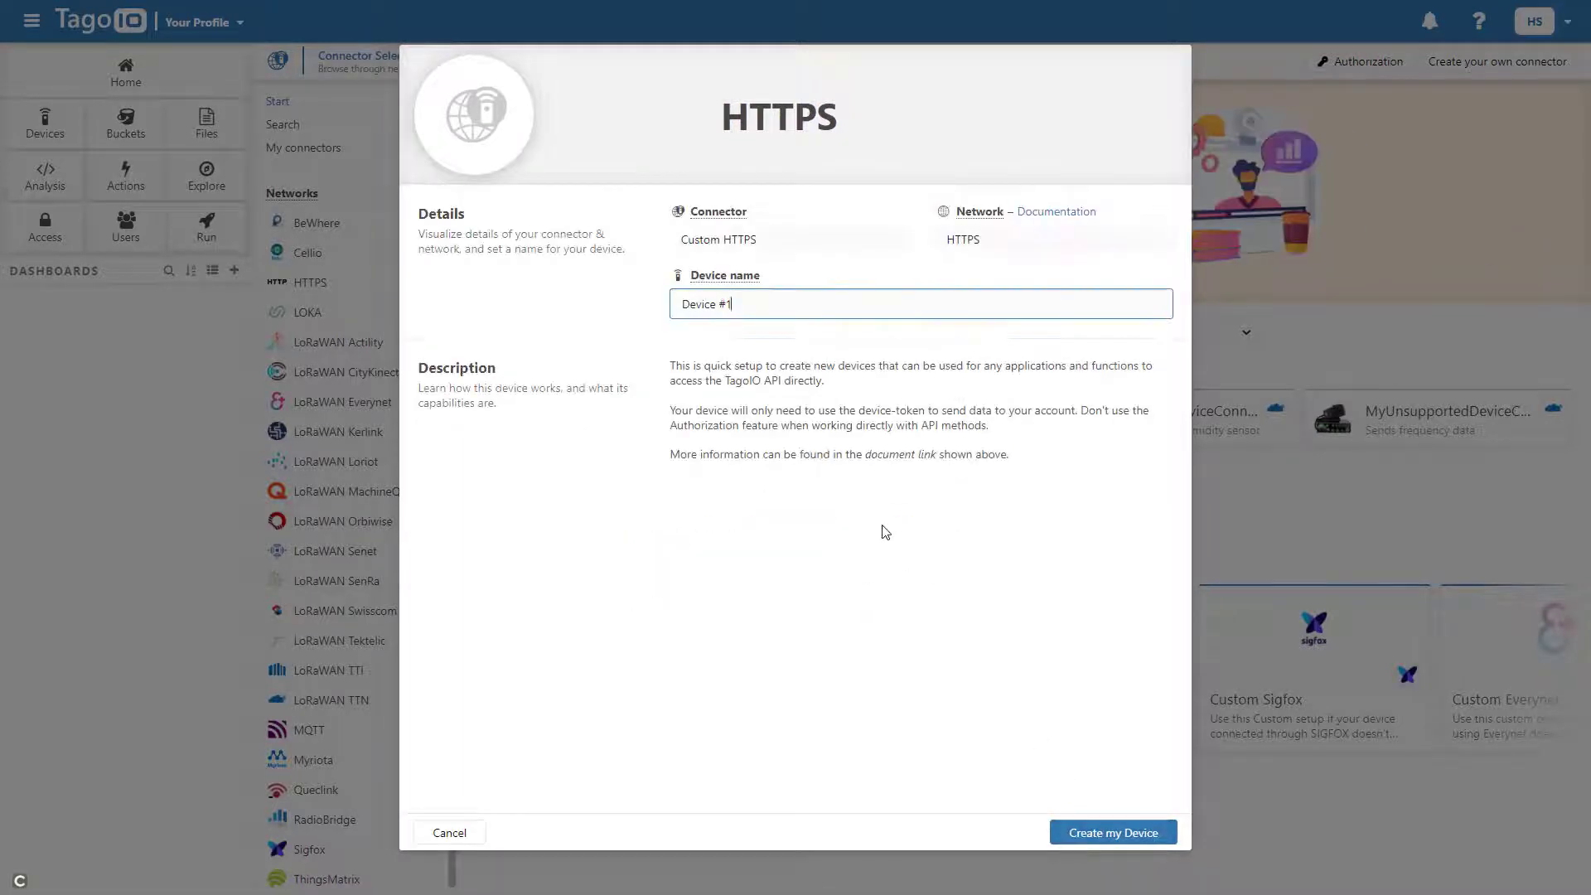
text(Internal Monitoring)
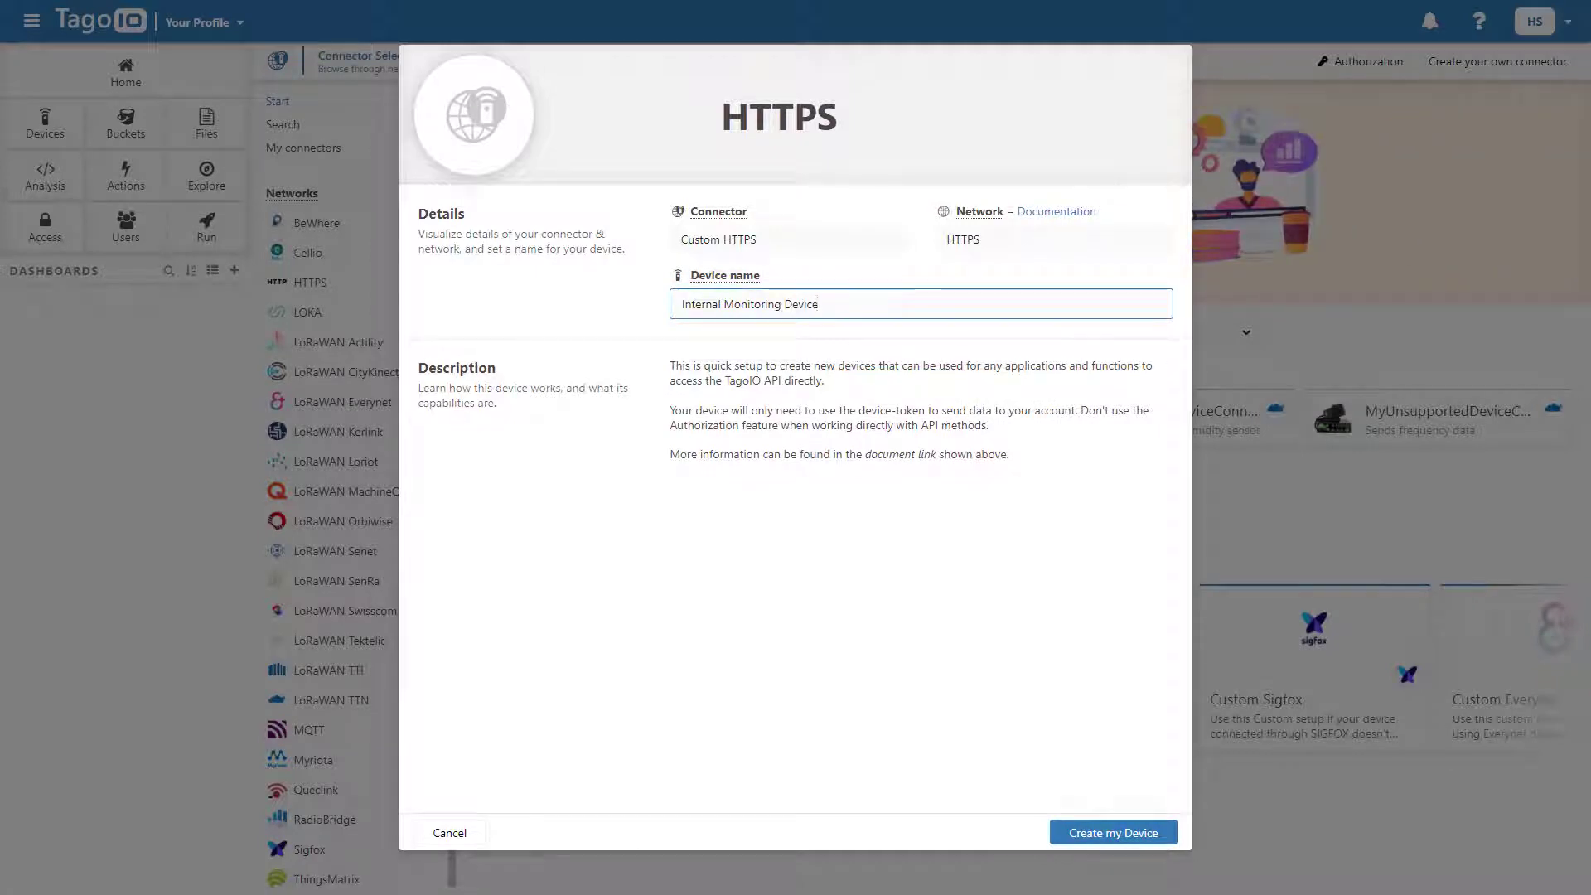
click(1113, 832)
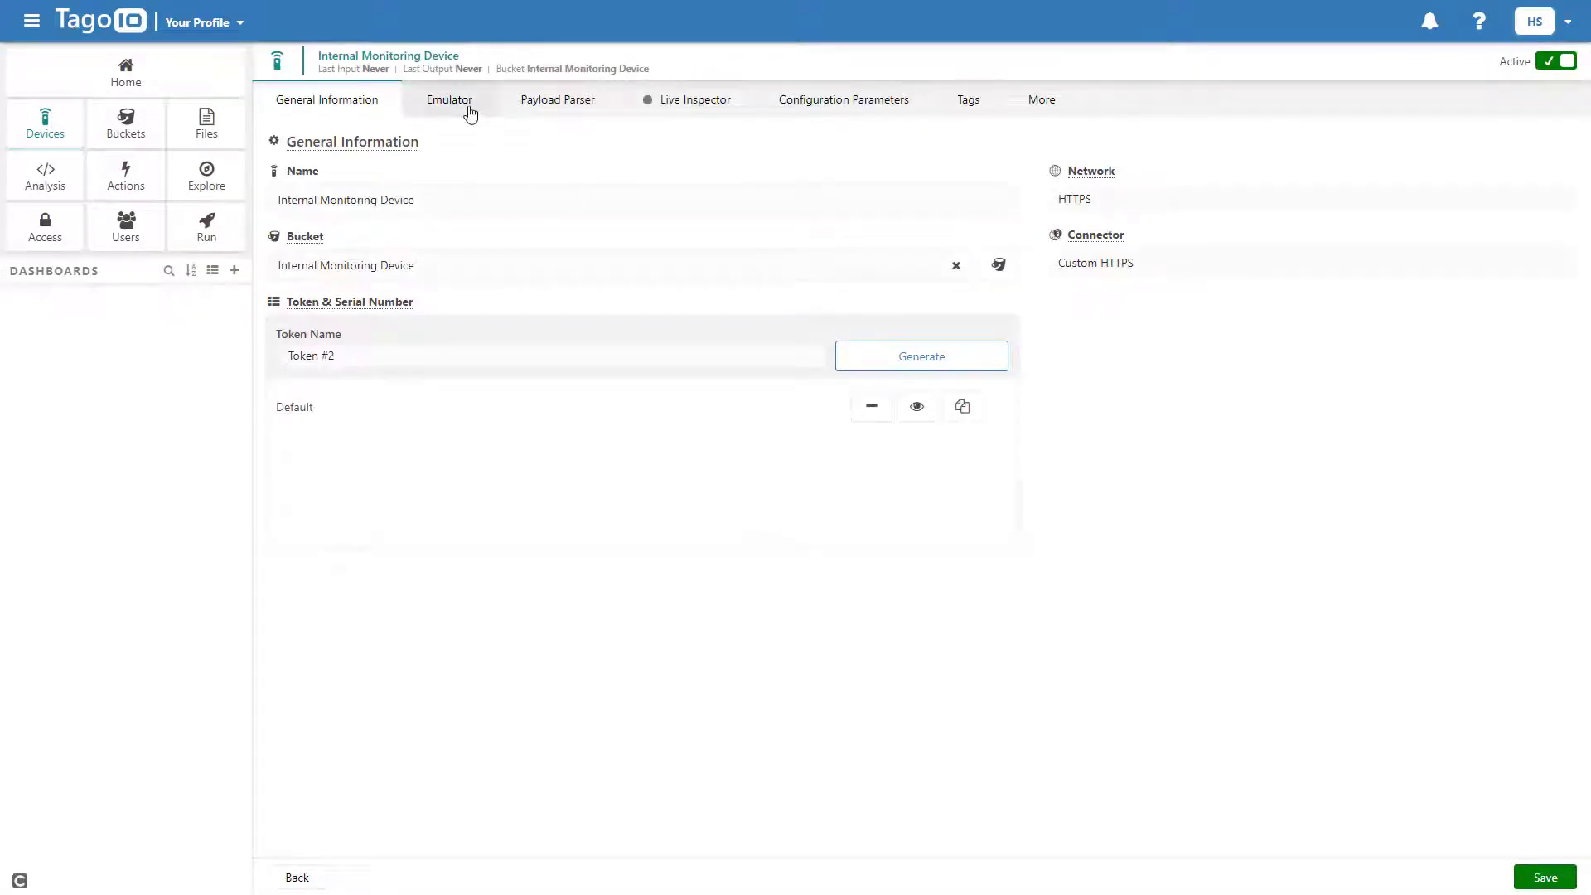
Step: In the Emulator, send a JSON payload with internal_pressure 15 psi, water_level and speed readings
click(450, 100)
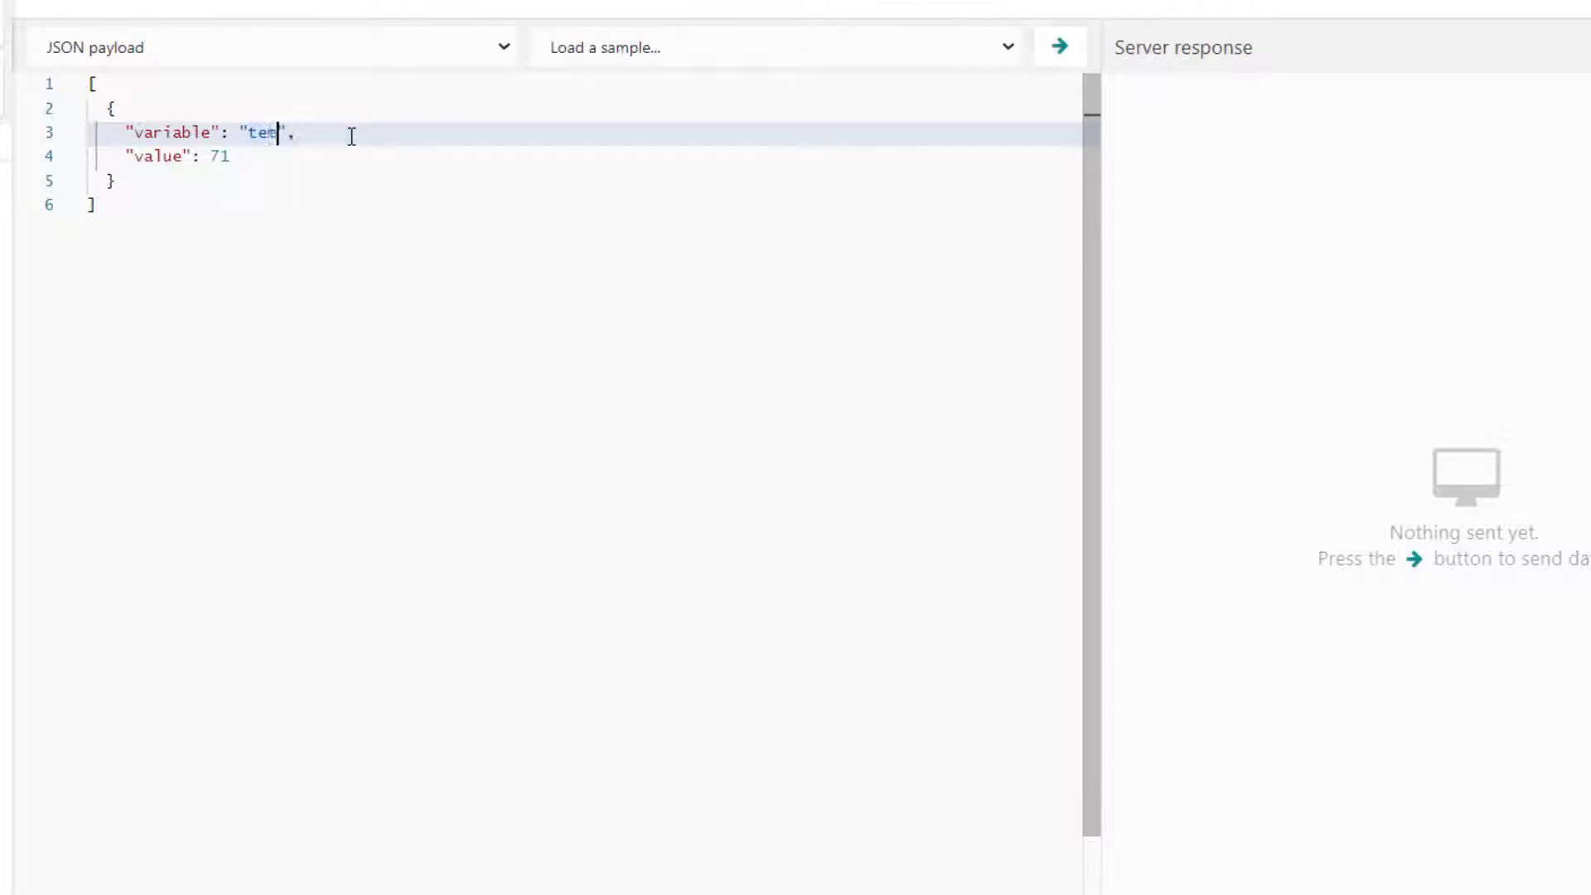
text(intern)
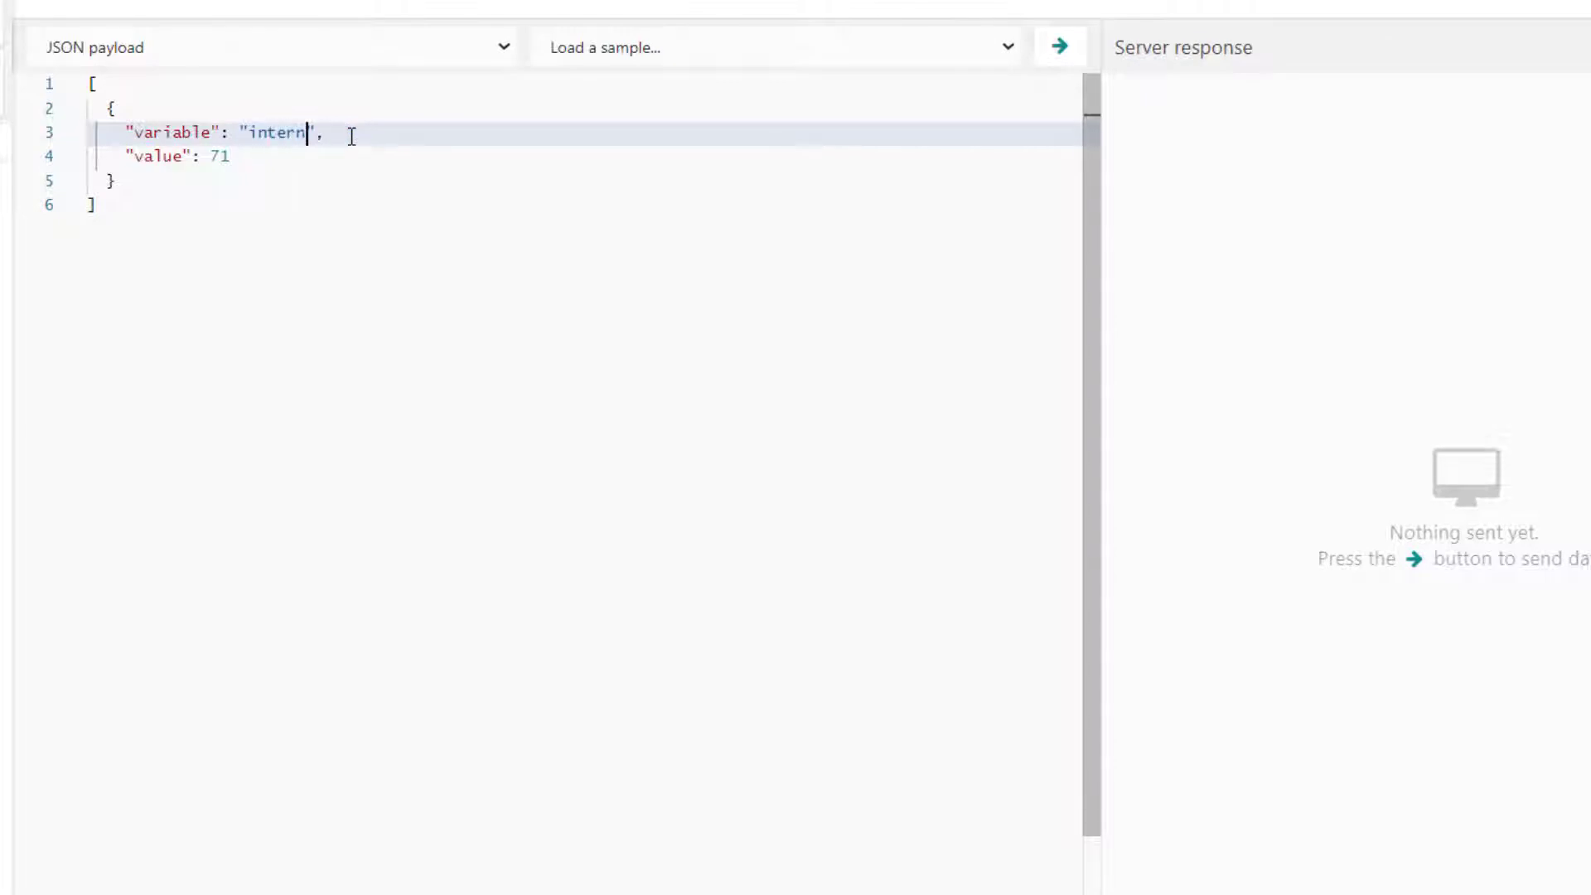
text(al_pressure)
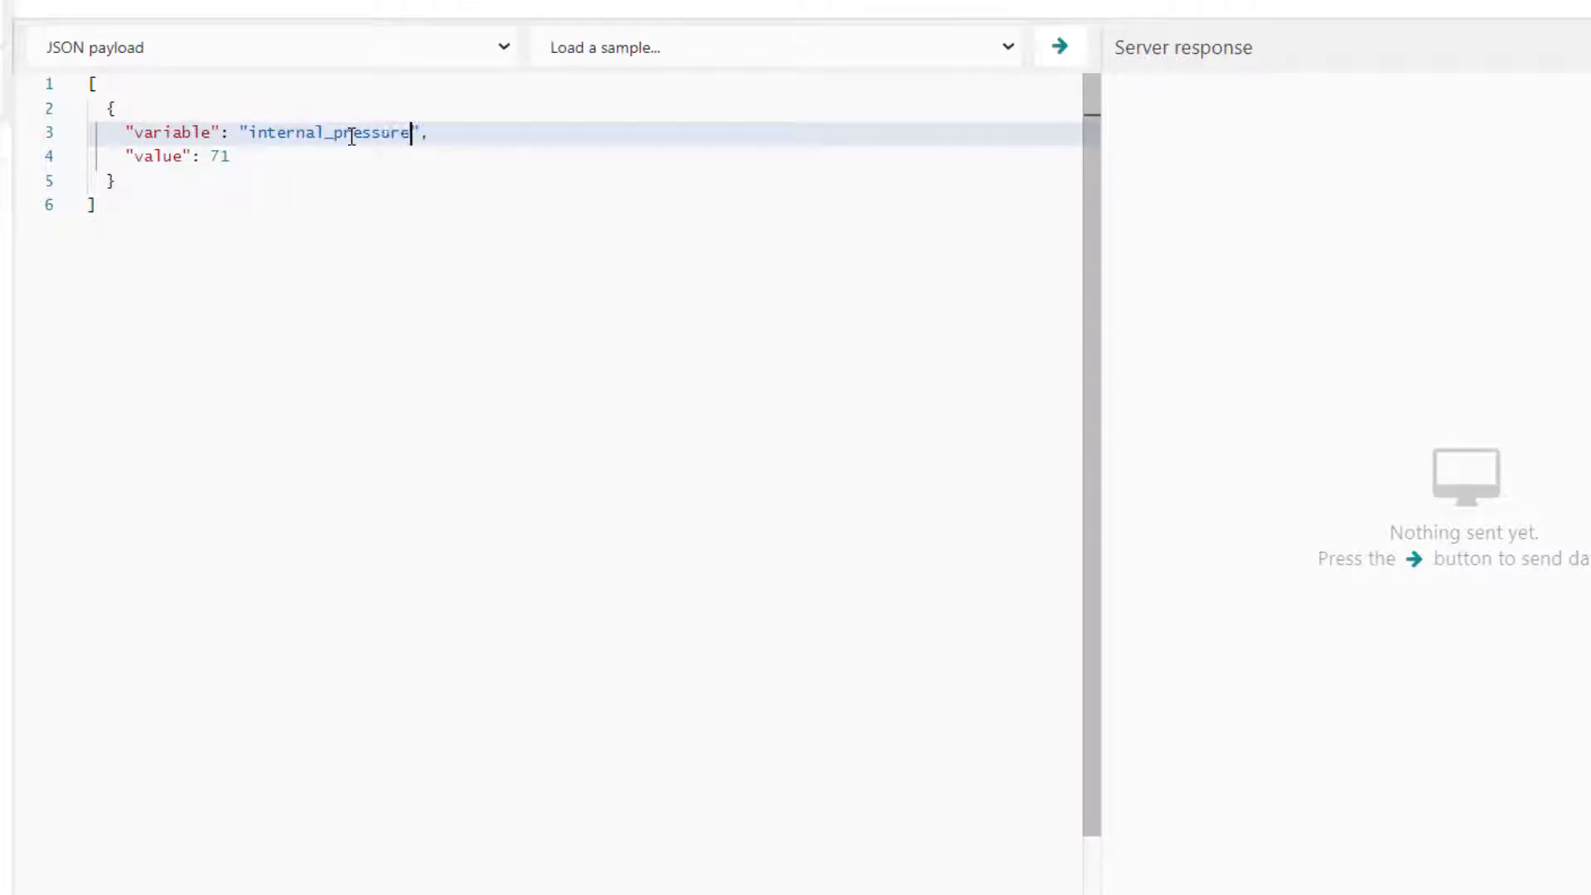
click(232, 156)
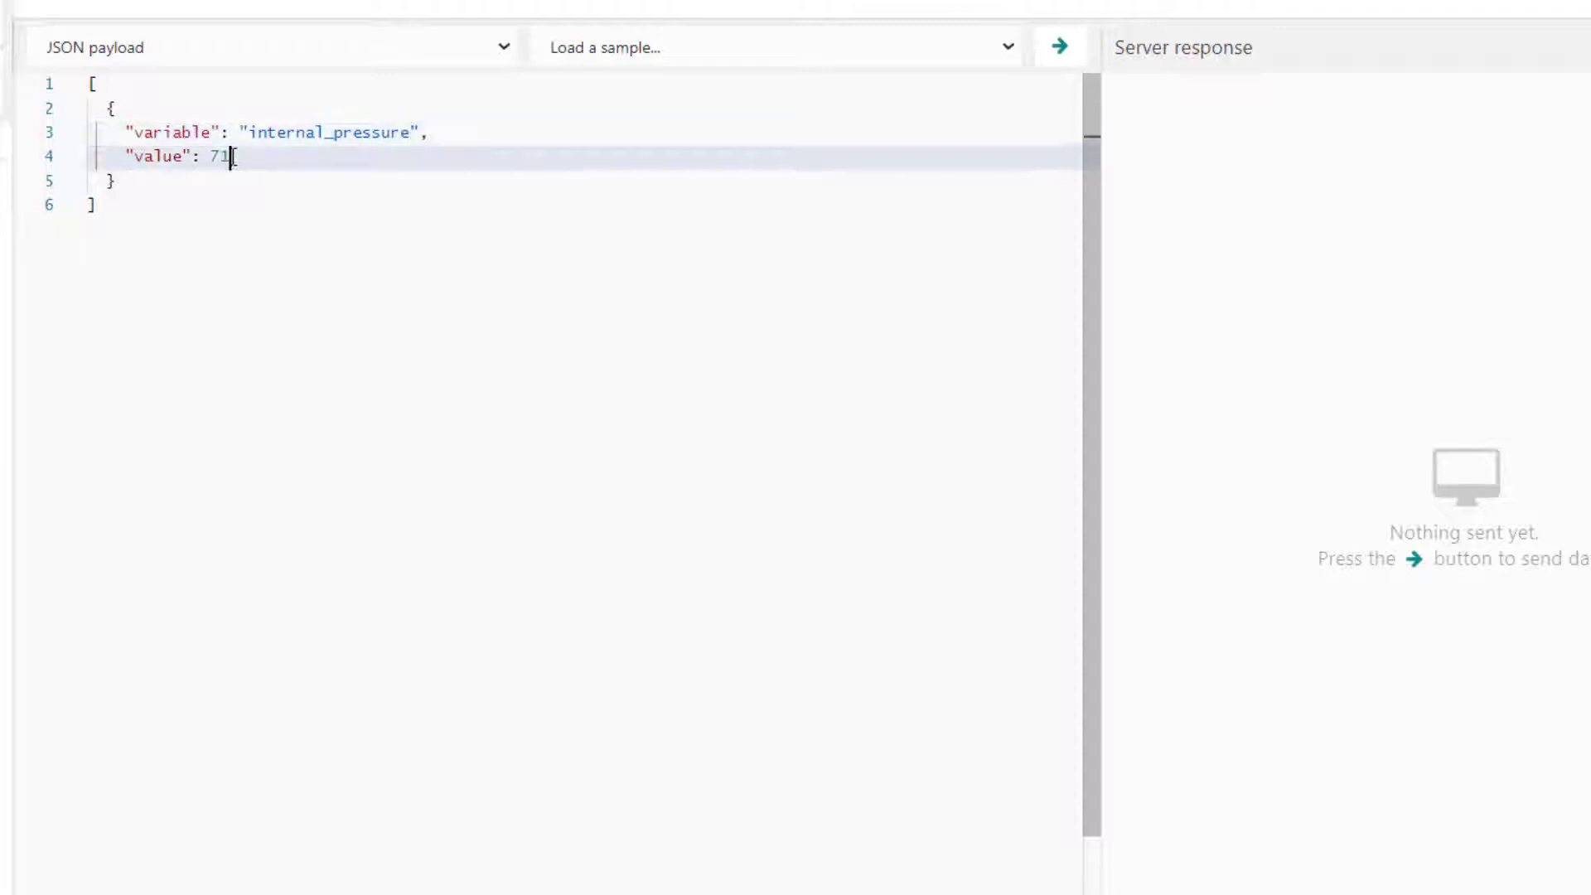
text(15,)
text(")
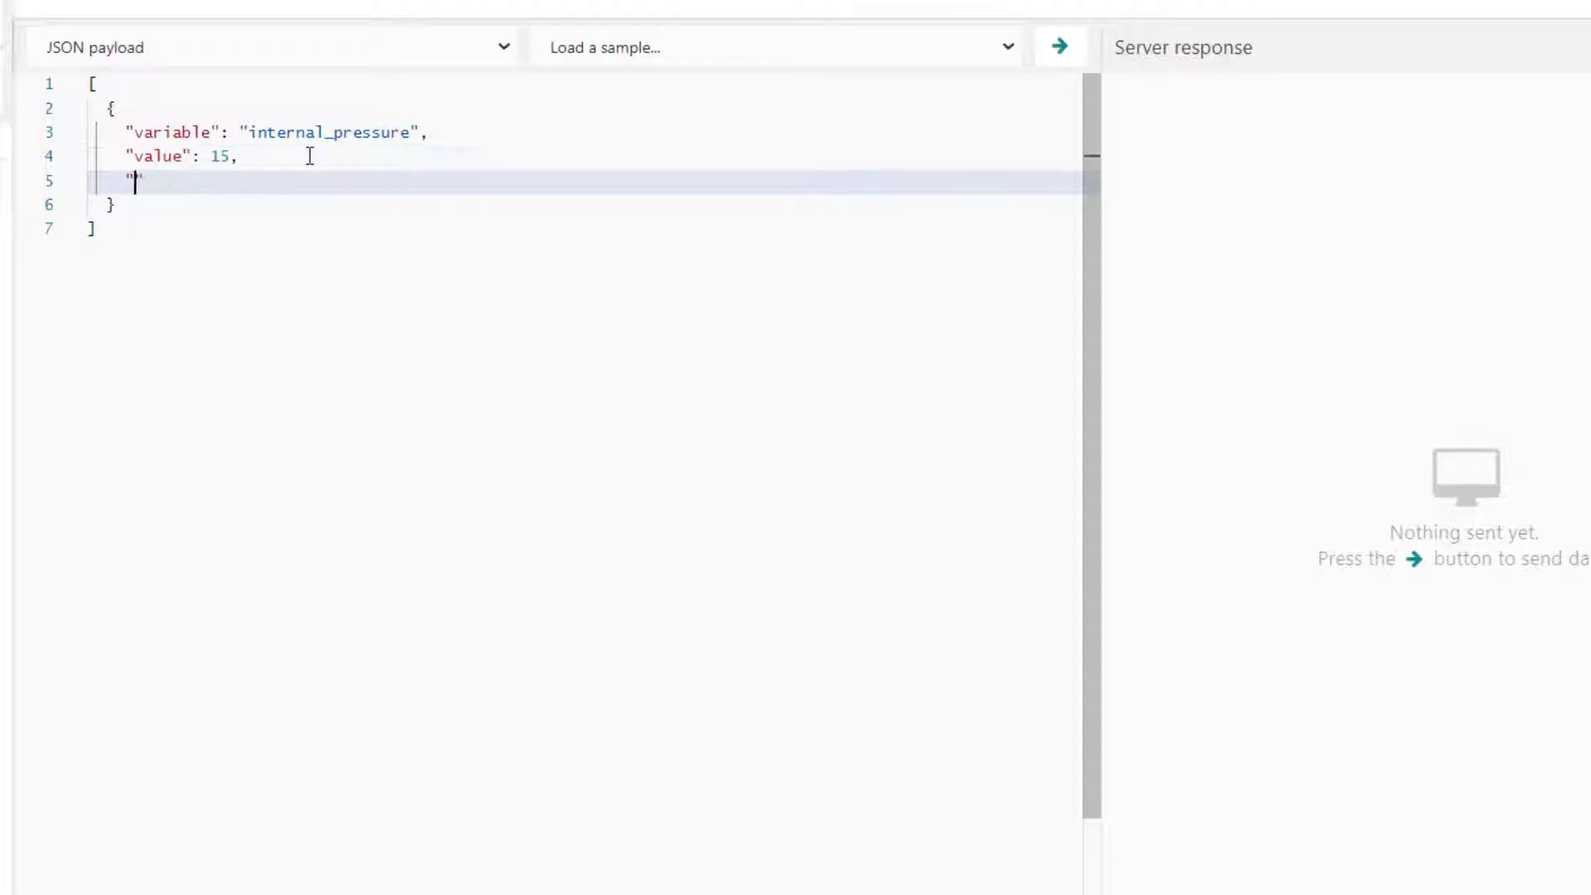
text(unit": "ps")
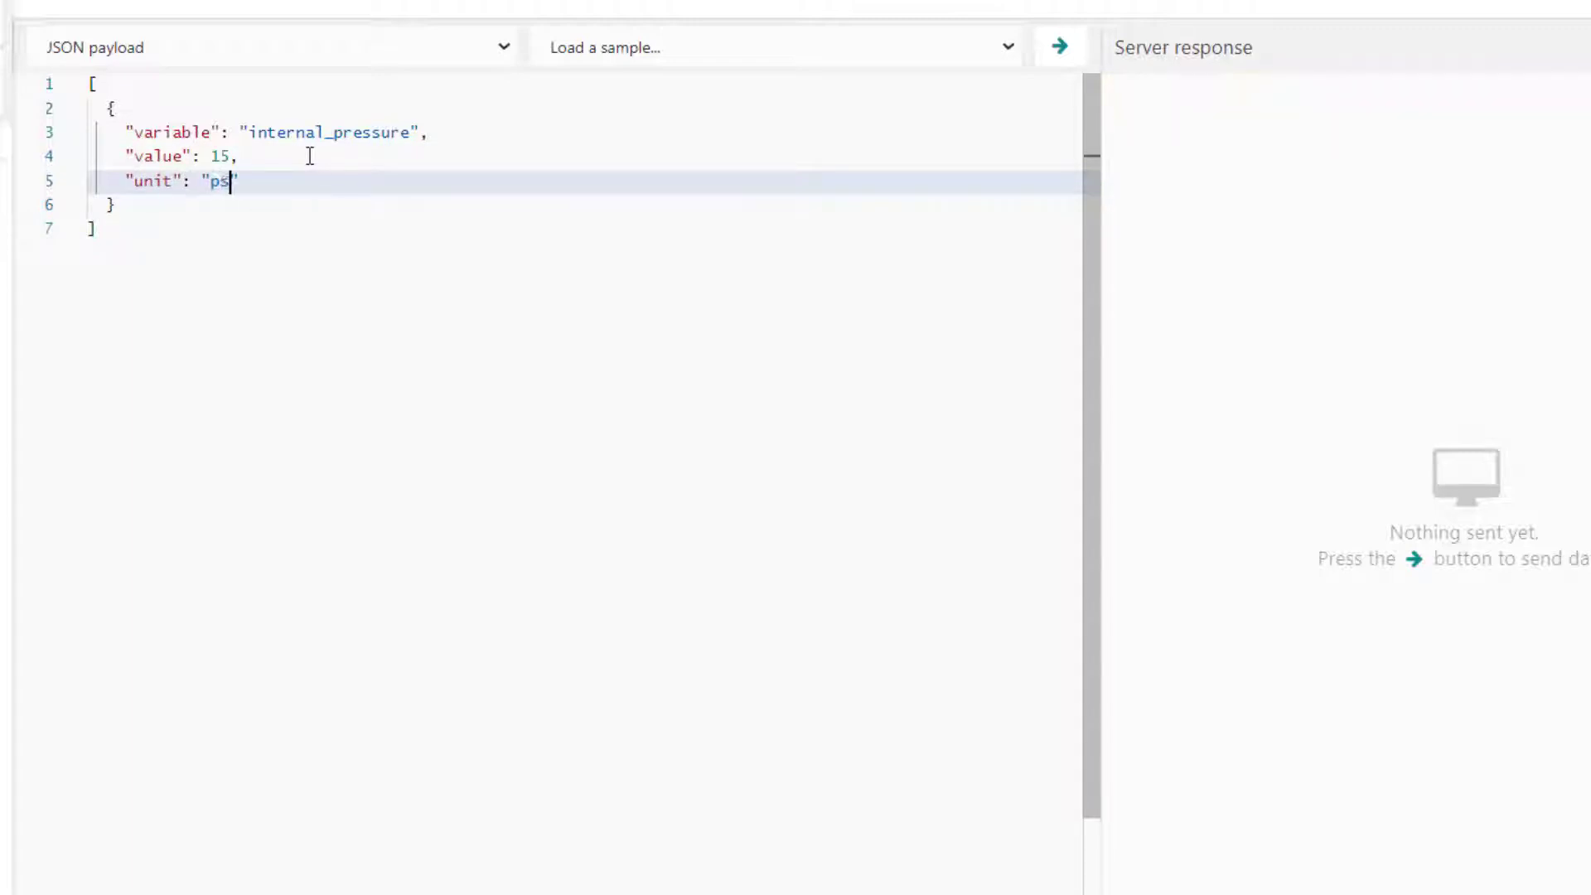
text(i",)
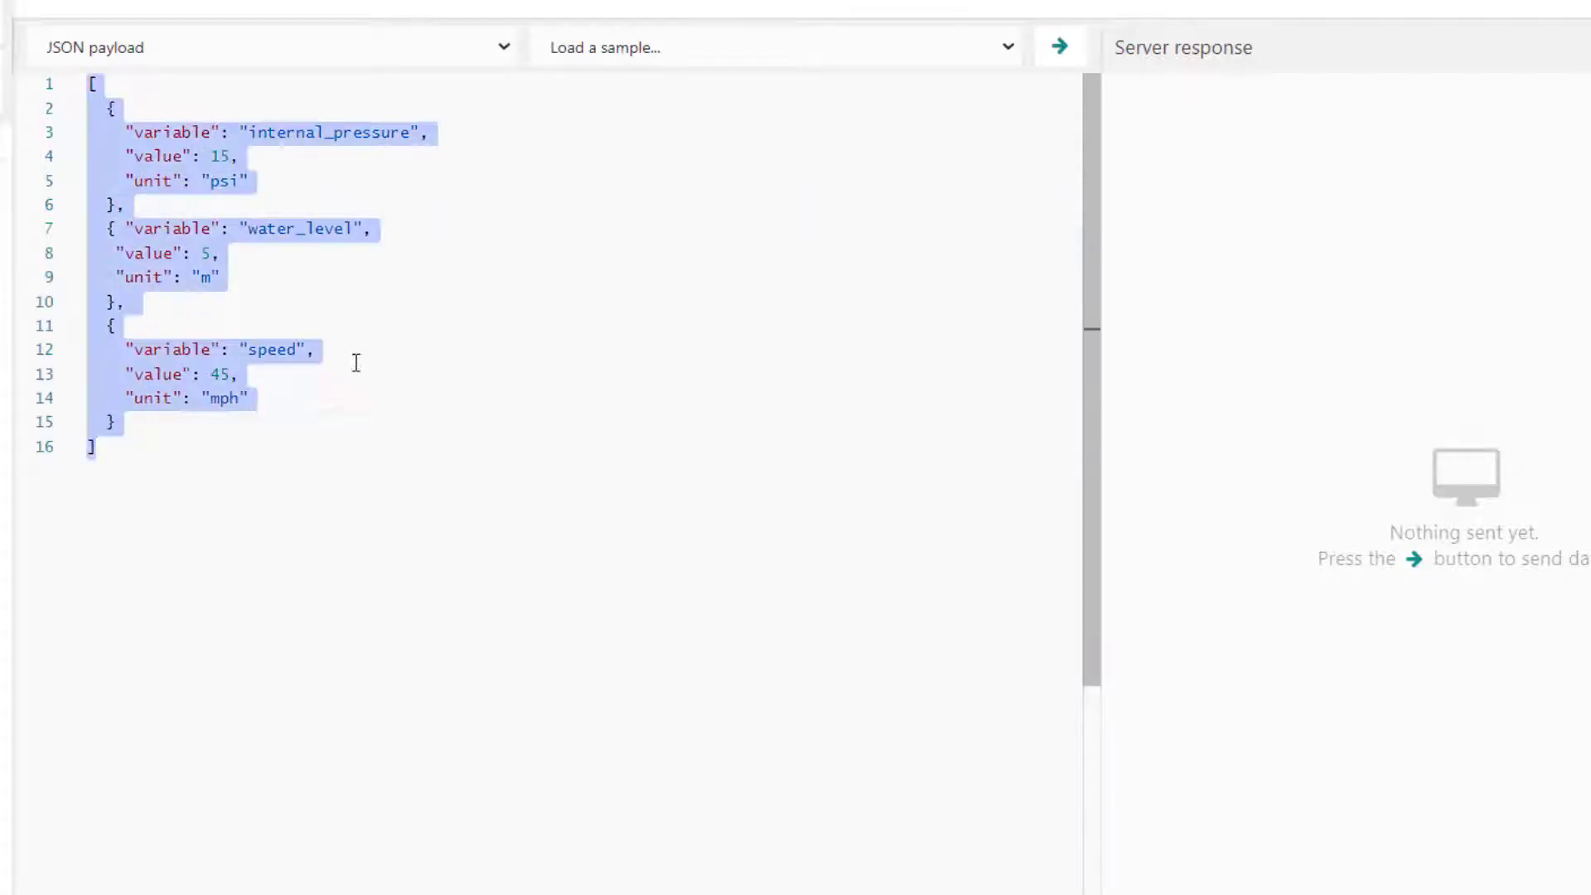
click(1059, 48)
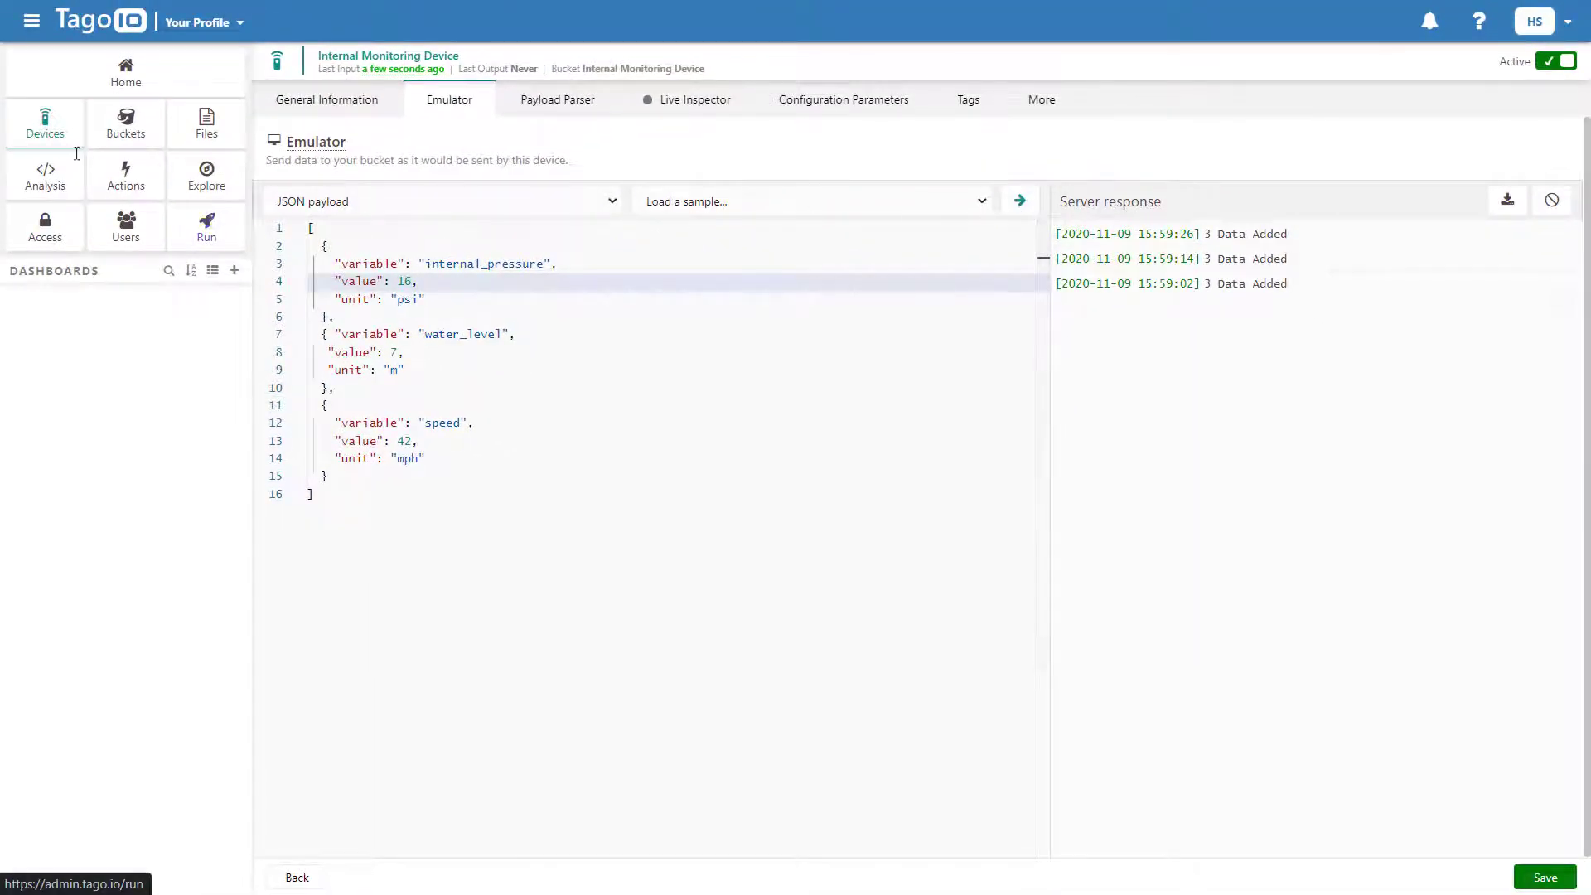
Step: Load a location sample payload into the Truck GPS emulator, then go to the Water Truck Dashboard
click(44, 125)
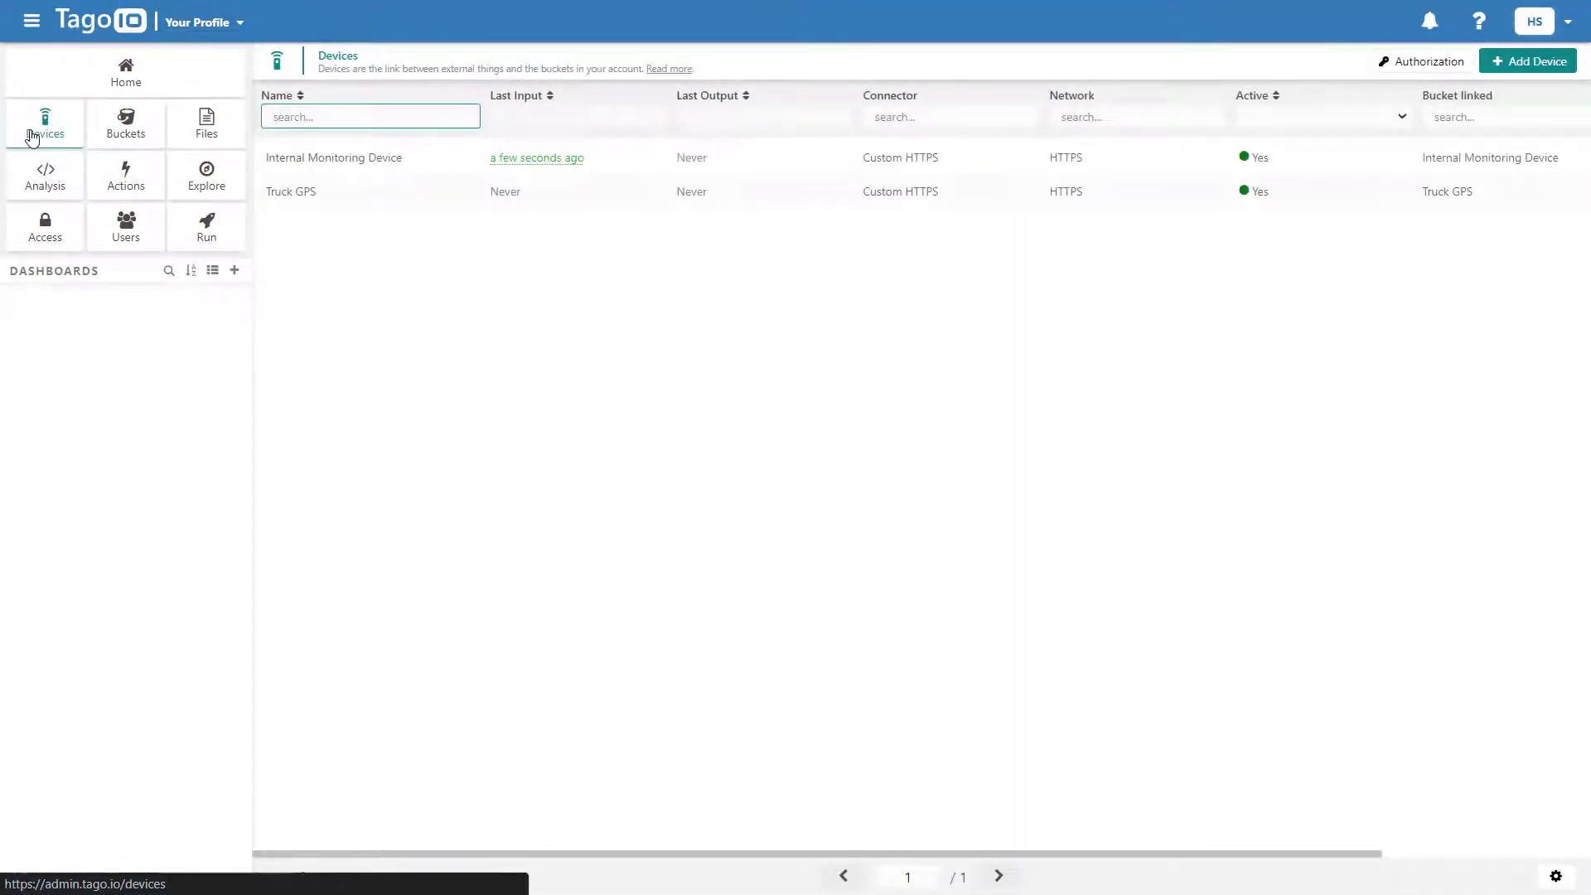
click(290, 193)
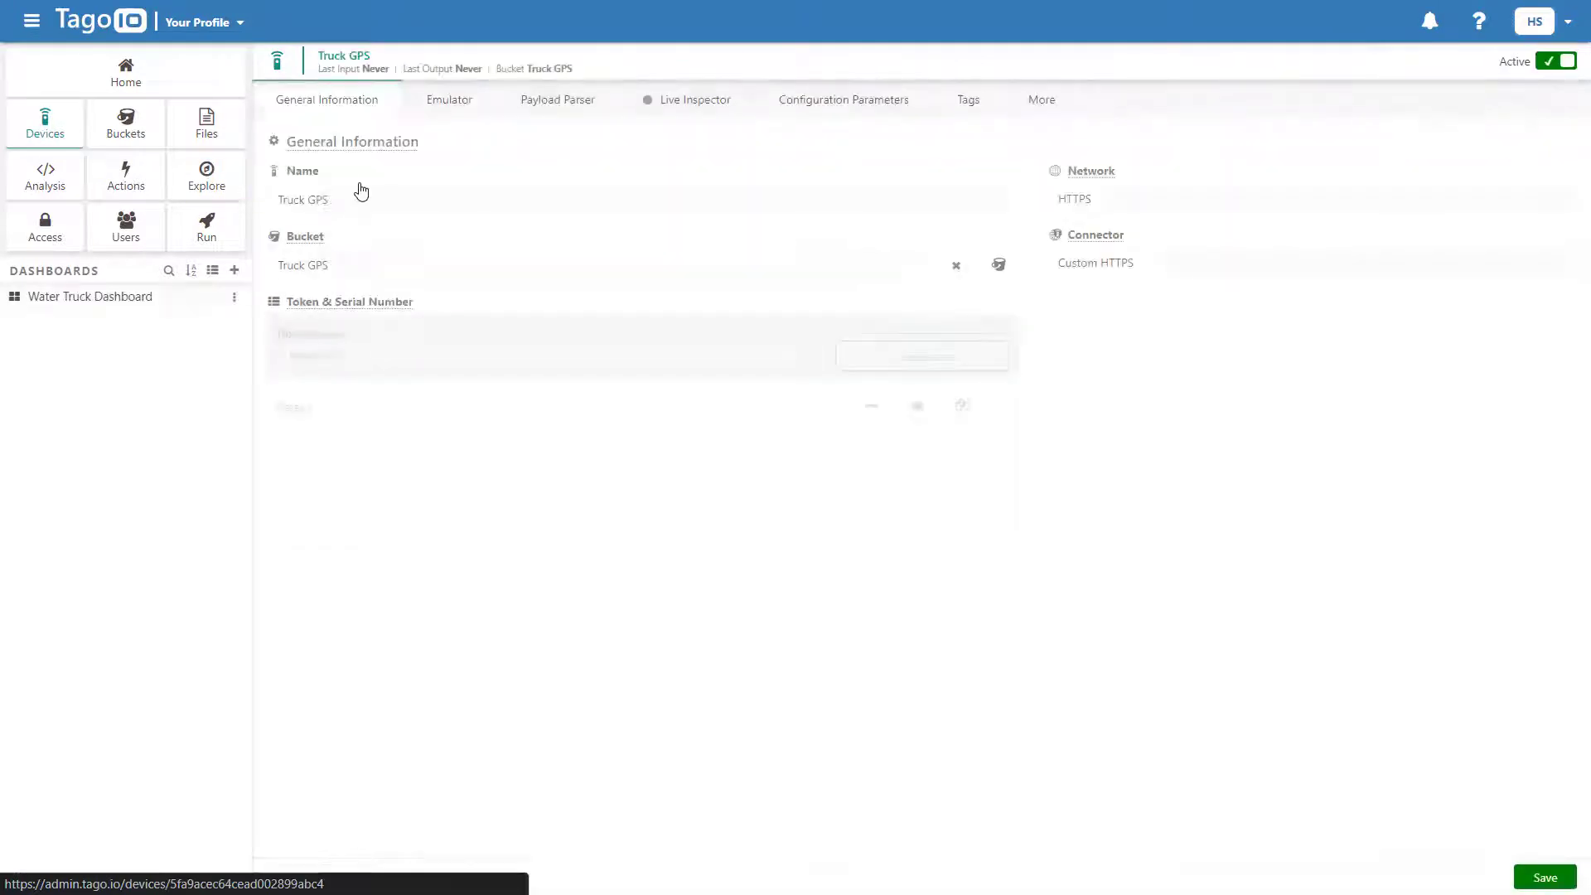
click(450, 100)
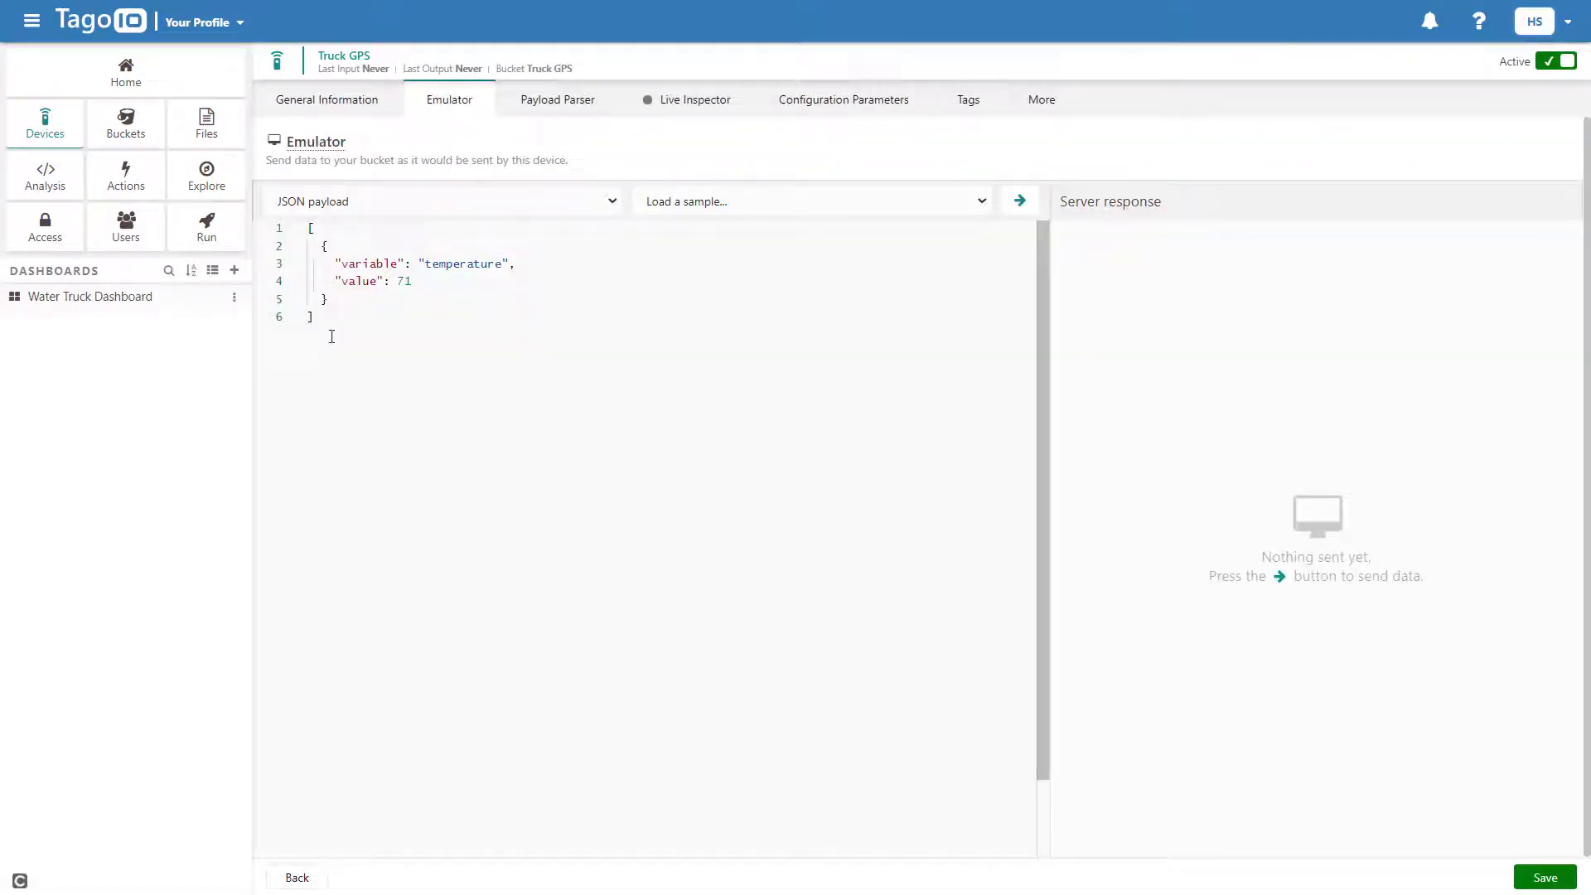
click(811, 201)
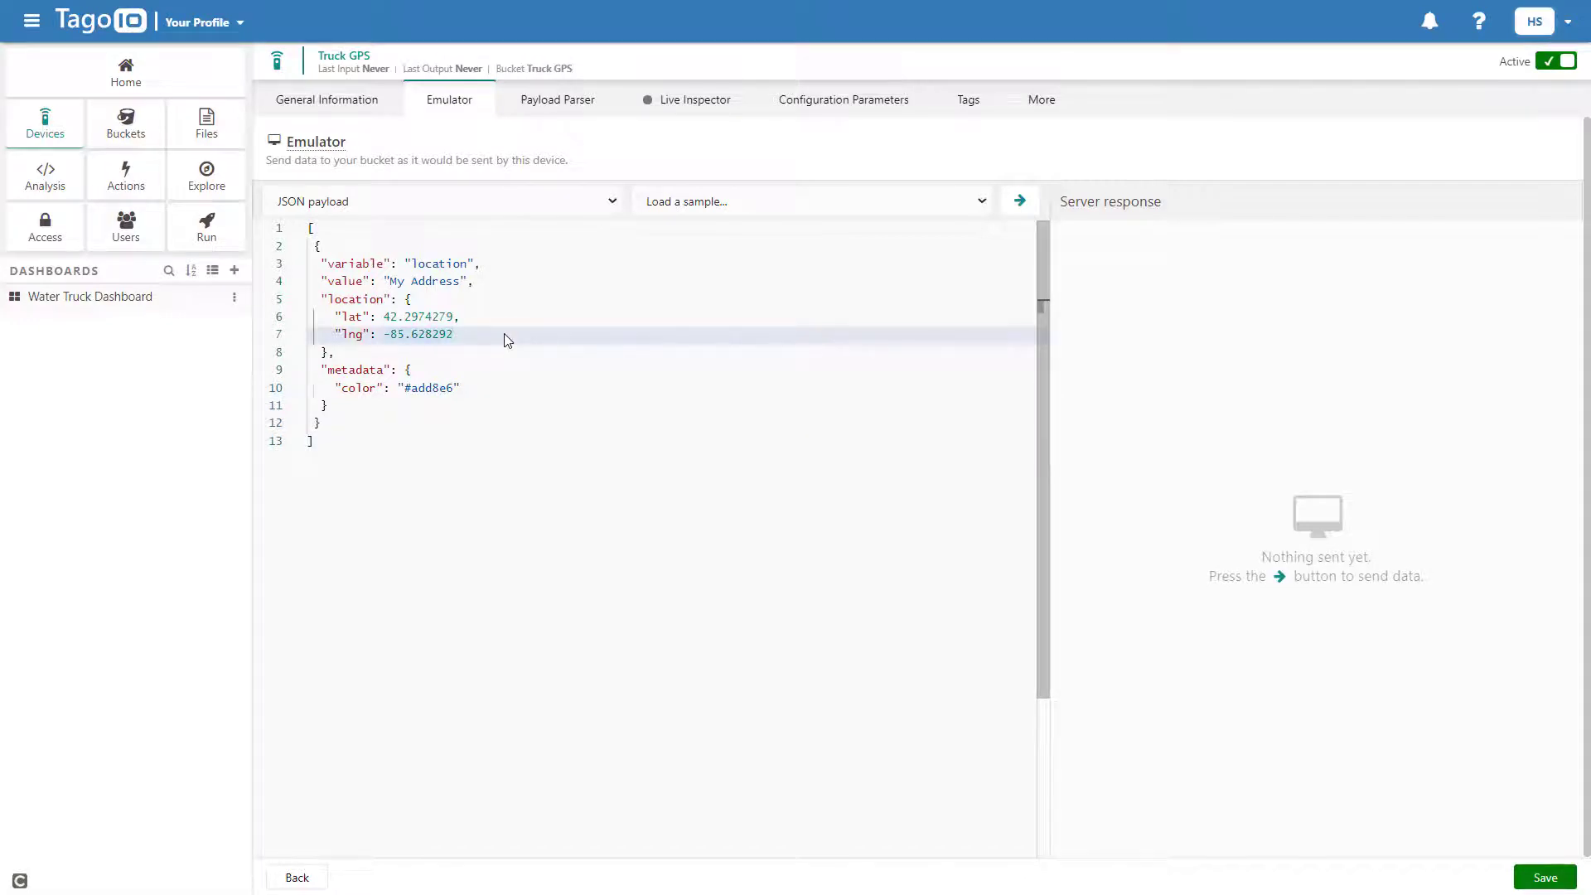
click(1020, 200)
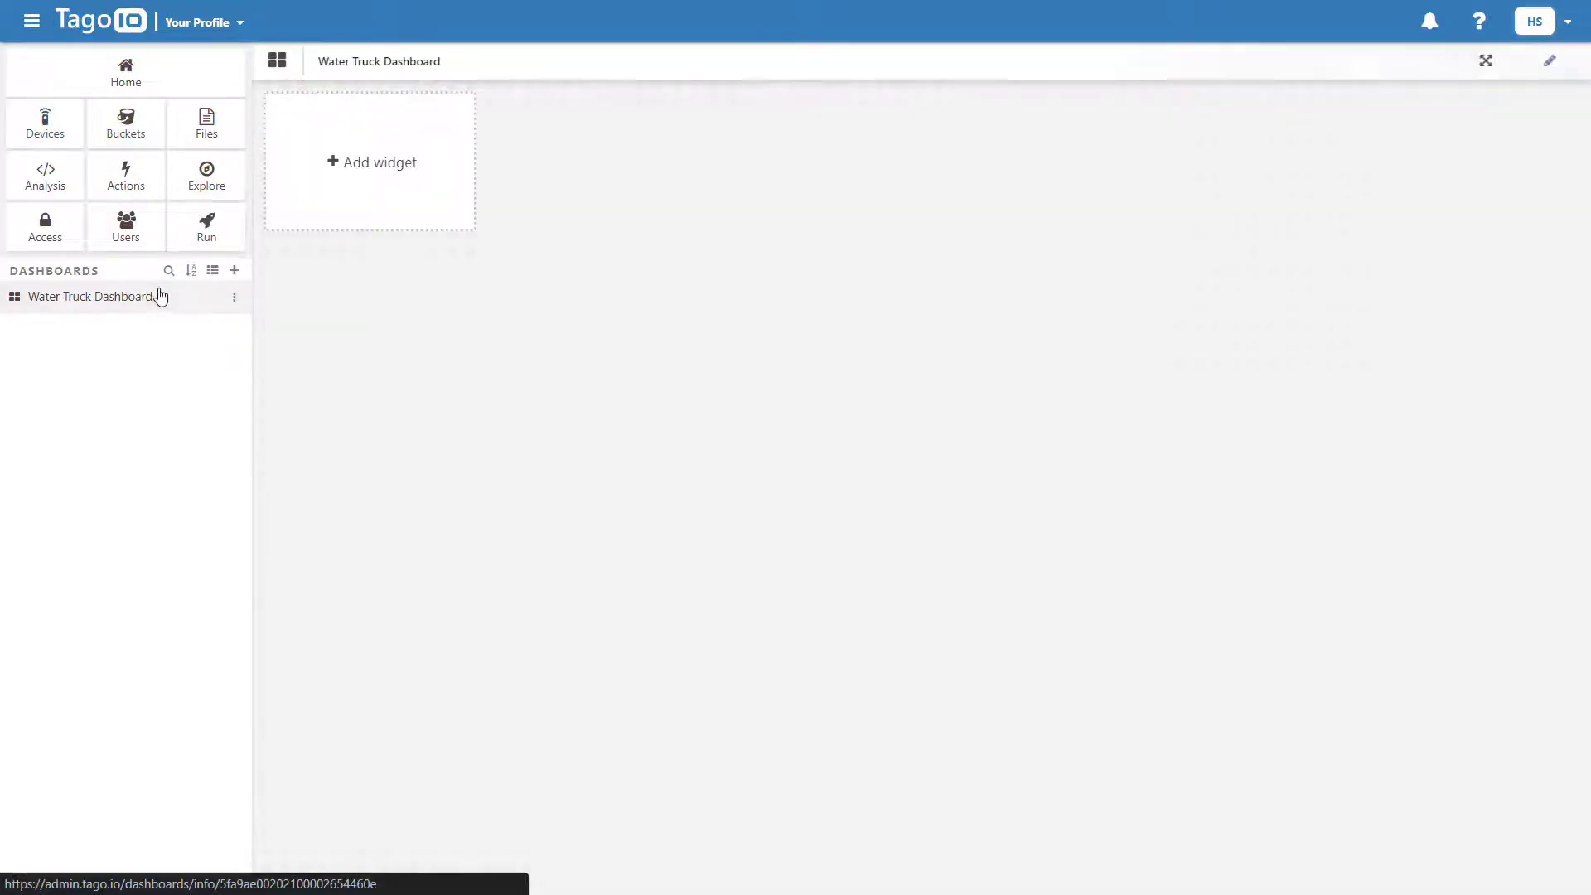
Step: Add a map widget for the Truck GPS device titled 'Location' and save it
click(370, 161)
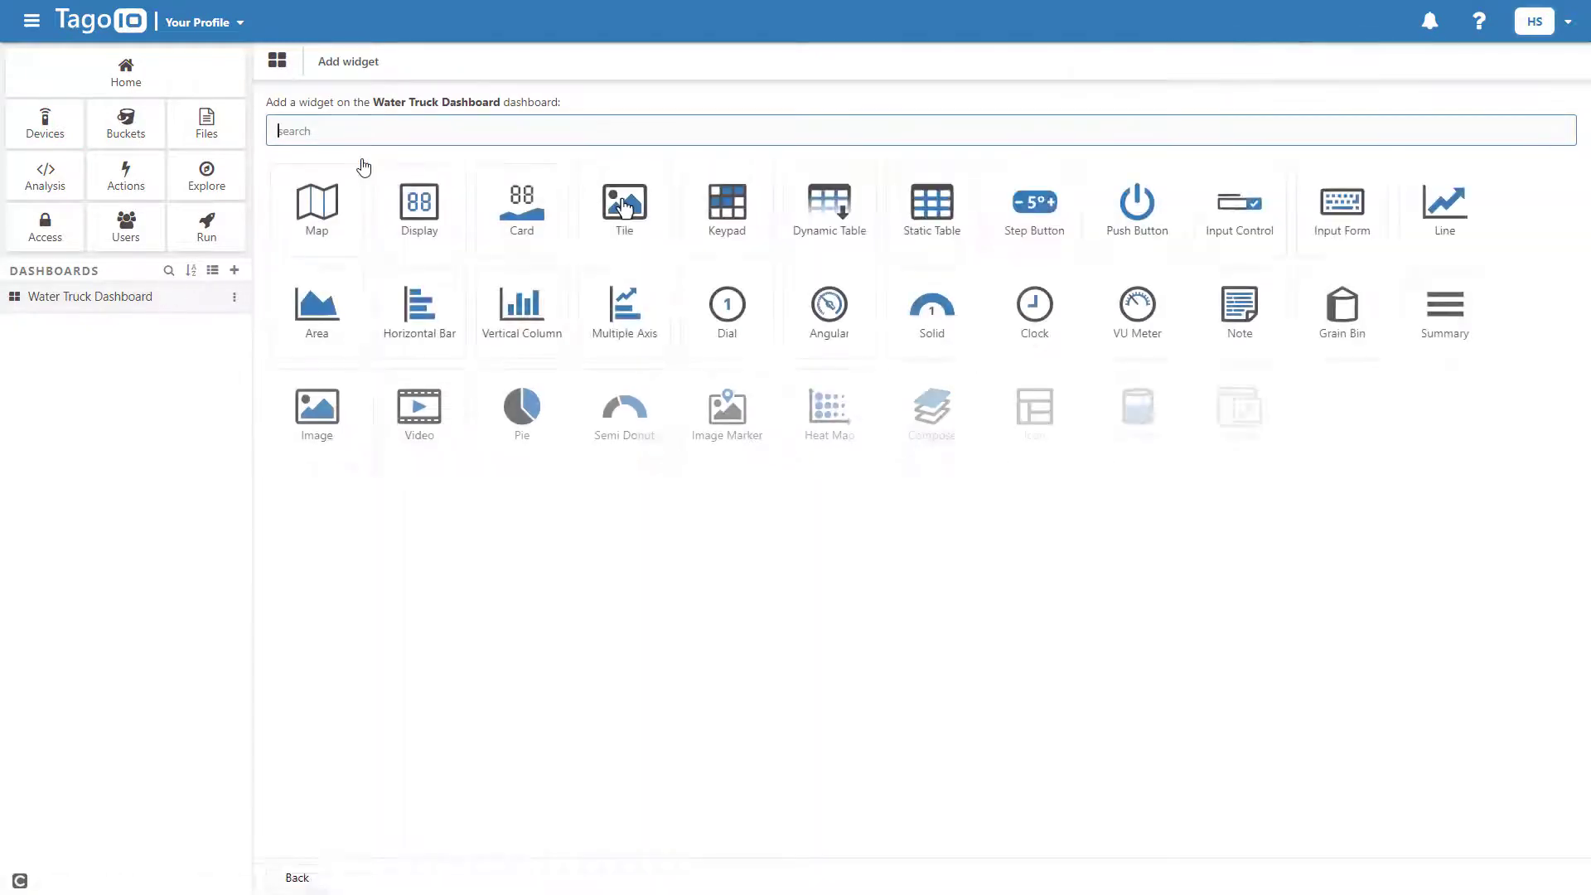
click(315, 208)
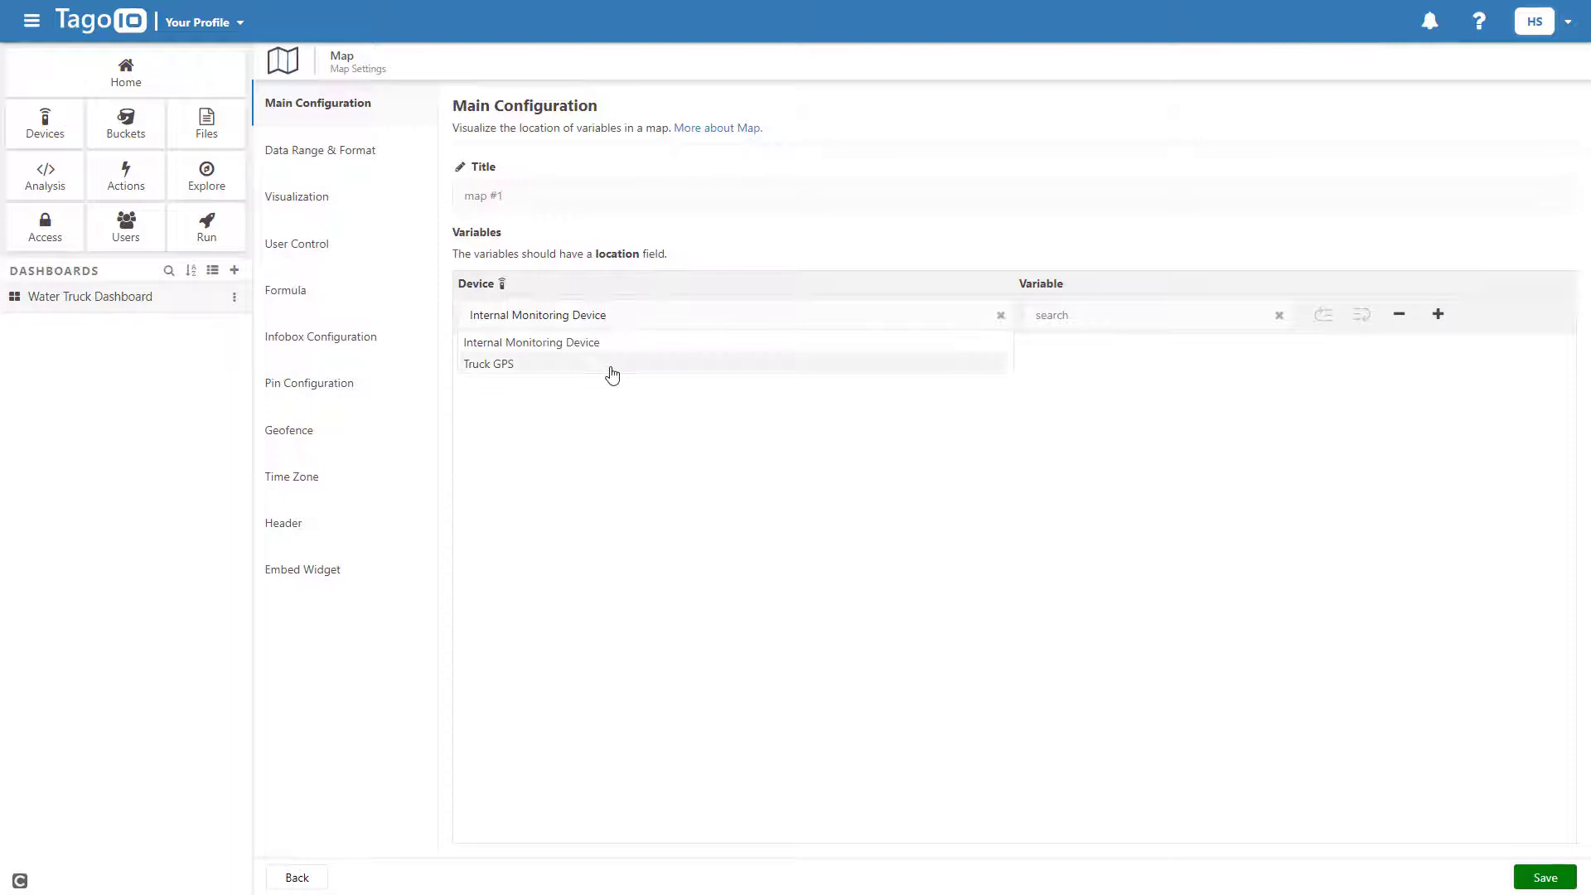
click(488, 363)
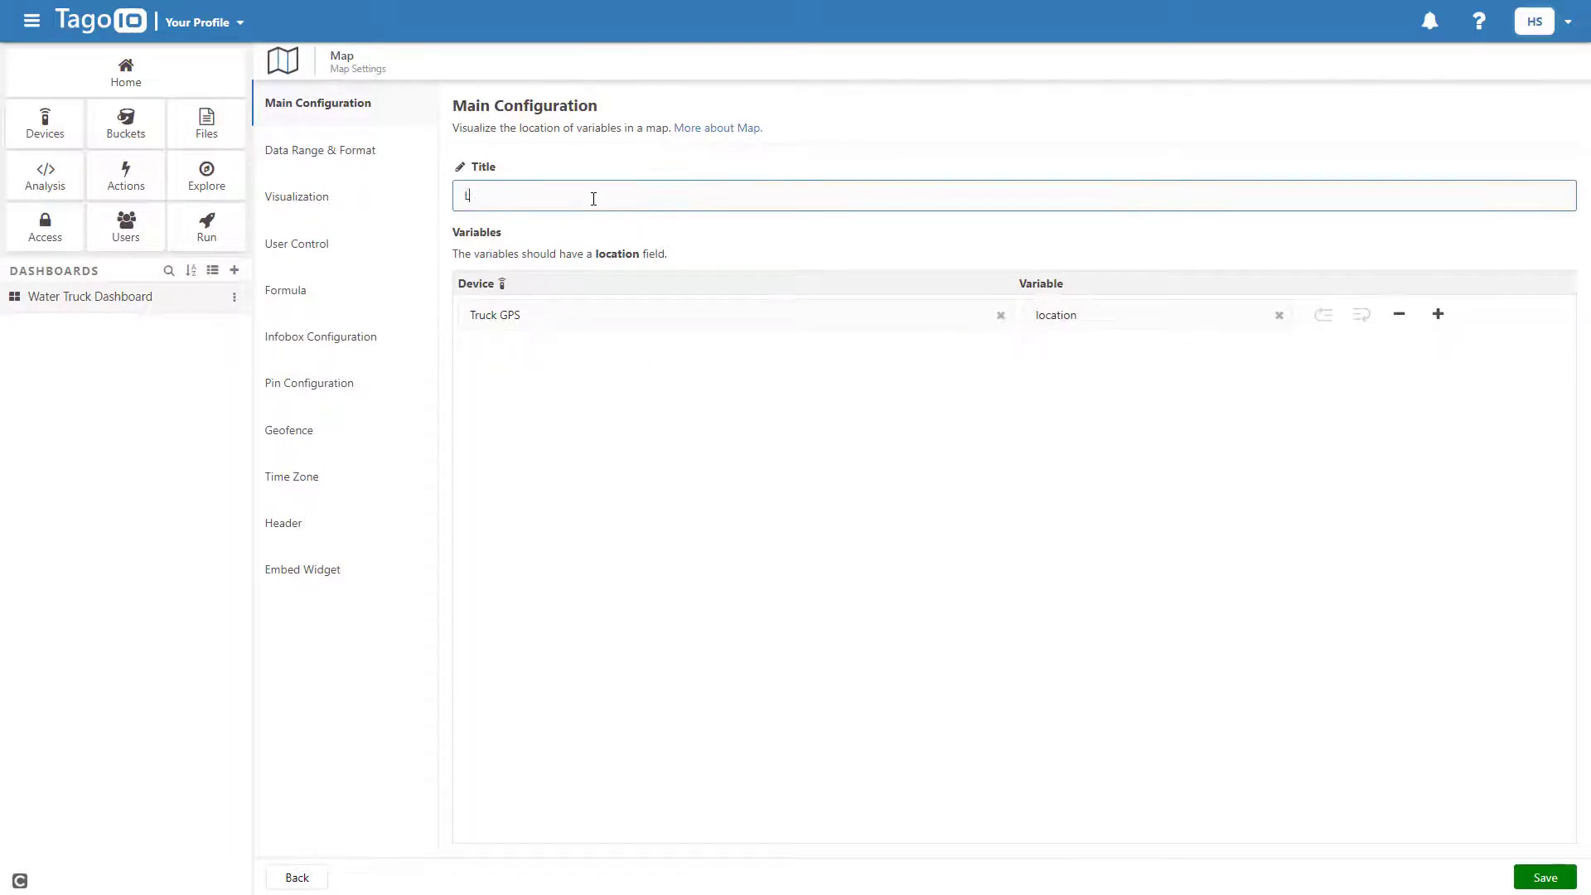
text(Location)
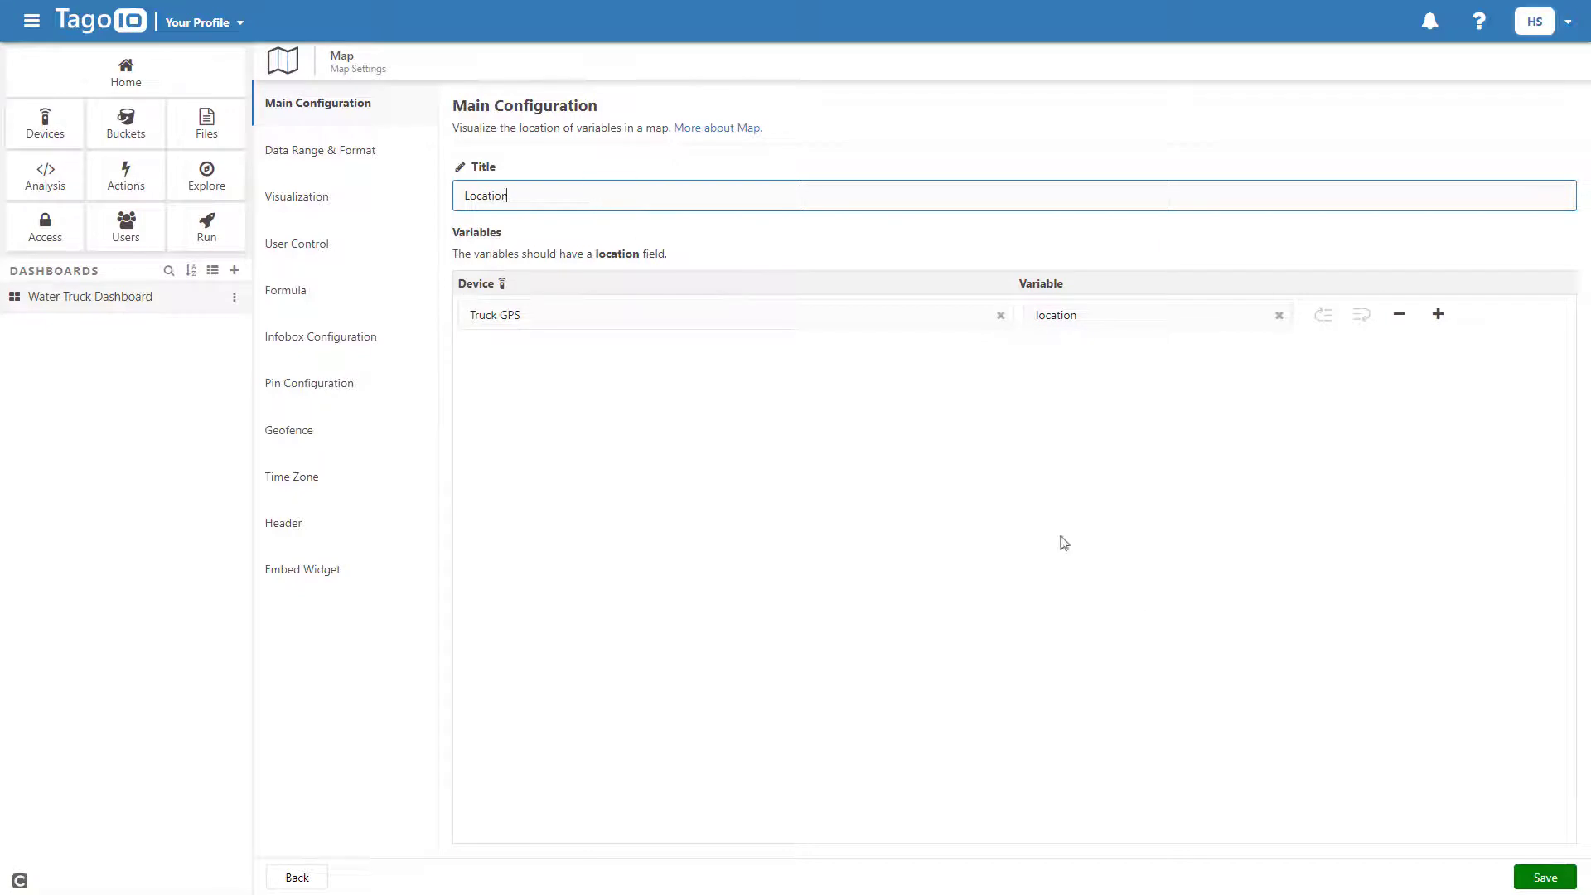
click(1543, 877)
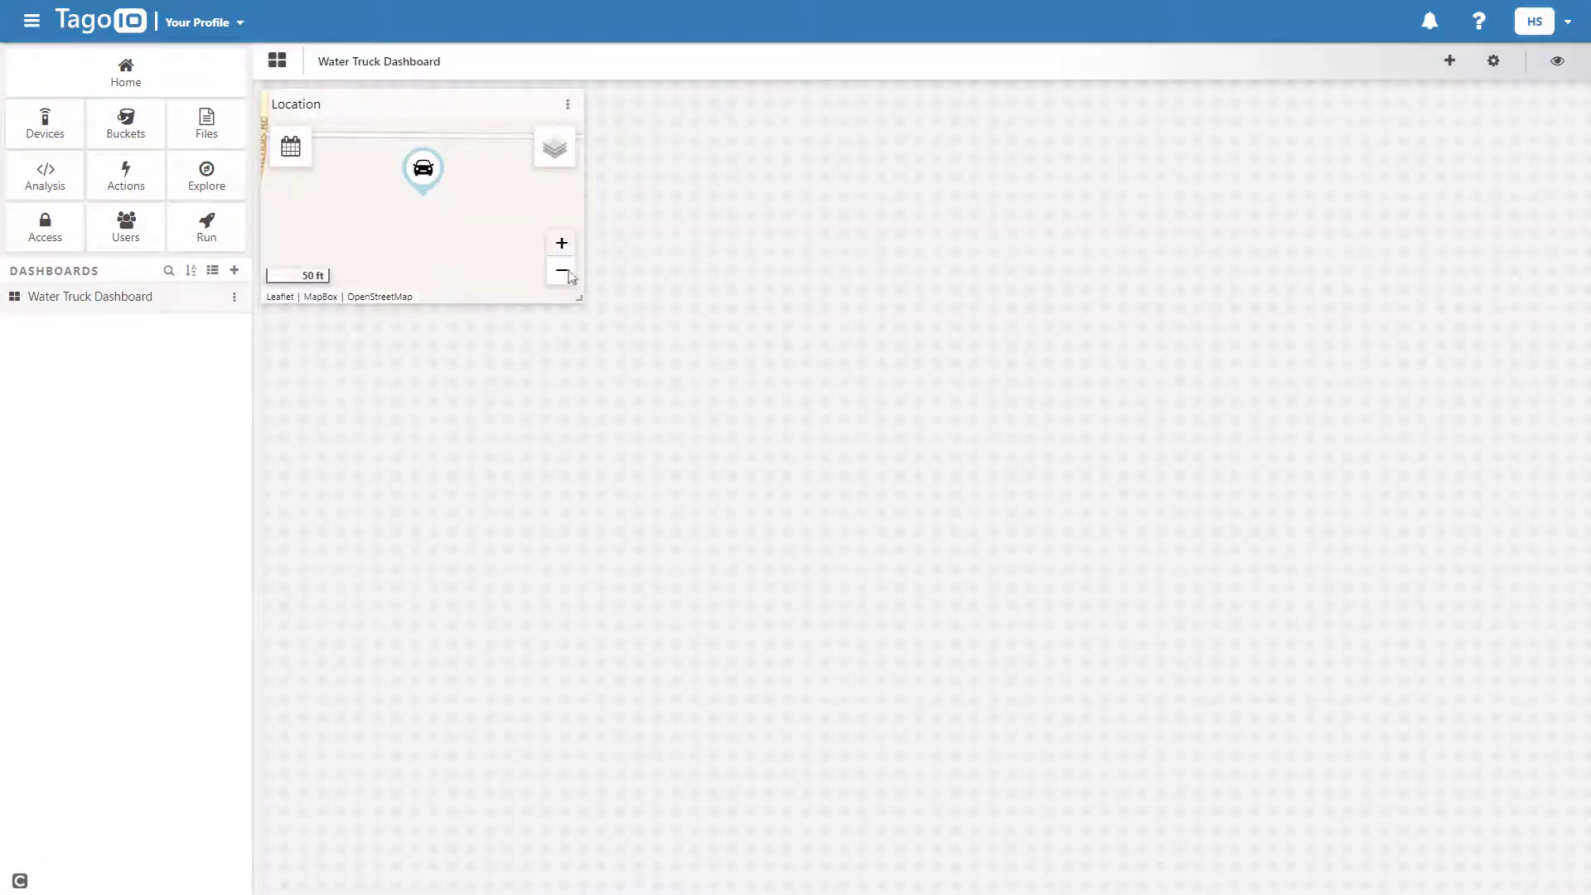
Step: Switch the Location map's visualization to Map Dark, save, and zoom out to show more streets
click(560, 276)
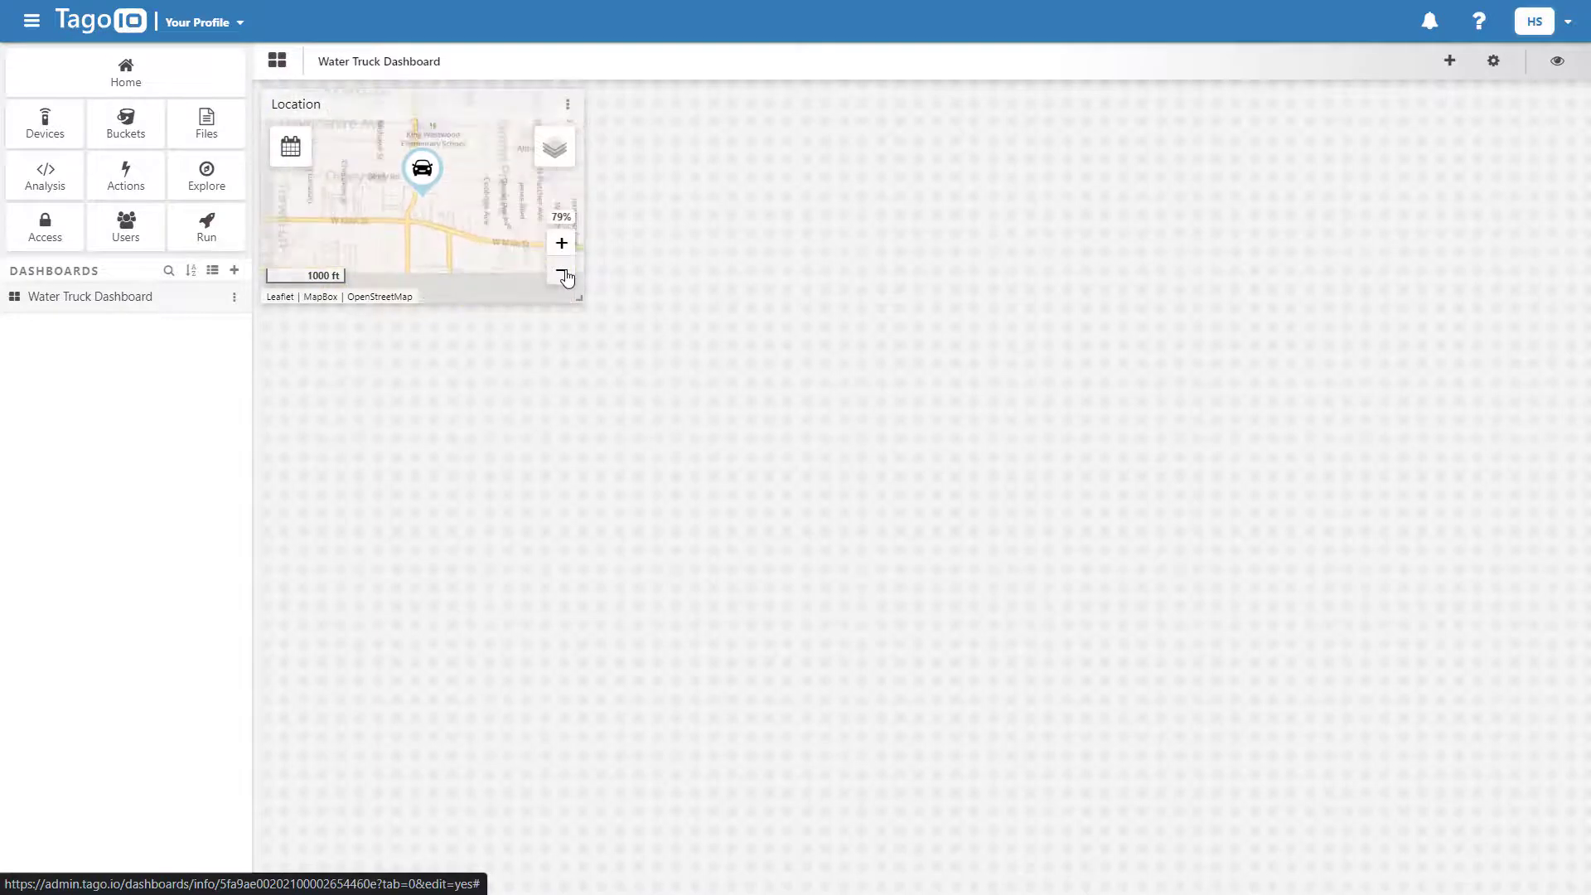
click(566, 103)
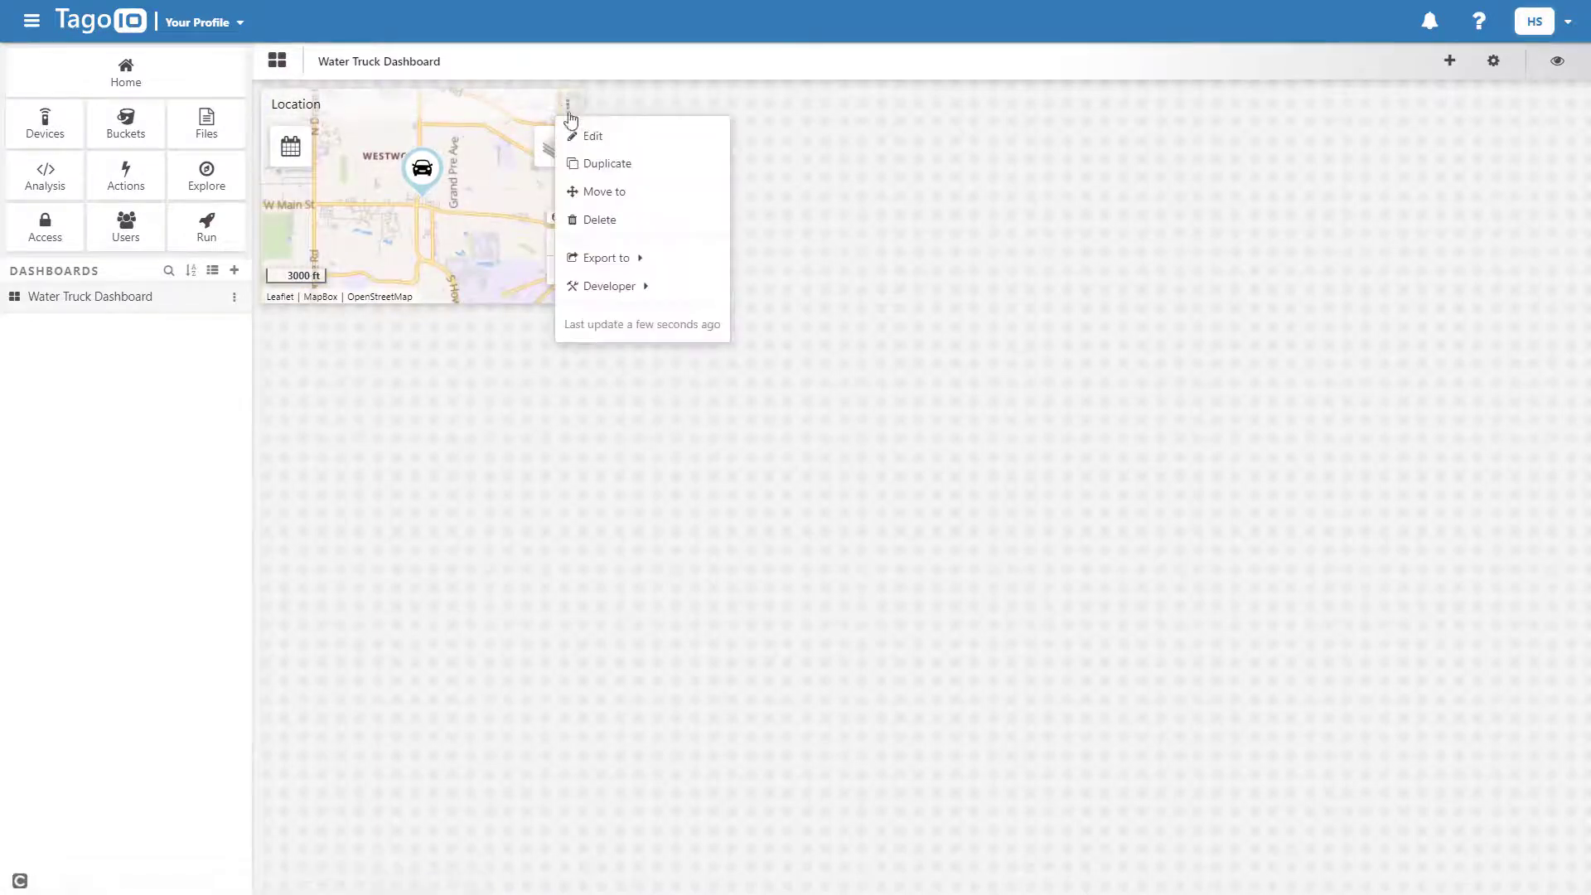
click(594, 135)
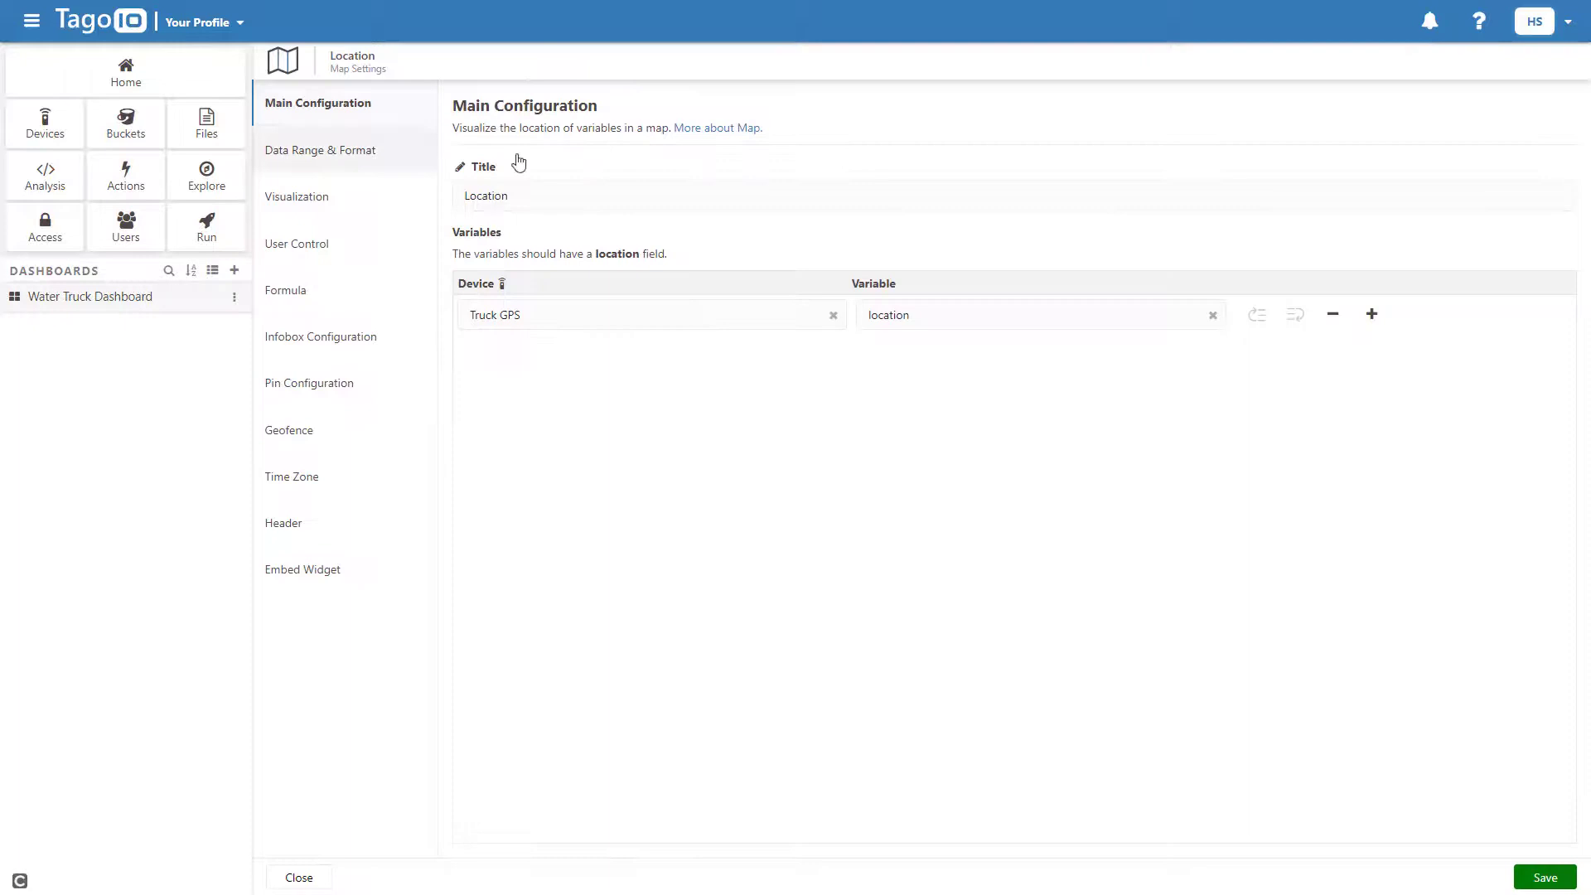
click(296, 196)
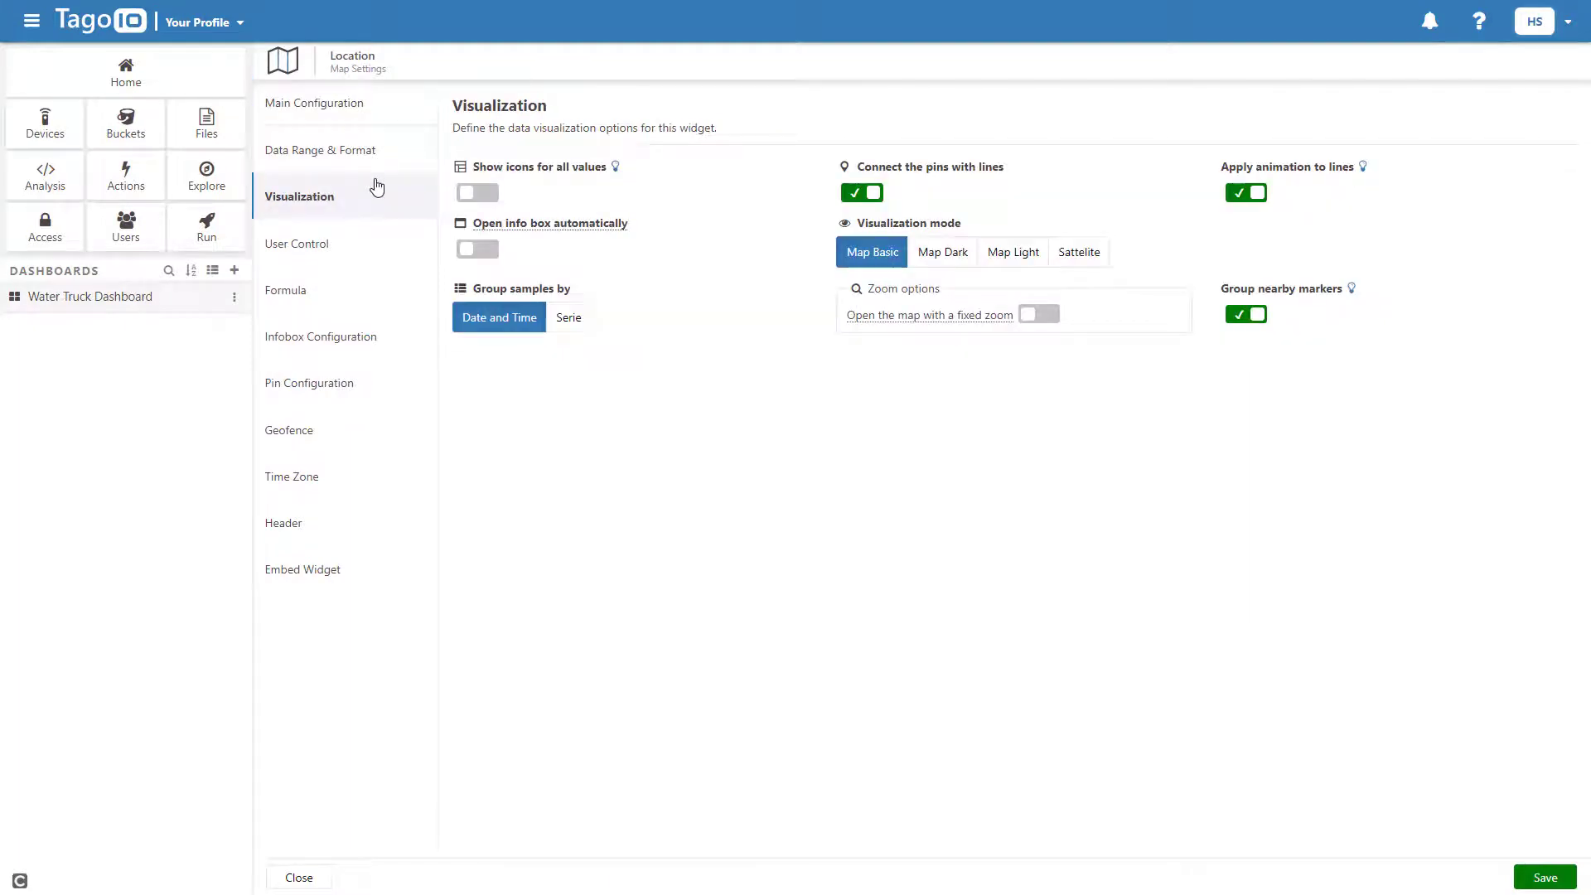
click(942, 252)
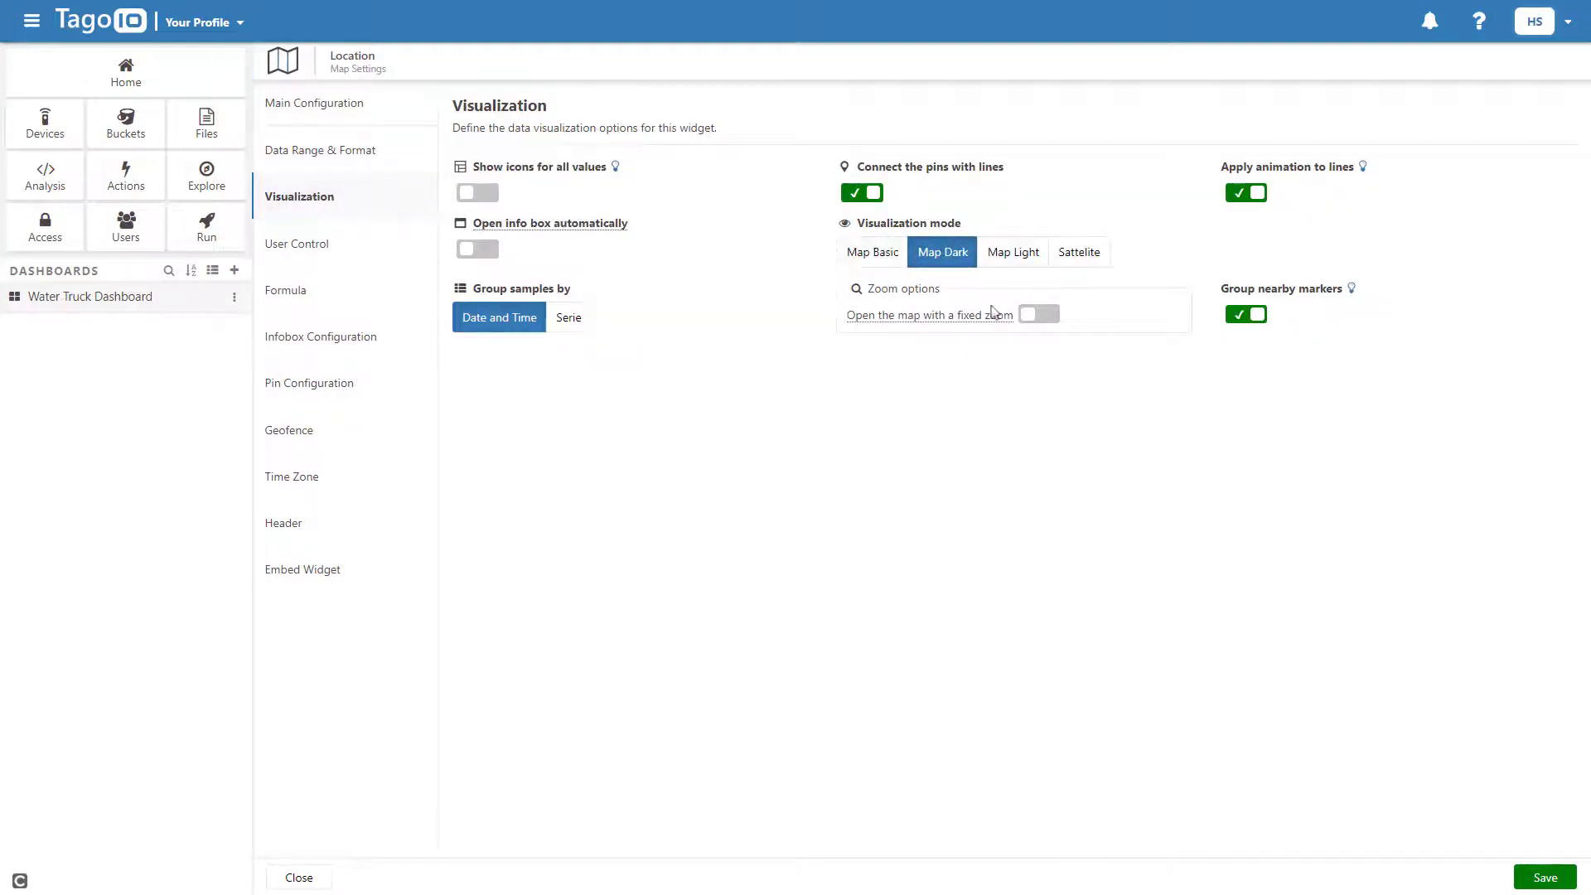
click(298, 877)
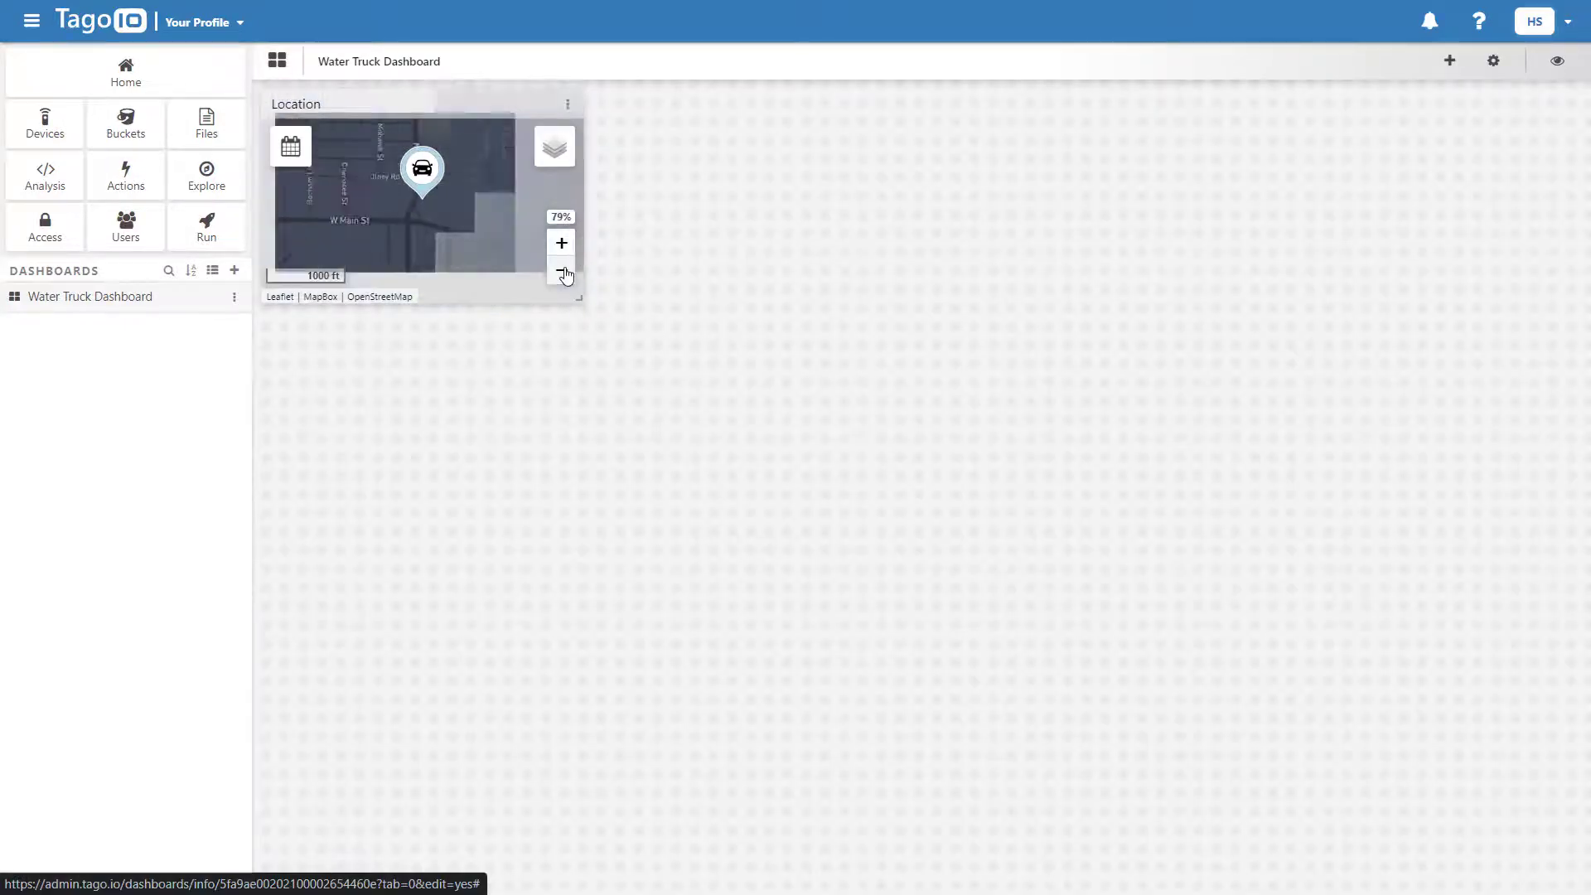
click(561, 274)
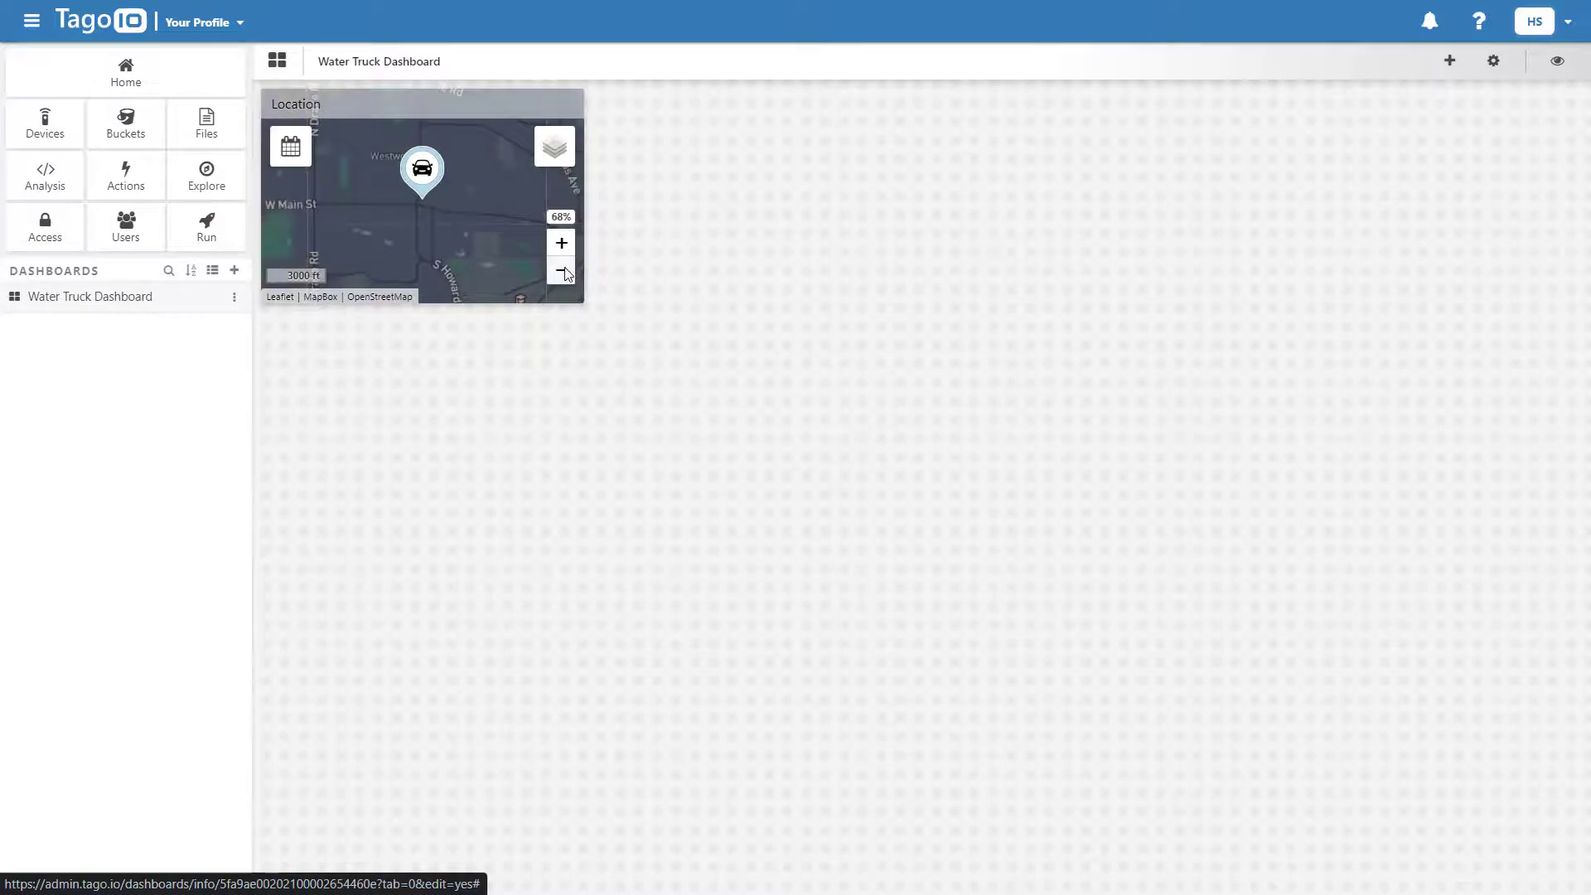
click(1448, 60)
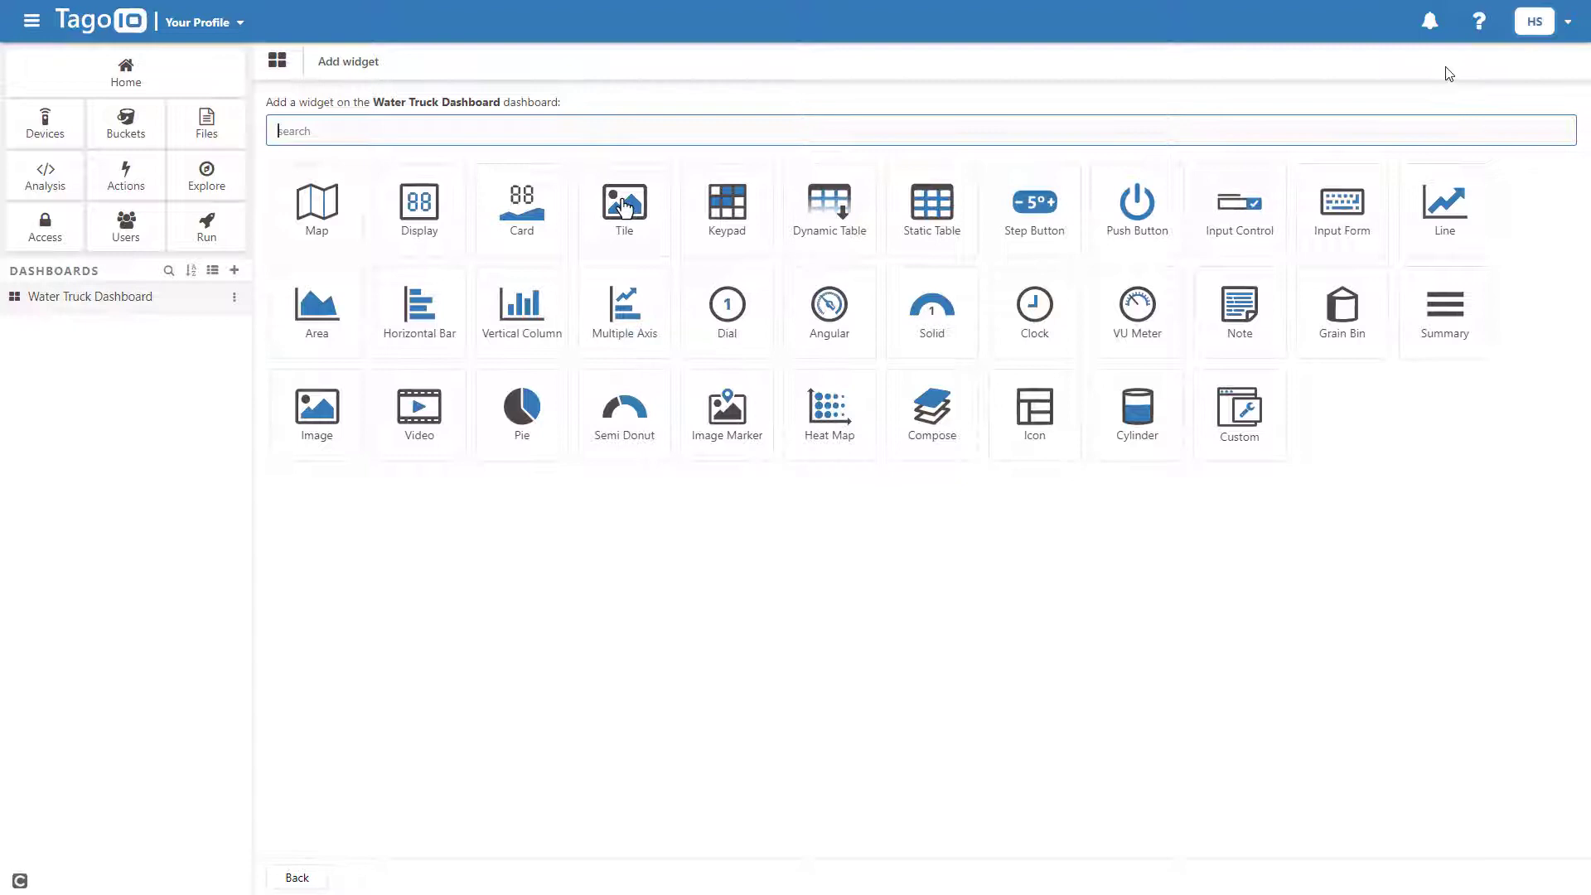
Step: Add an Angular gauge 'Internal Pressure' on internal_pressure with Show variables names turned off
click(829, 311)
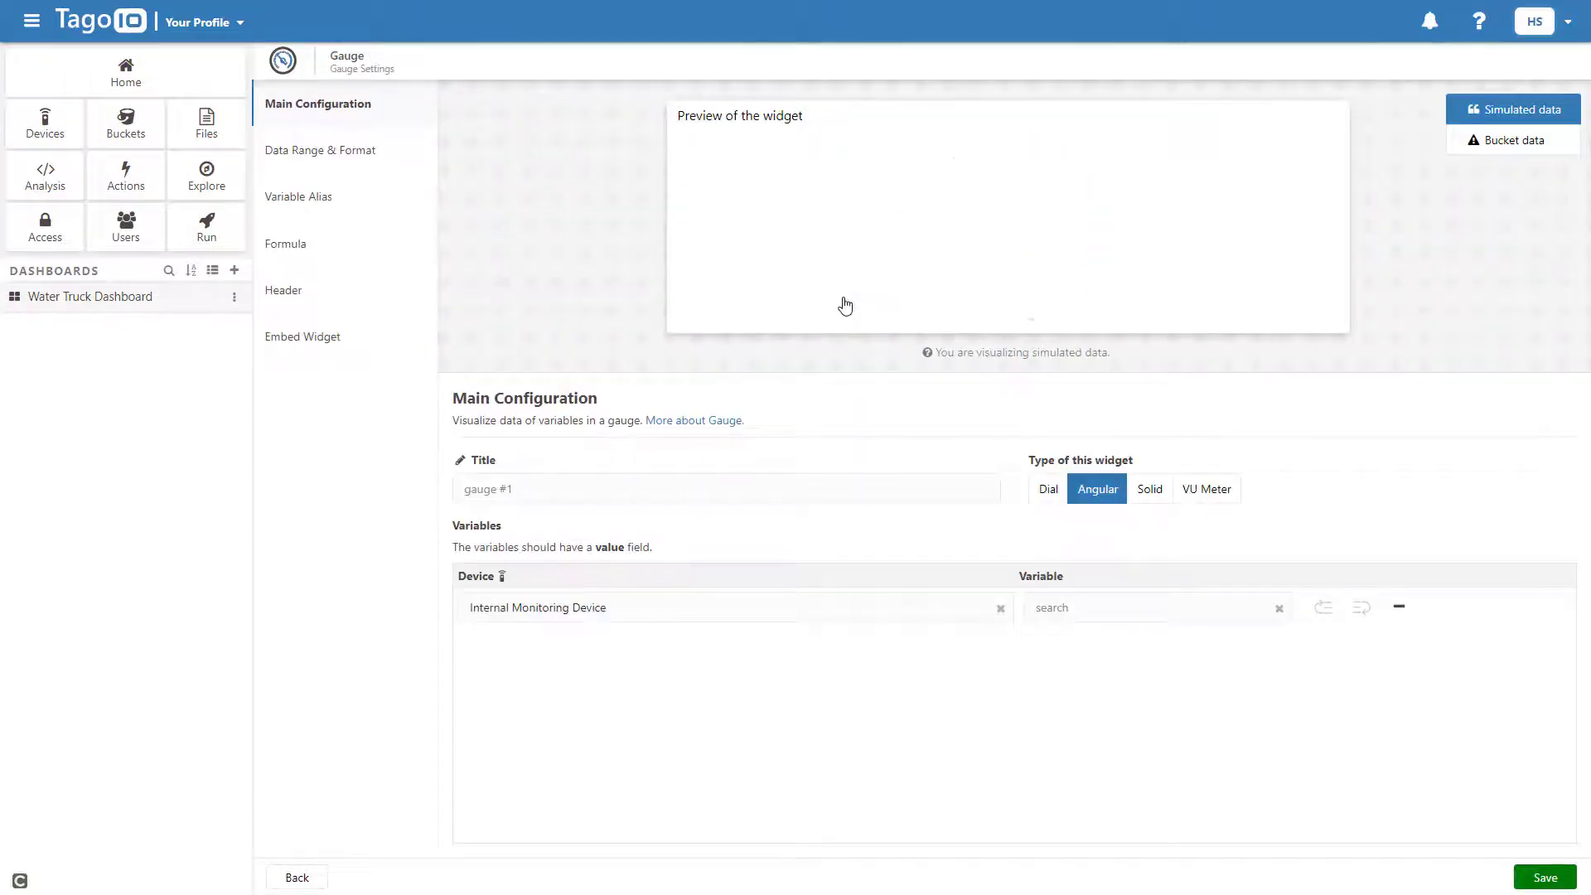
text(Intern)
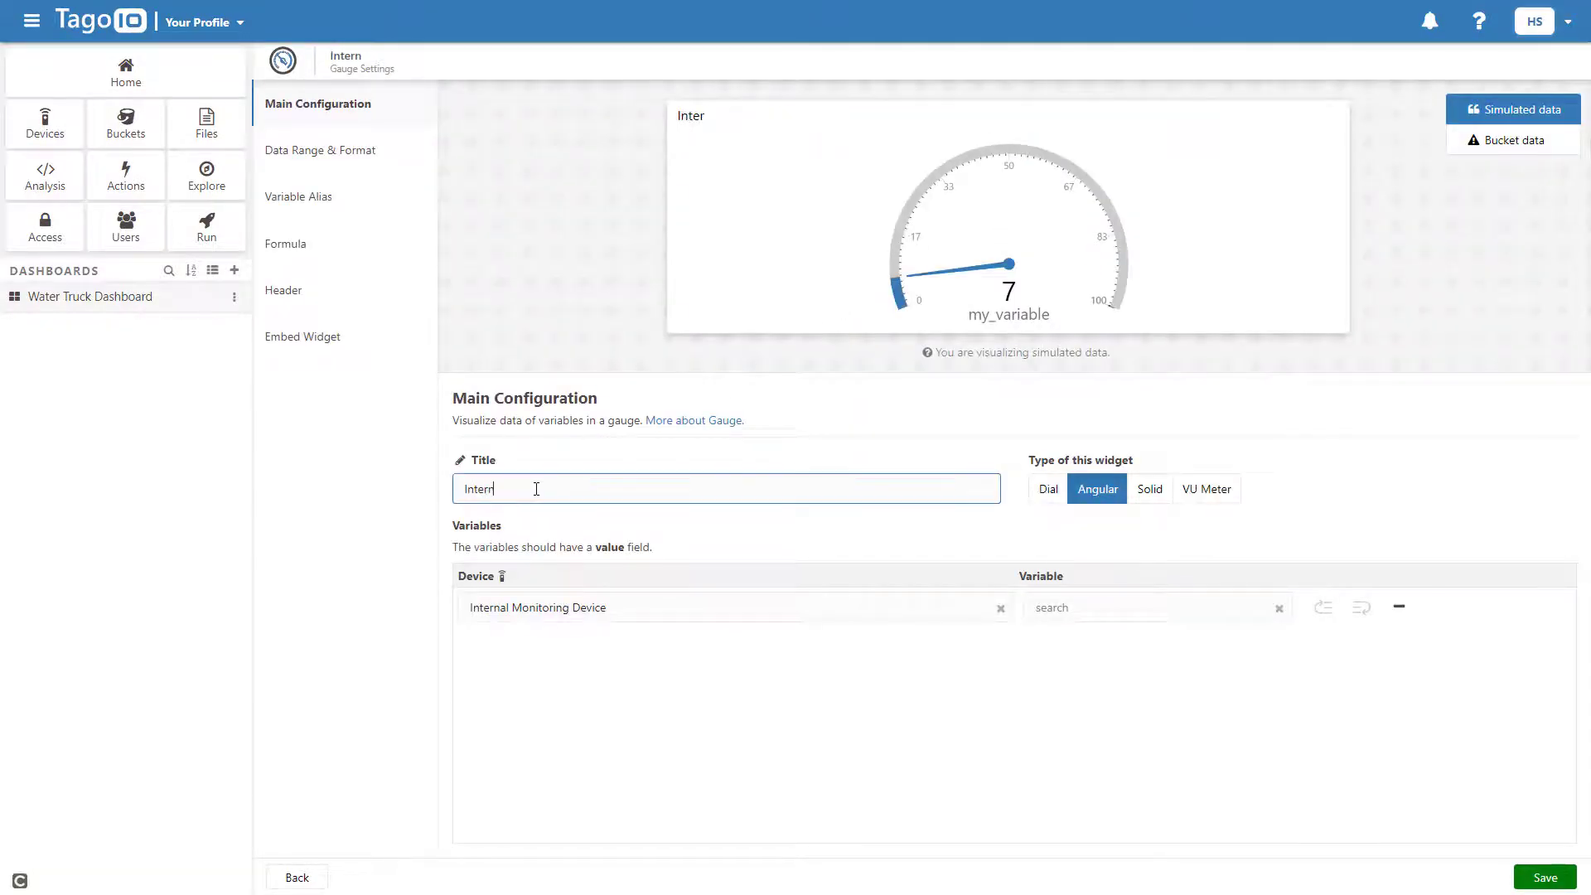
text(Internal Pressure)
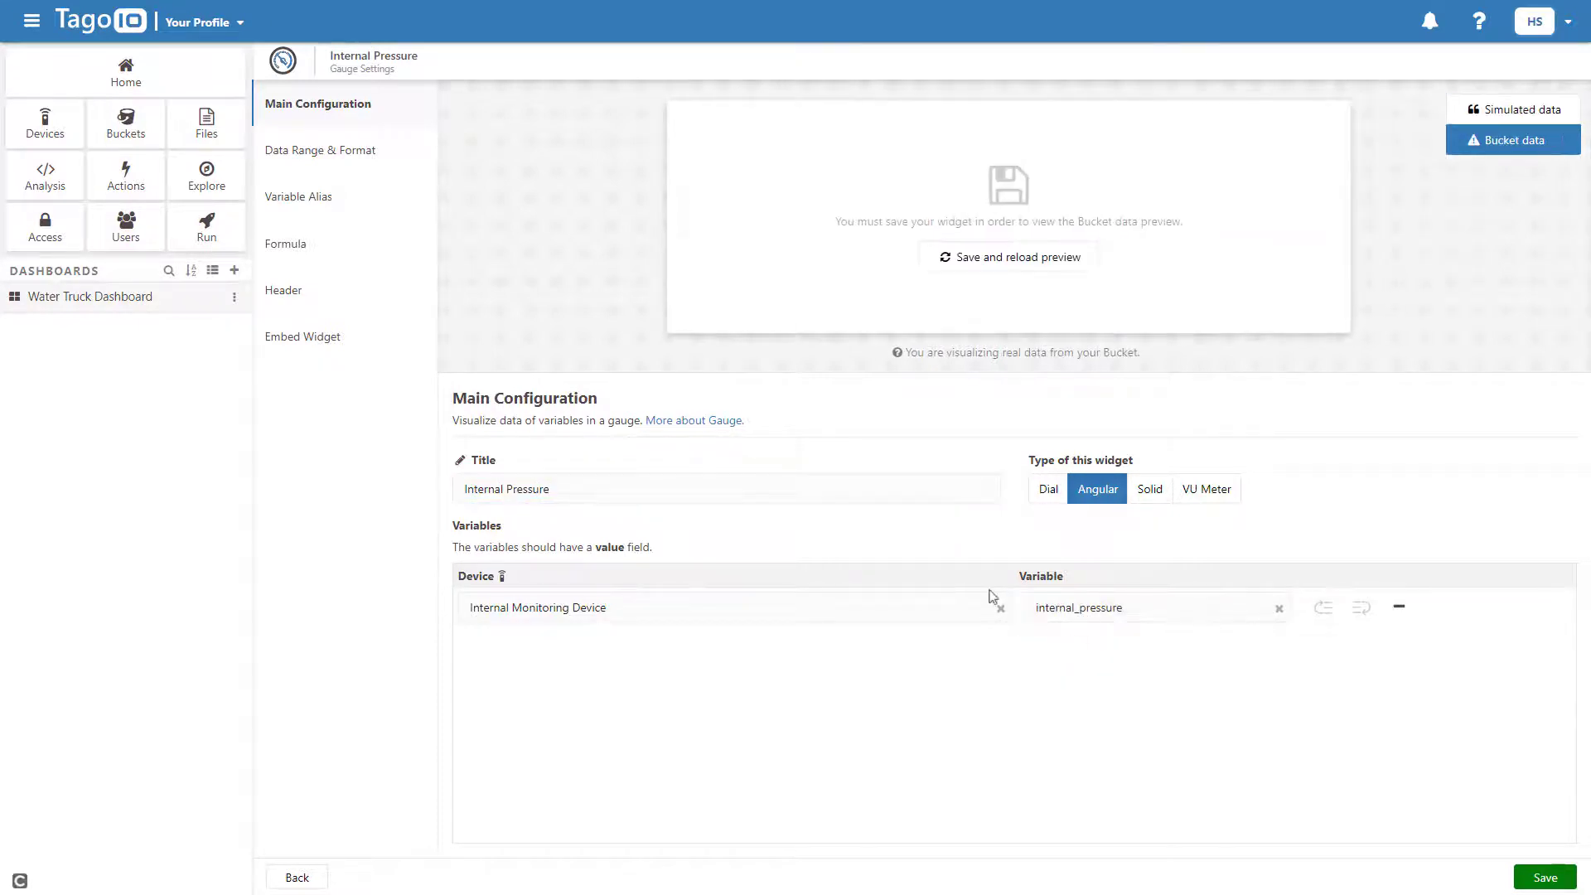
click(299, 196)
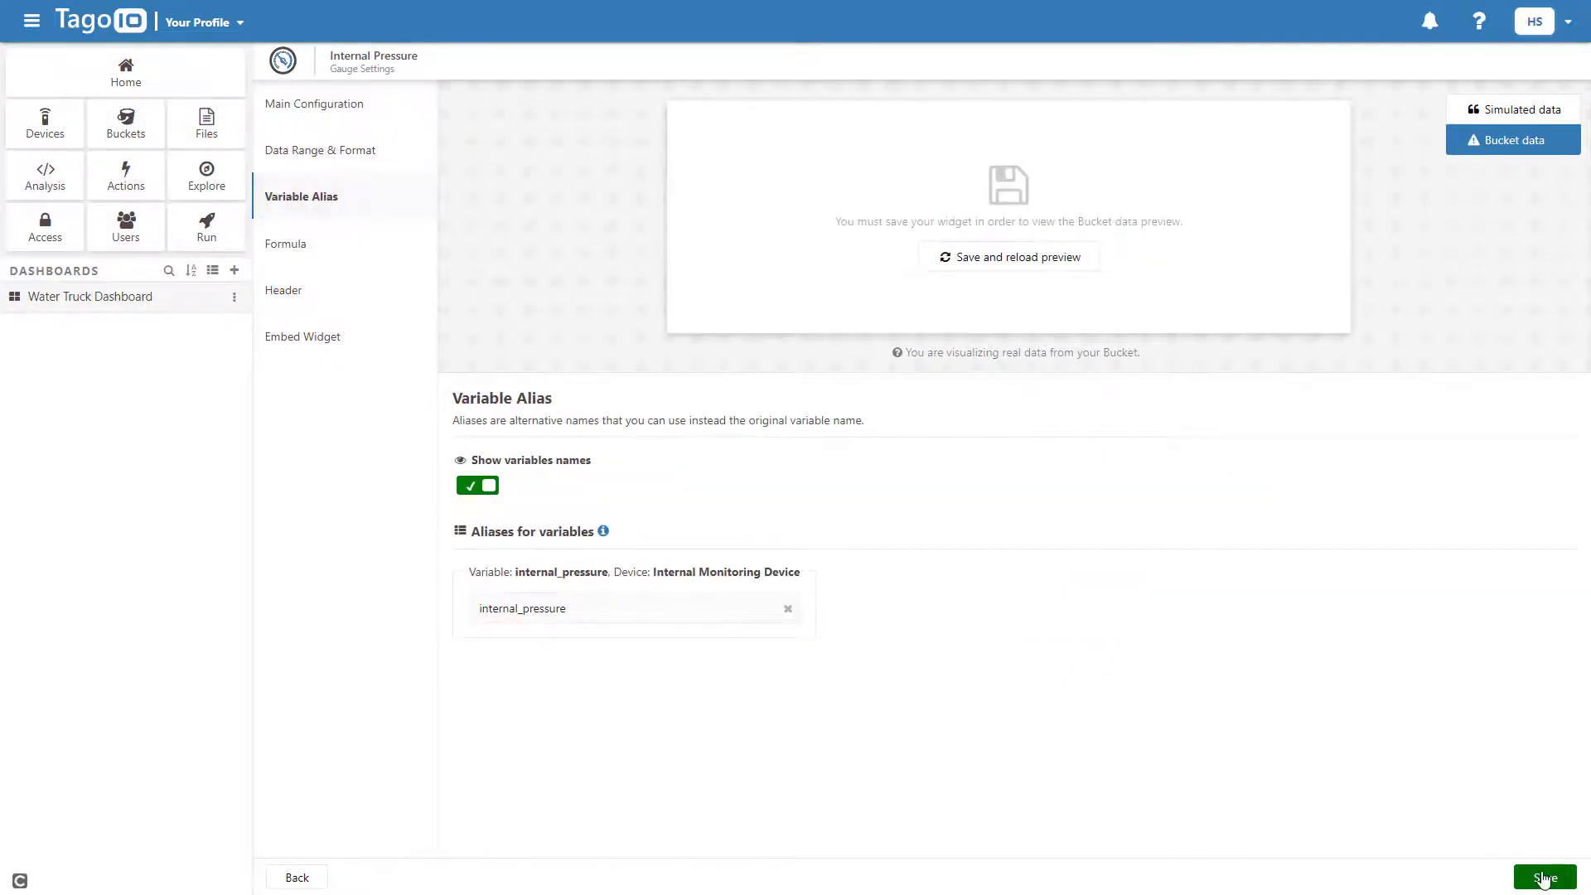
click(1545, 877)
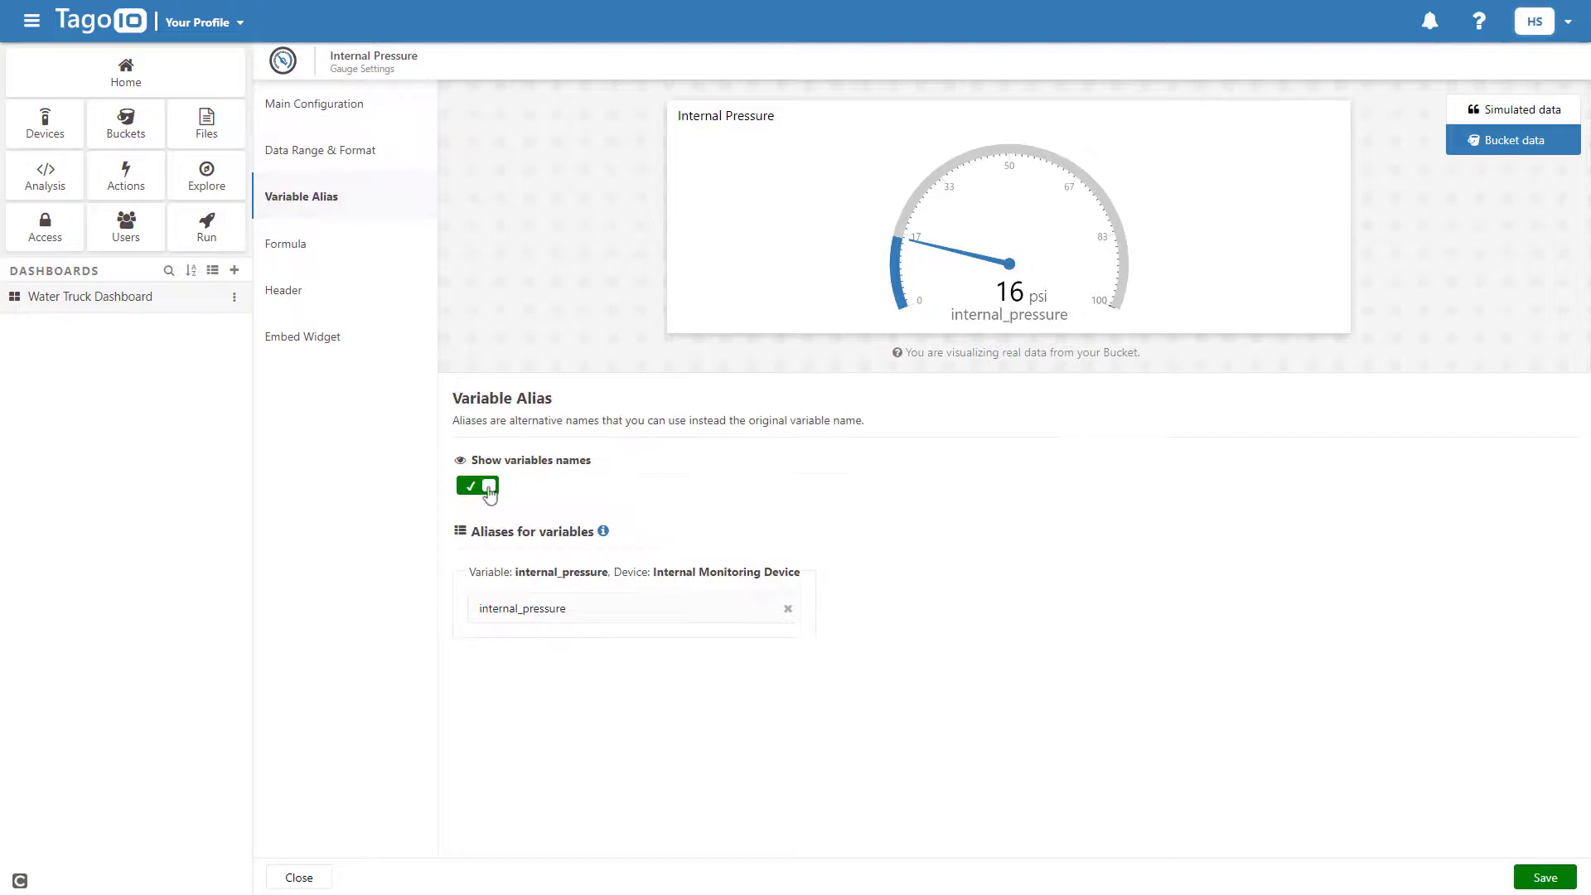
click(477, 486)
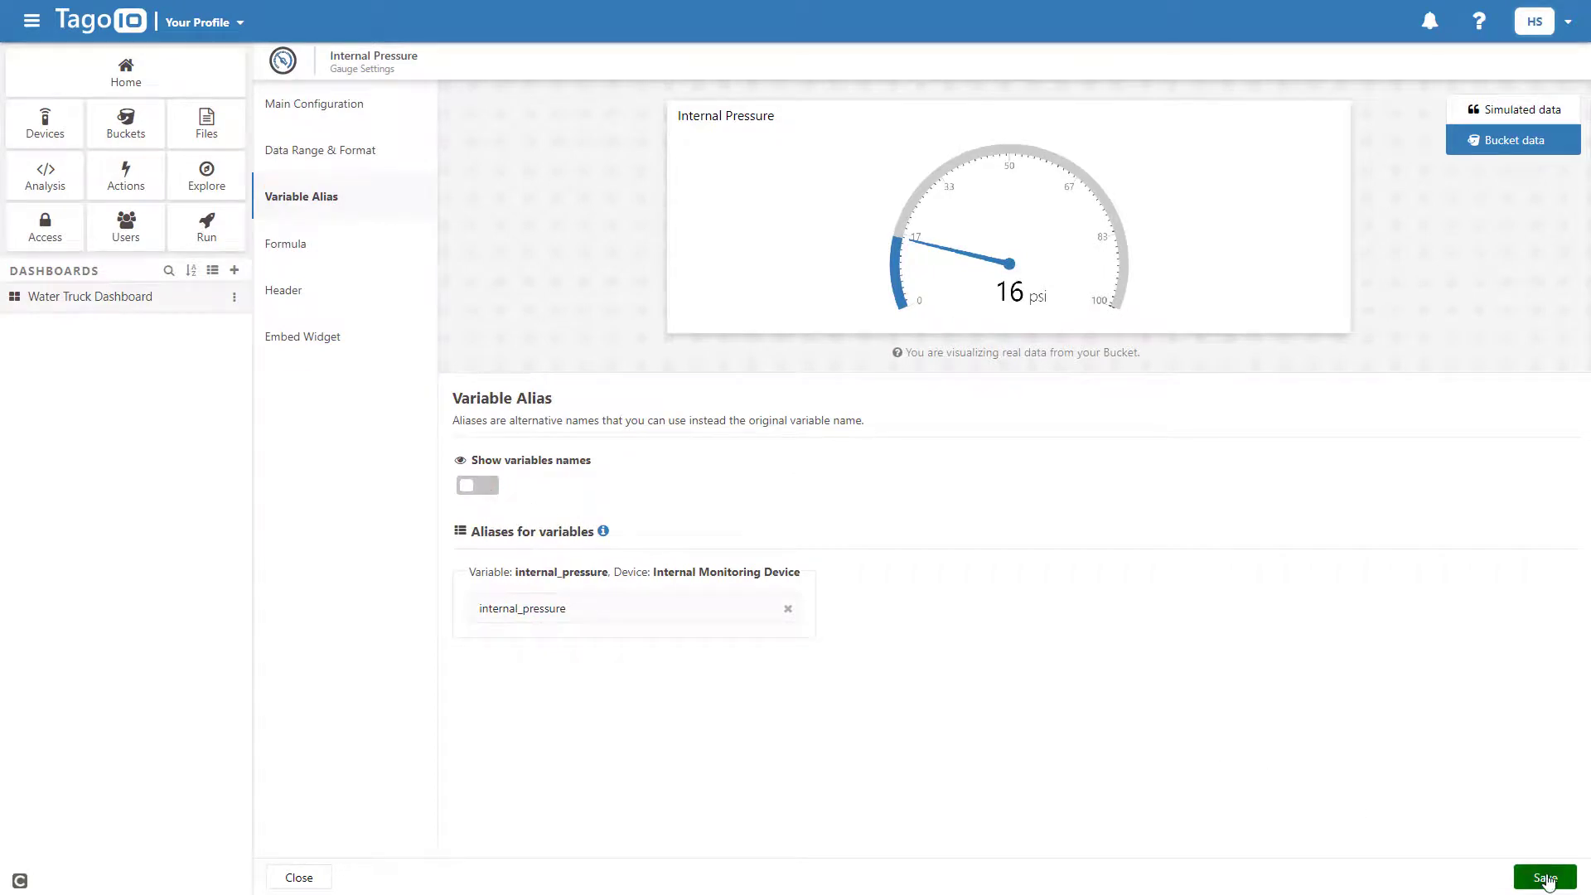
click(1544, 877)
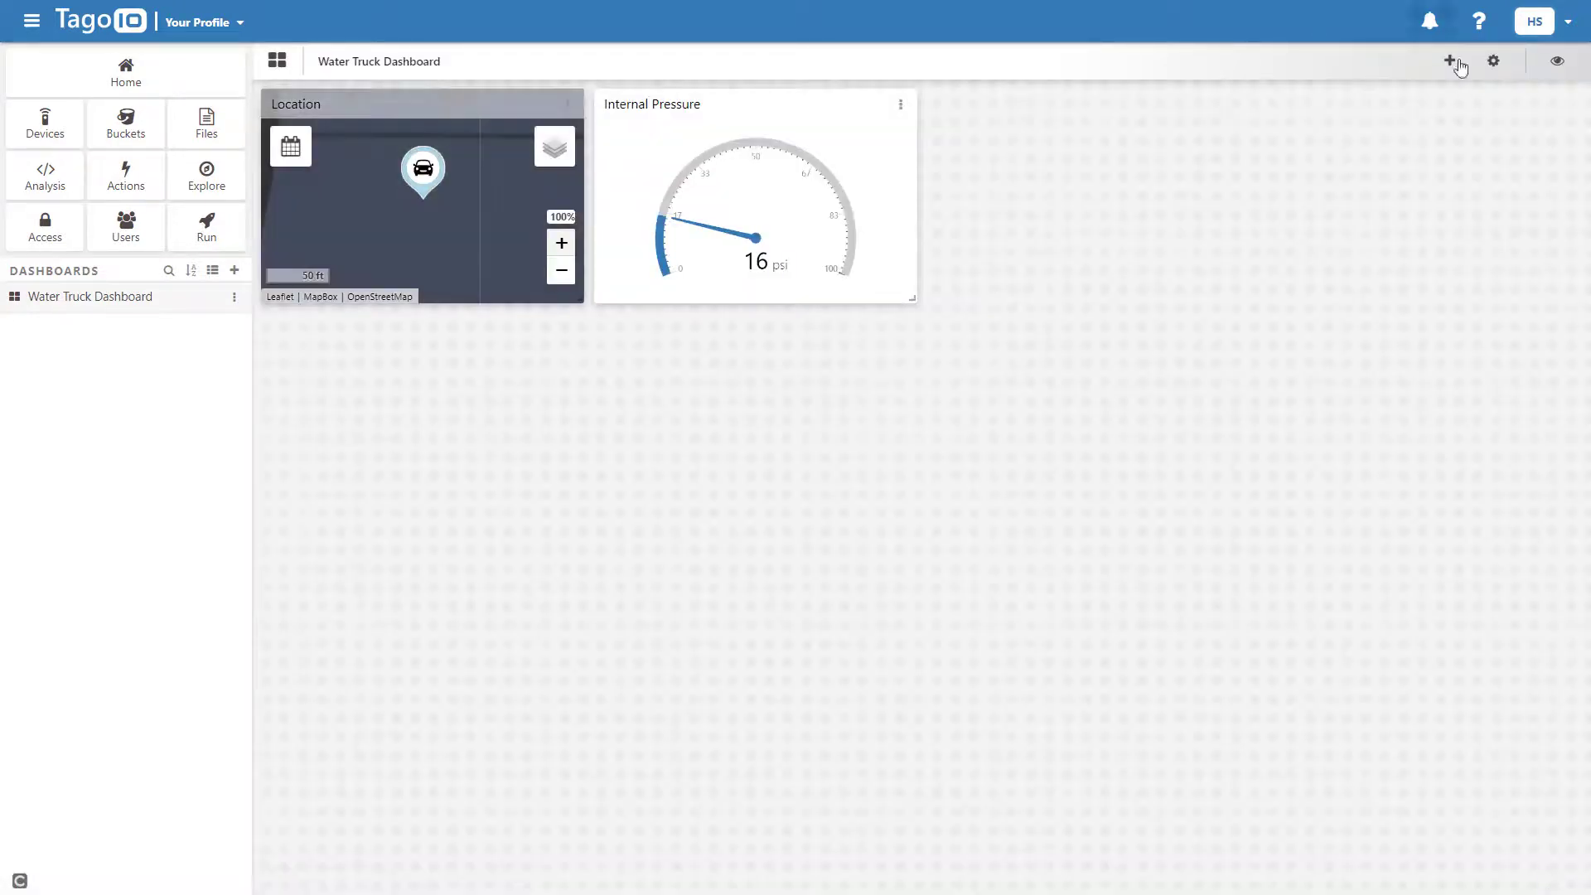
Step: Save an Input Form titled 'Input Metrics' with internal_pressure and speed fields to the dashboard
click(1451, 61)
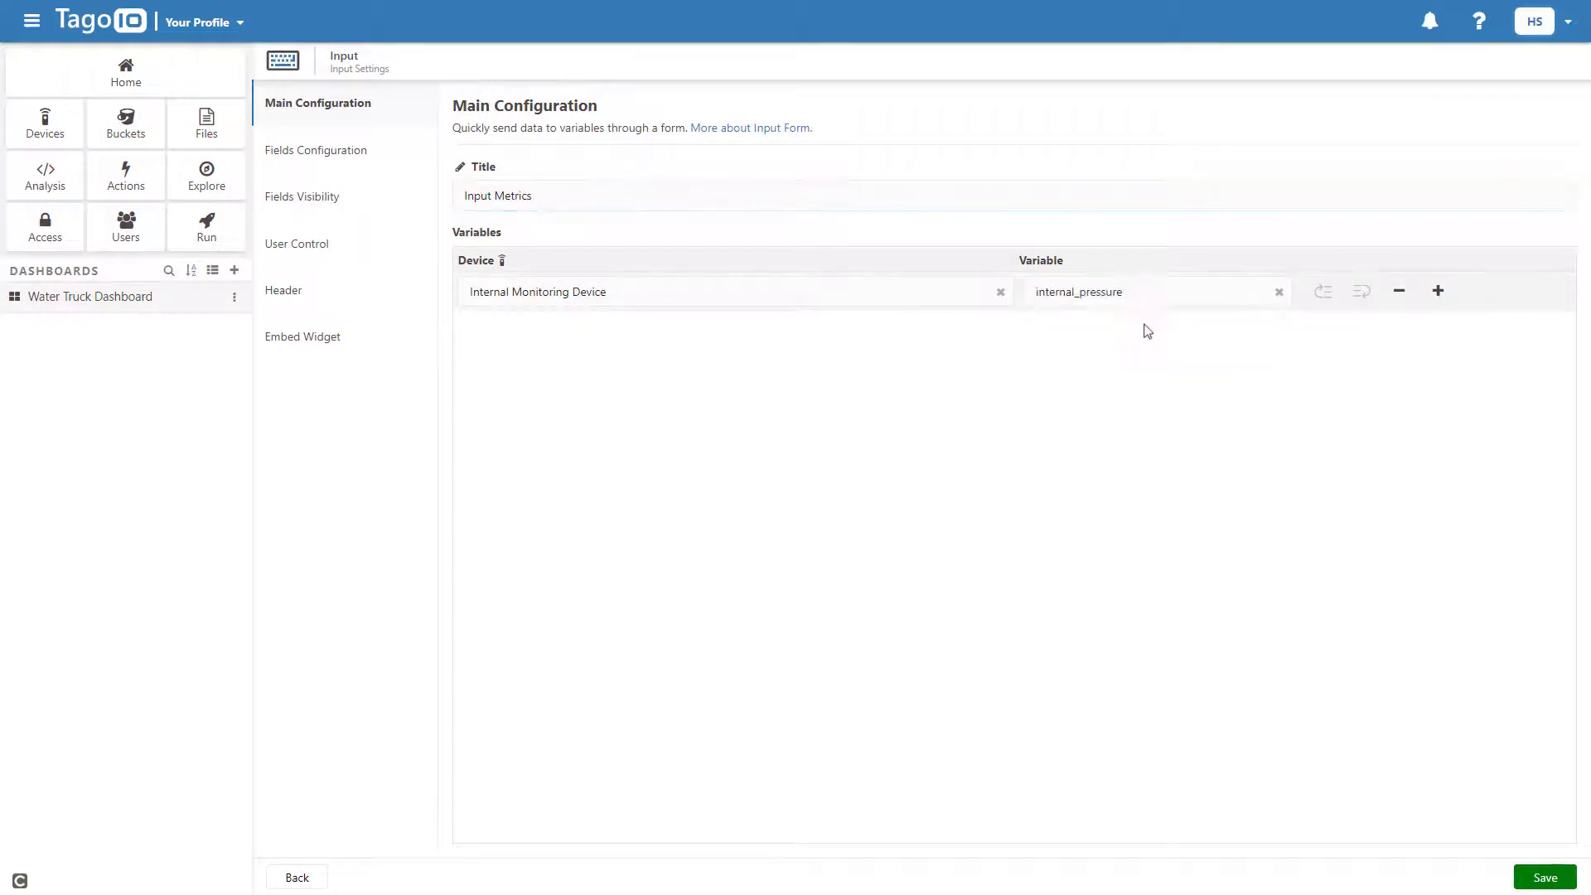
click(1437, 292)
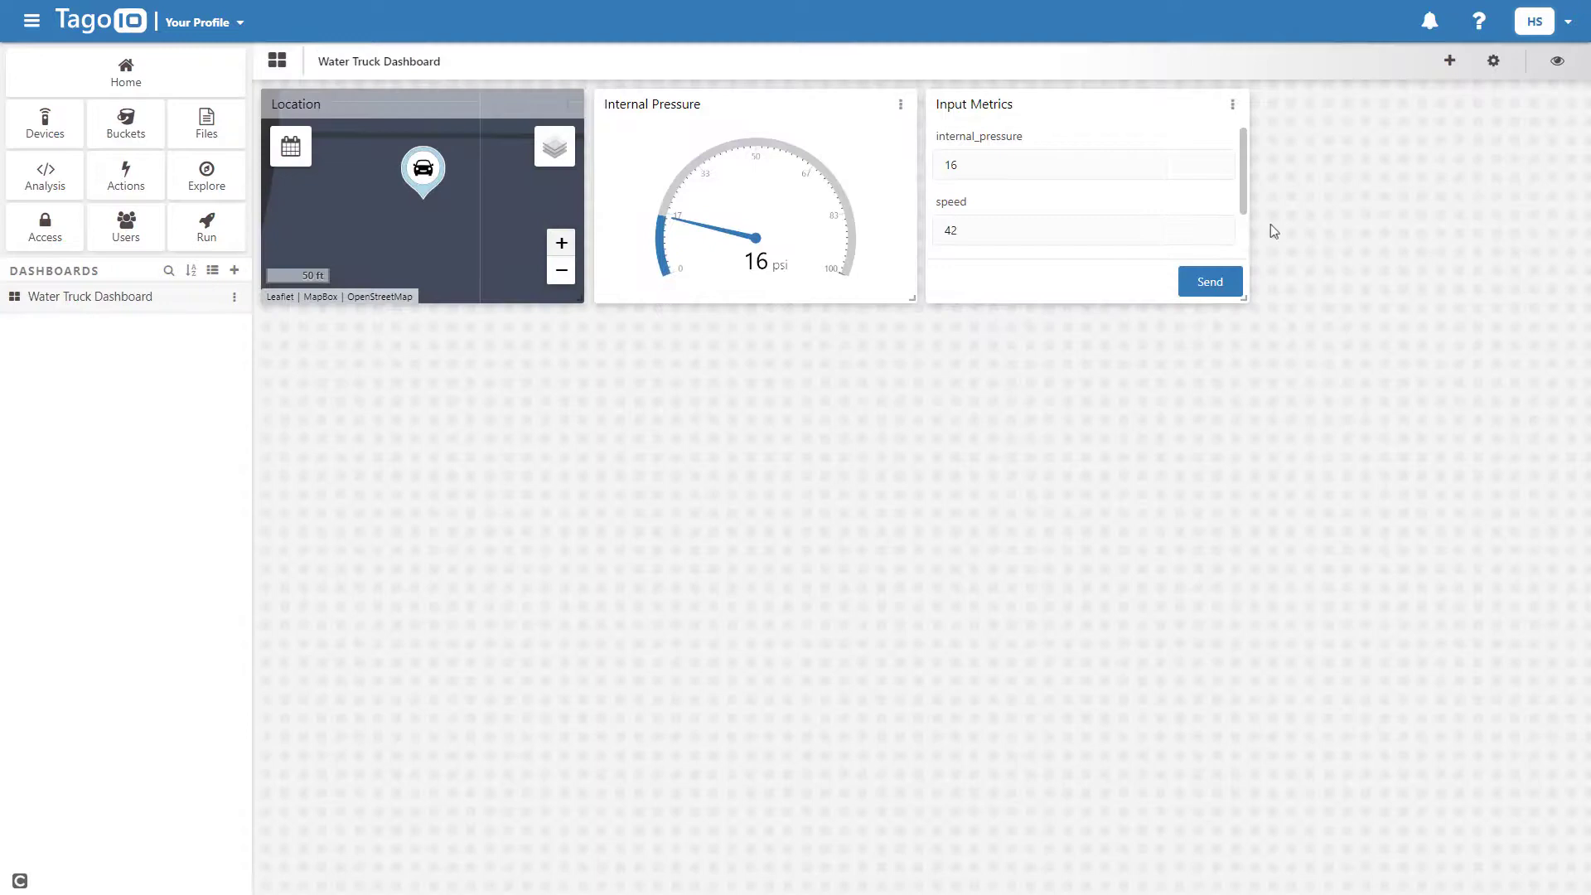
click(1449, 61)
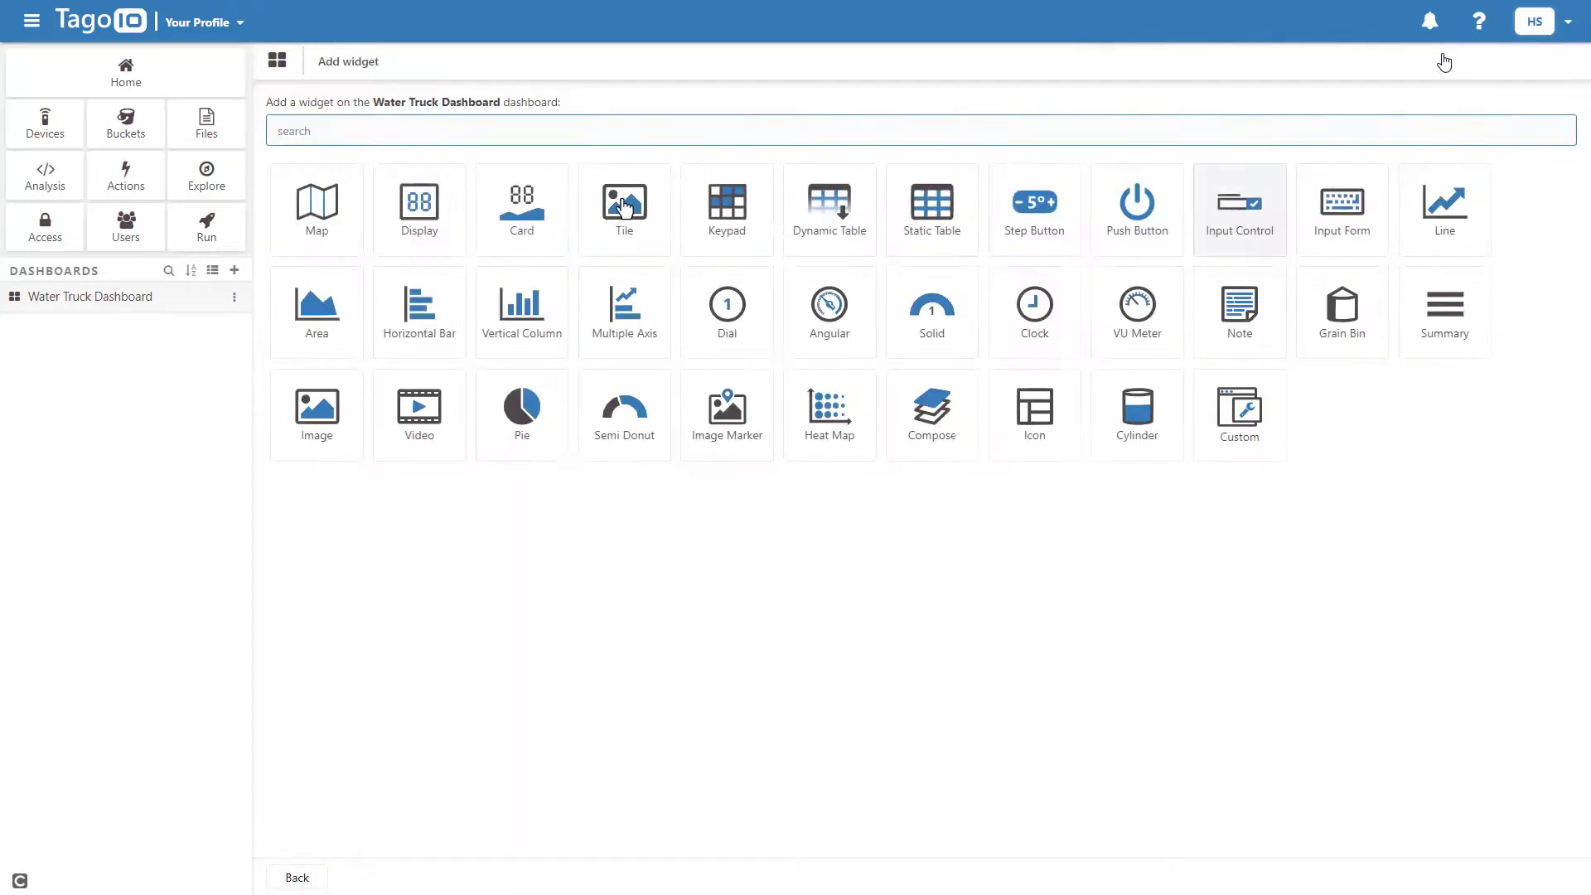
Step: Begin a Cylinder widget titled 'Water Level' and reach its Variable dropdown
click(1137, 413)
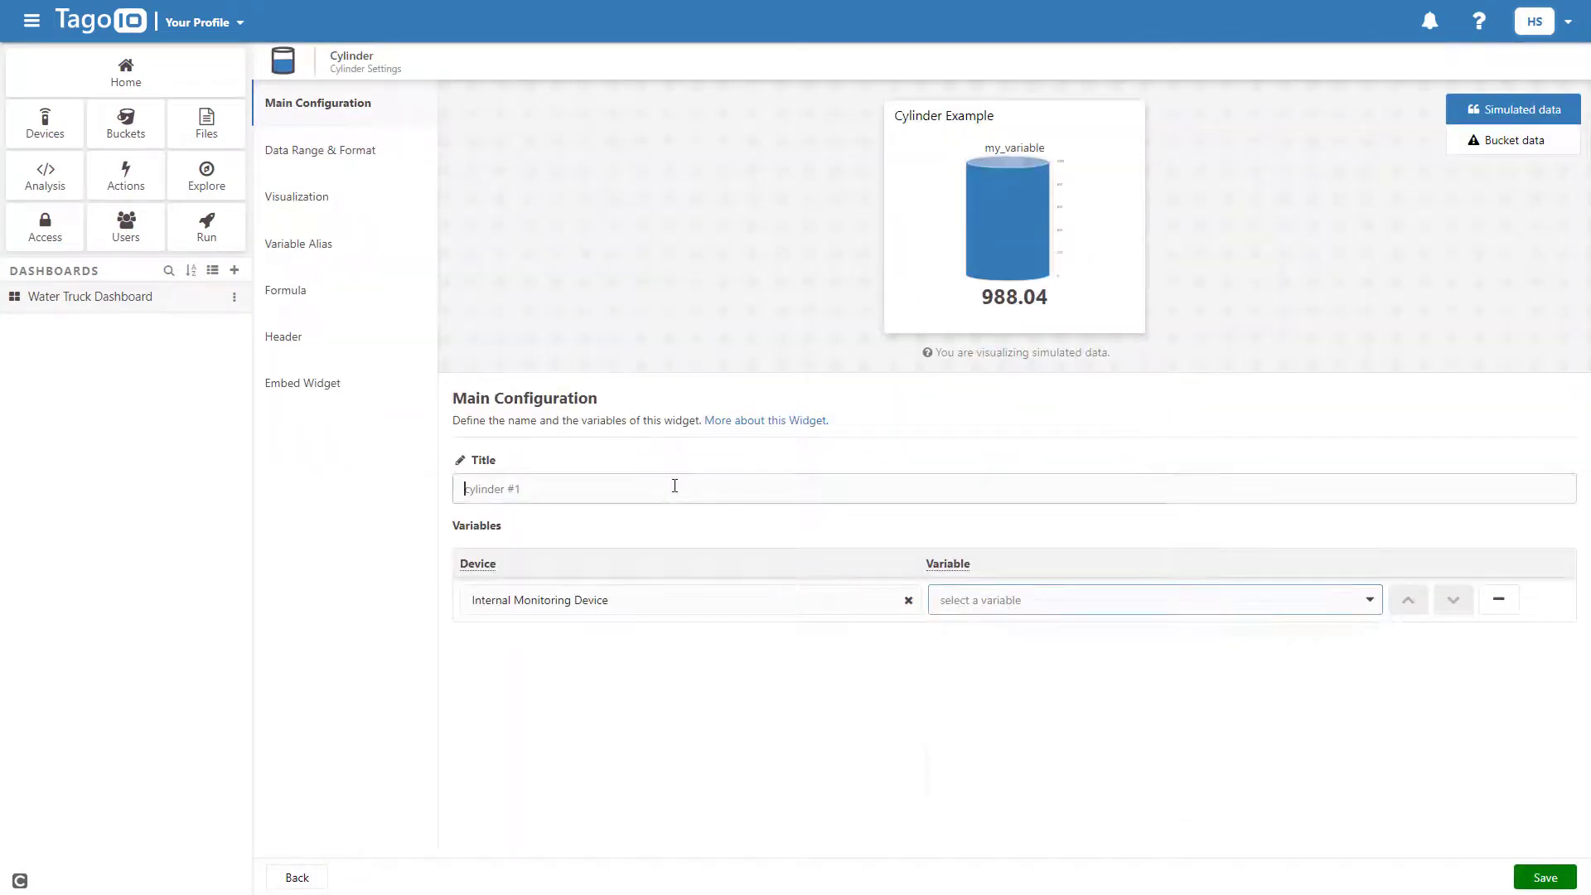
text(Water Level)
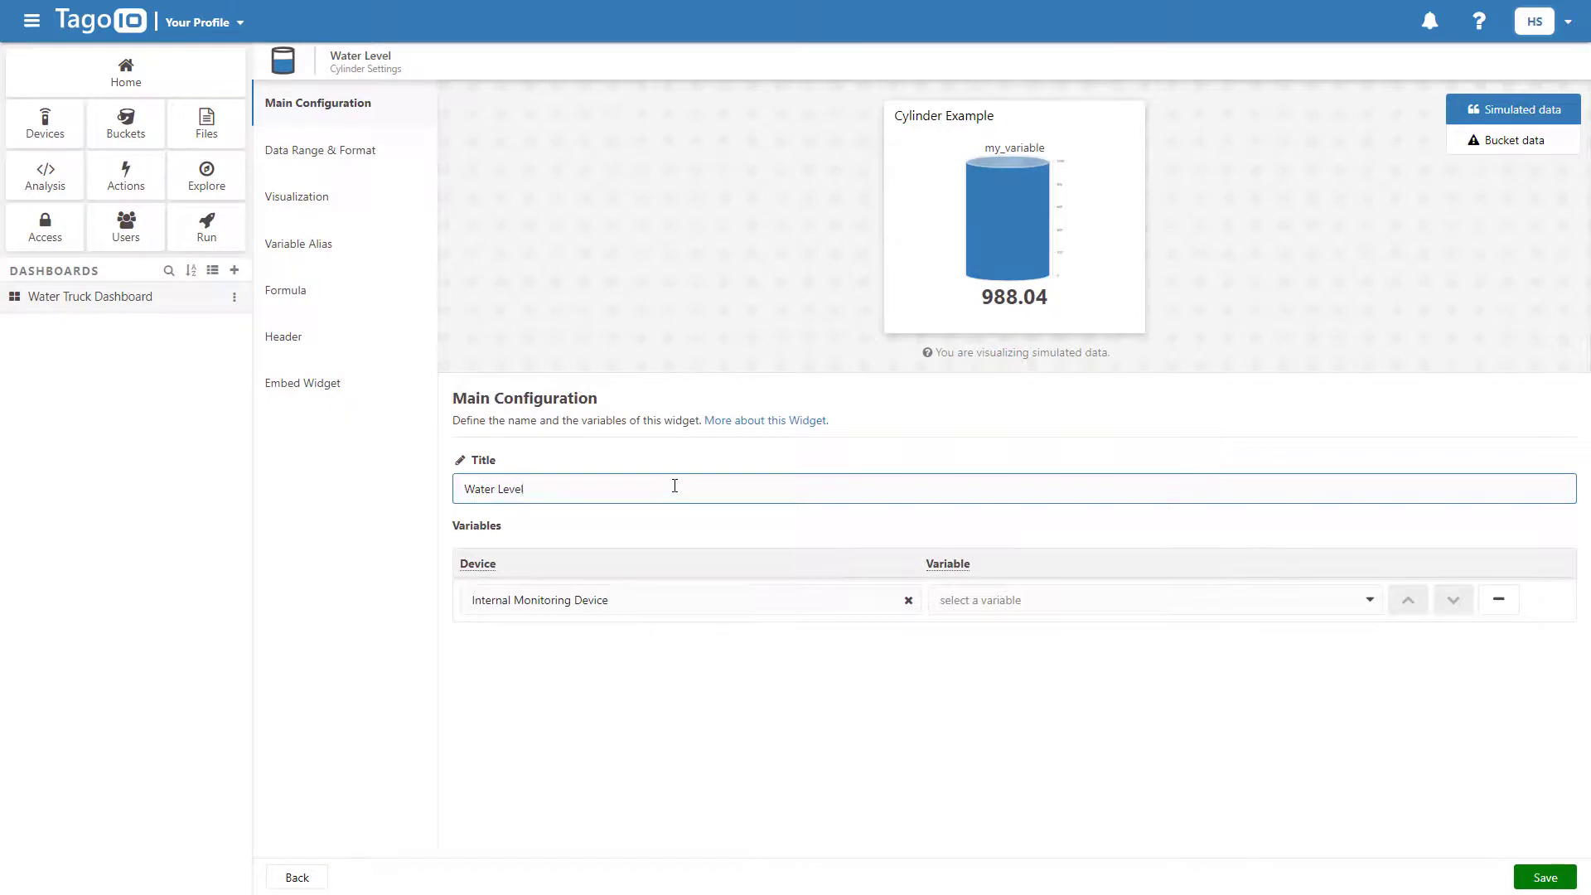
click(299, 244)
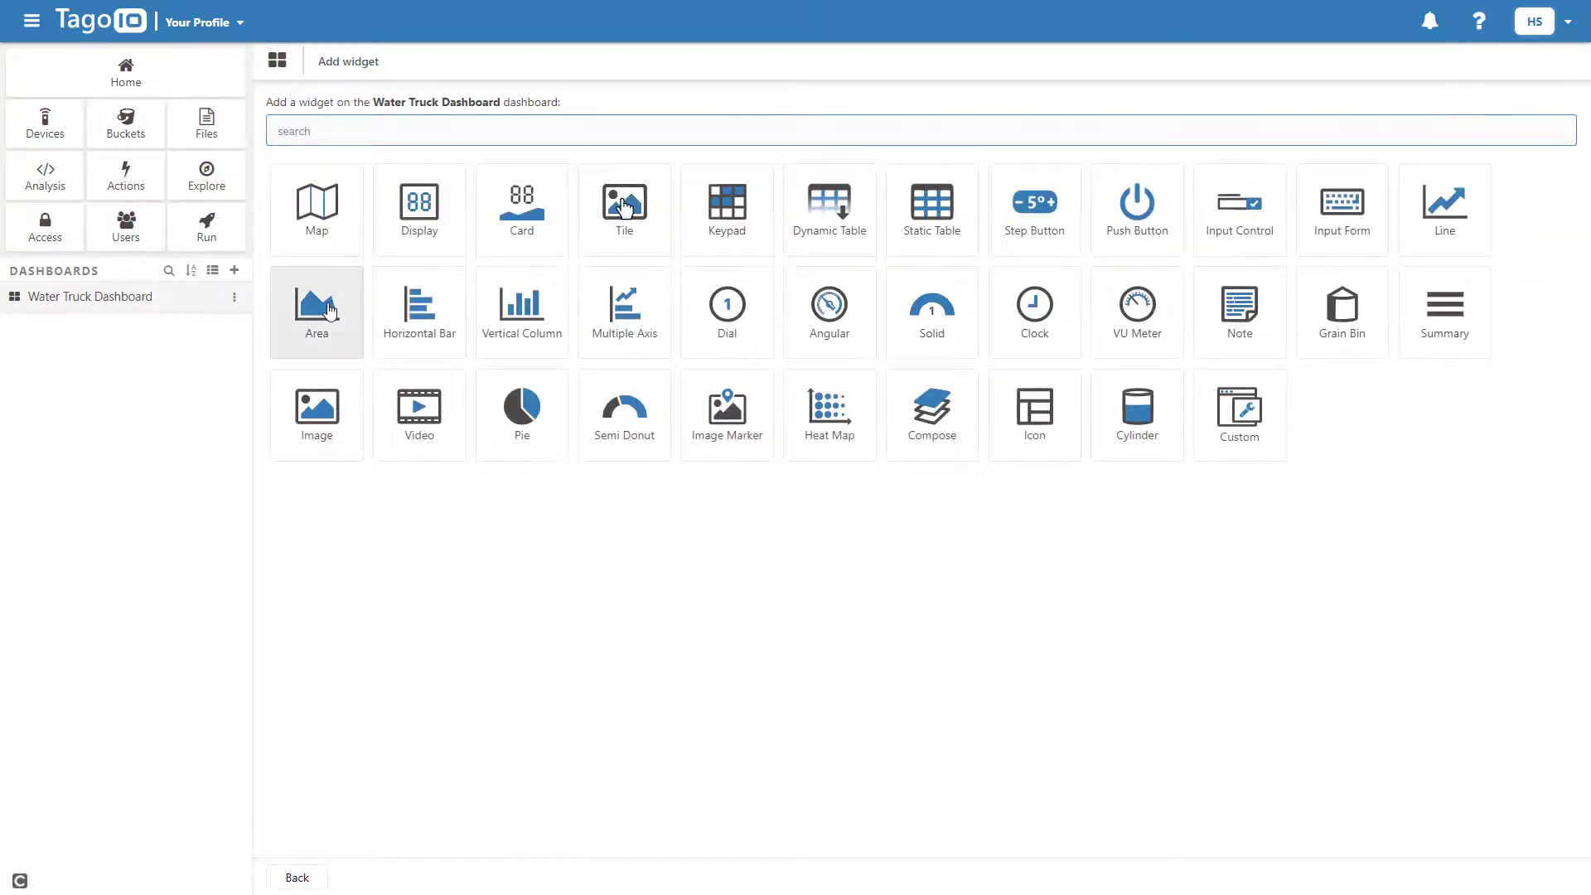
Step: Add an Area chart 'Water Level Fluctuations' plotting water_level and save it
click(315, 312)
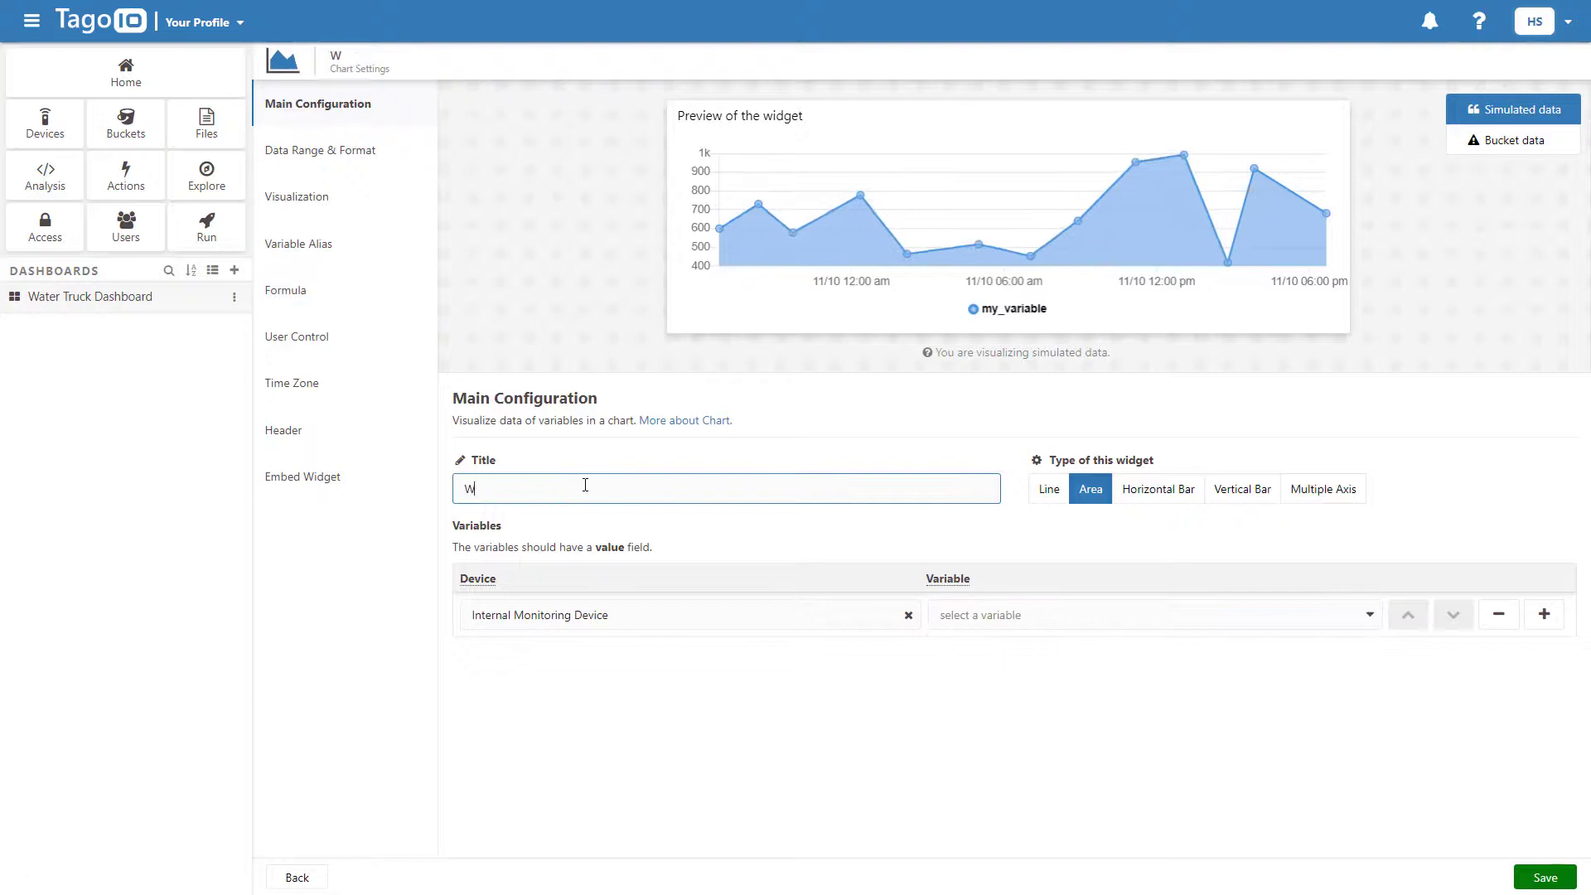
text(ater Level F)
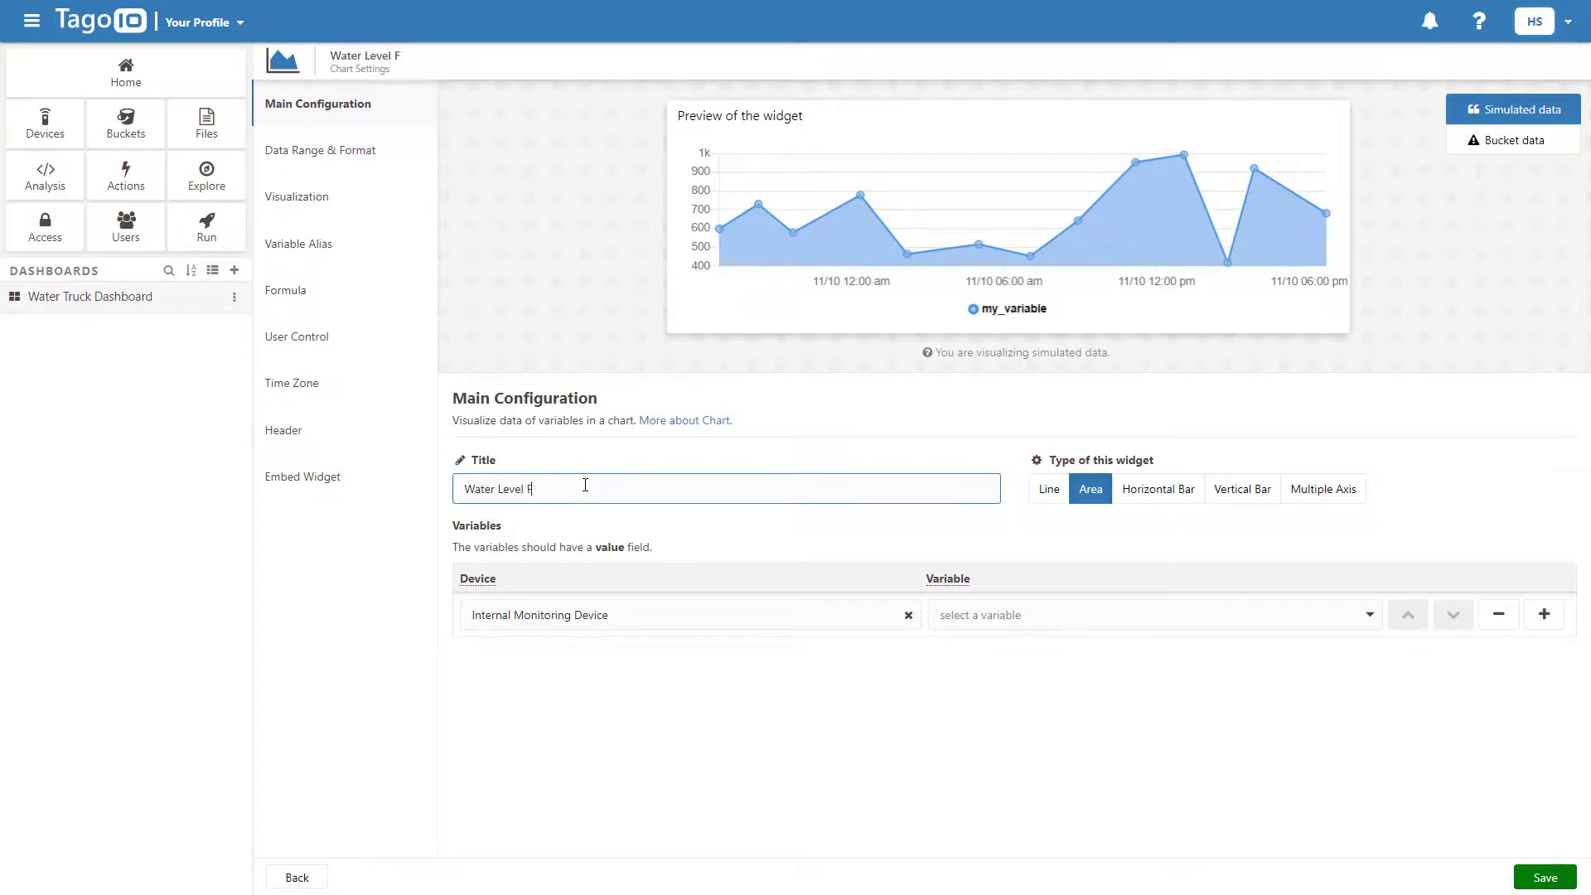
text(luctuations)
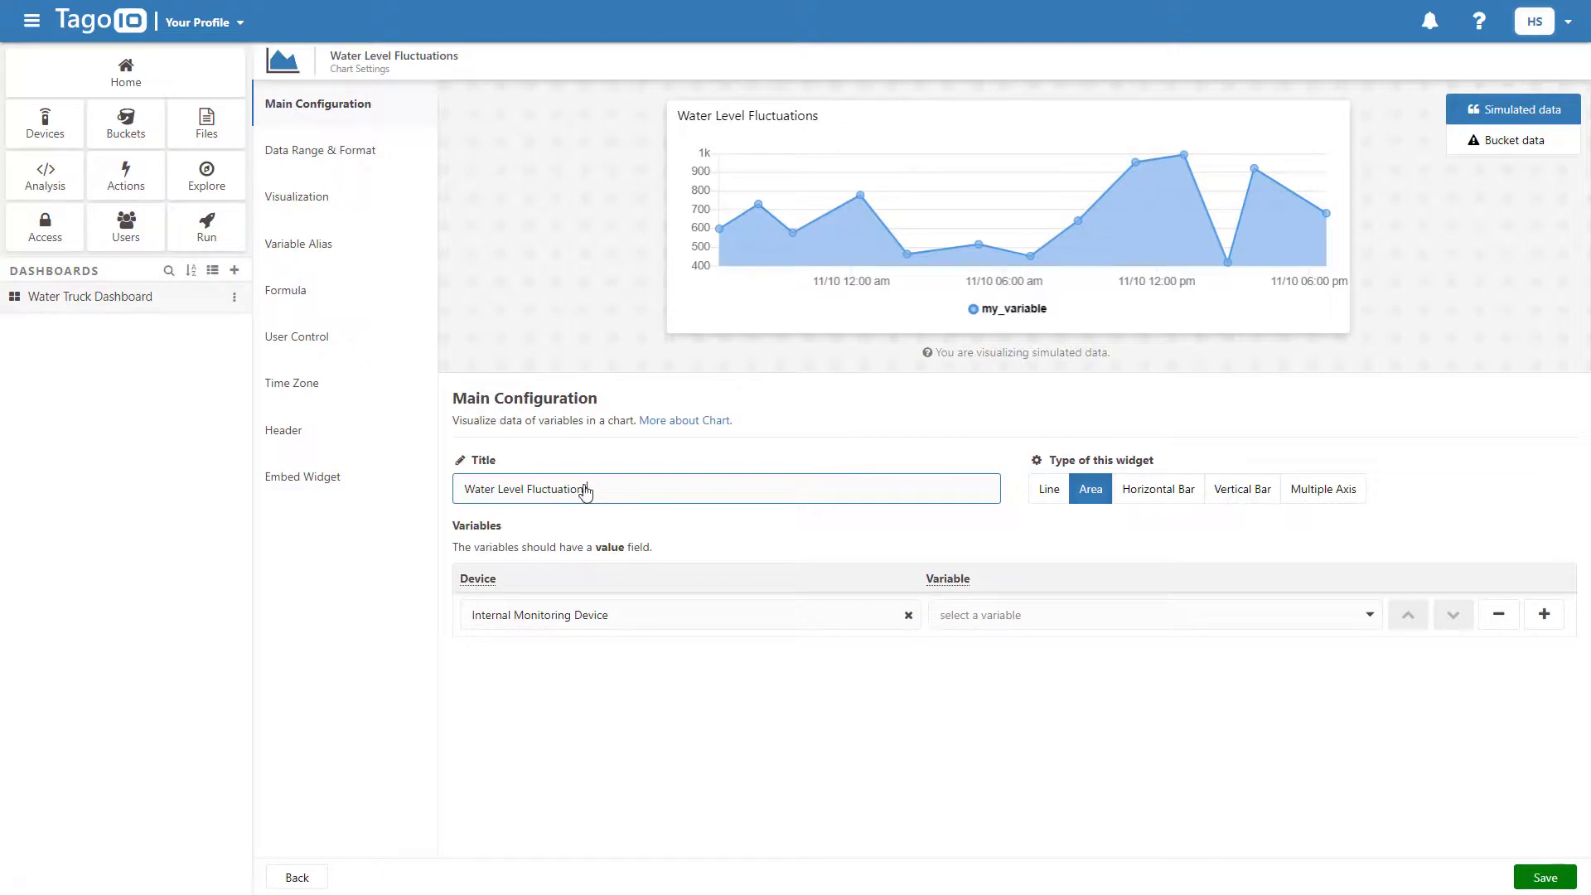
click(1147, 613)
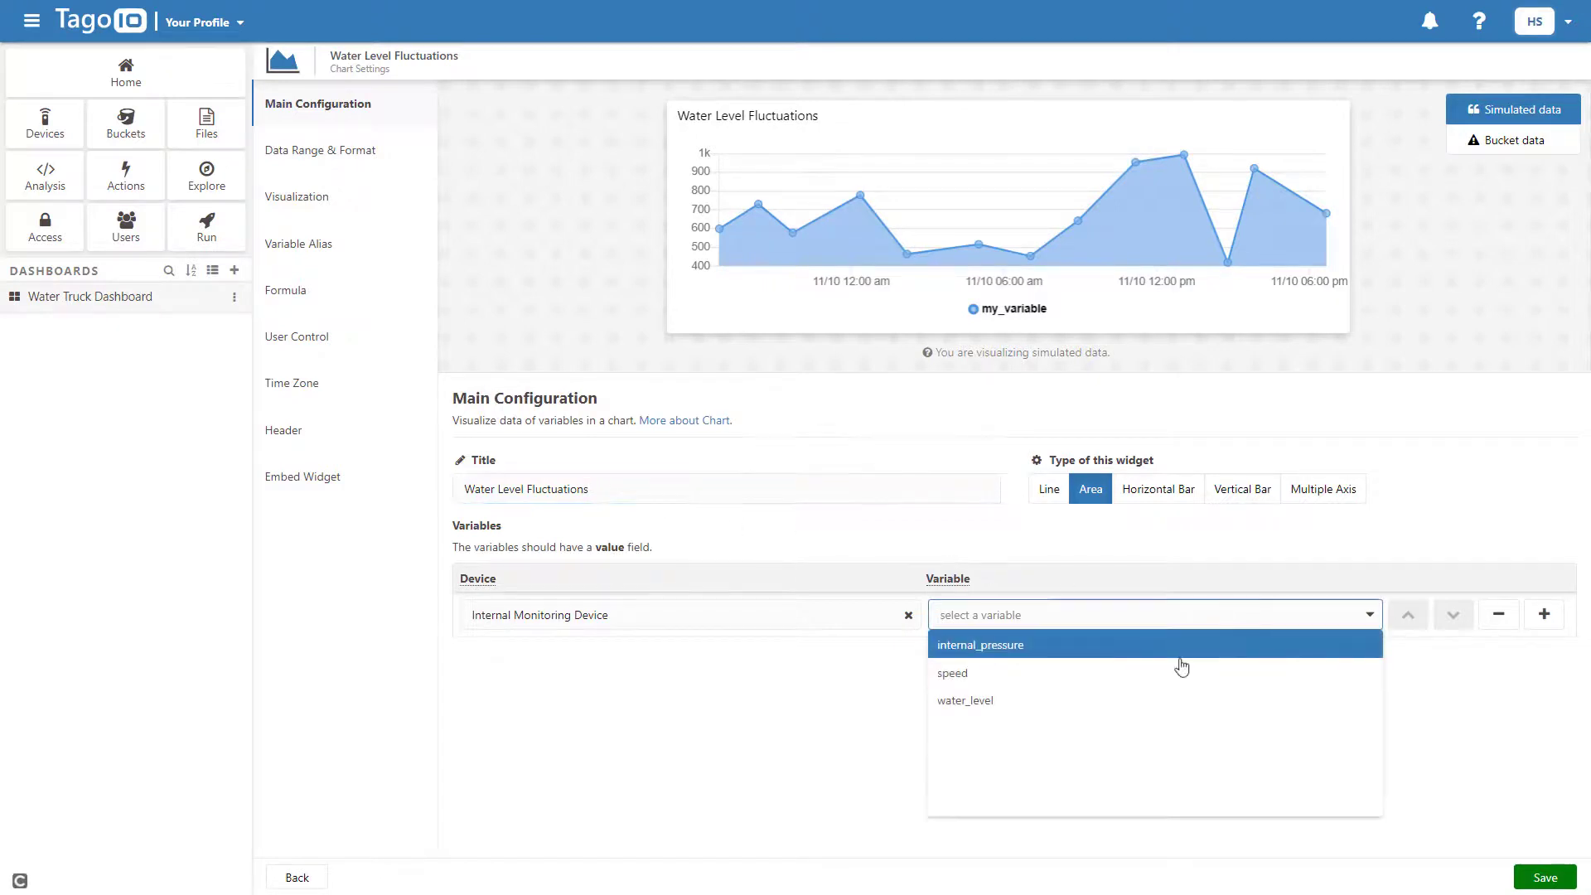
click(965, 700)
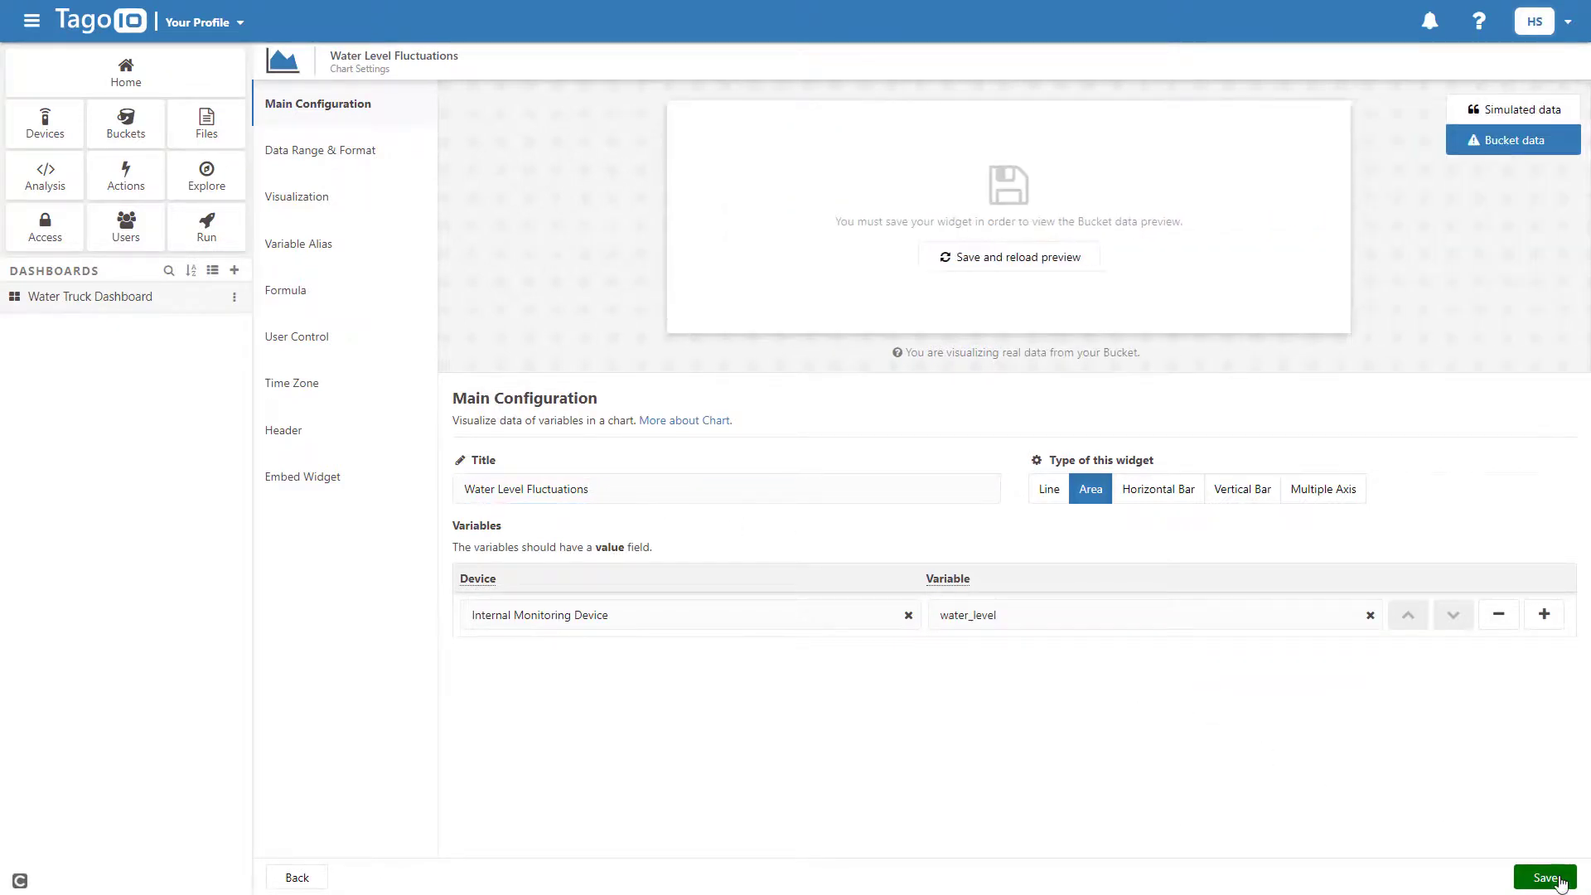
click(1545, 877)
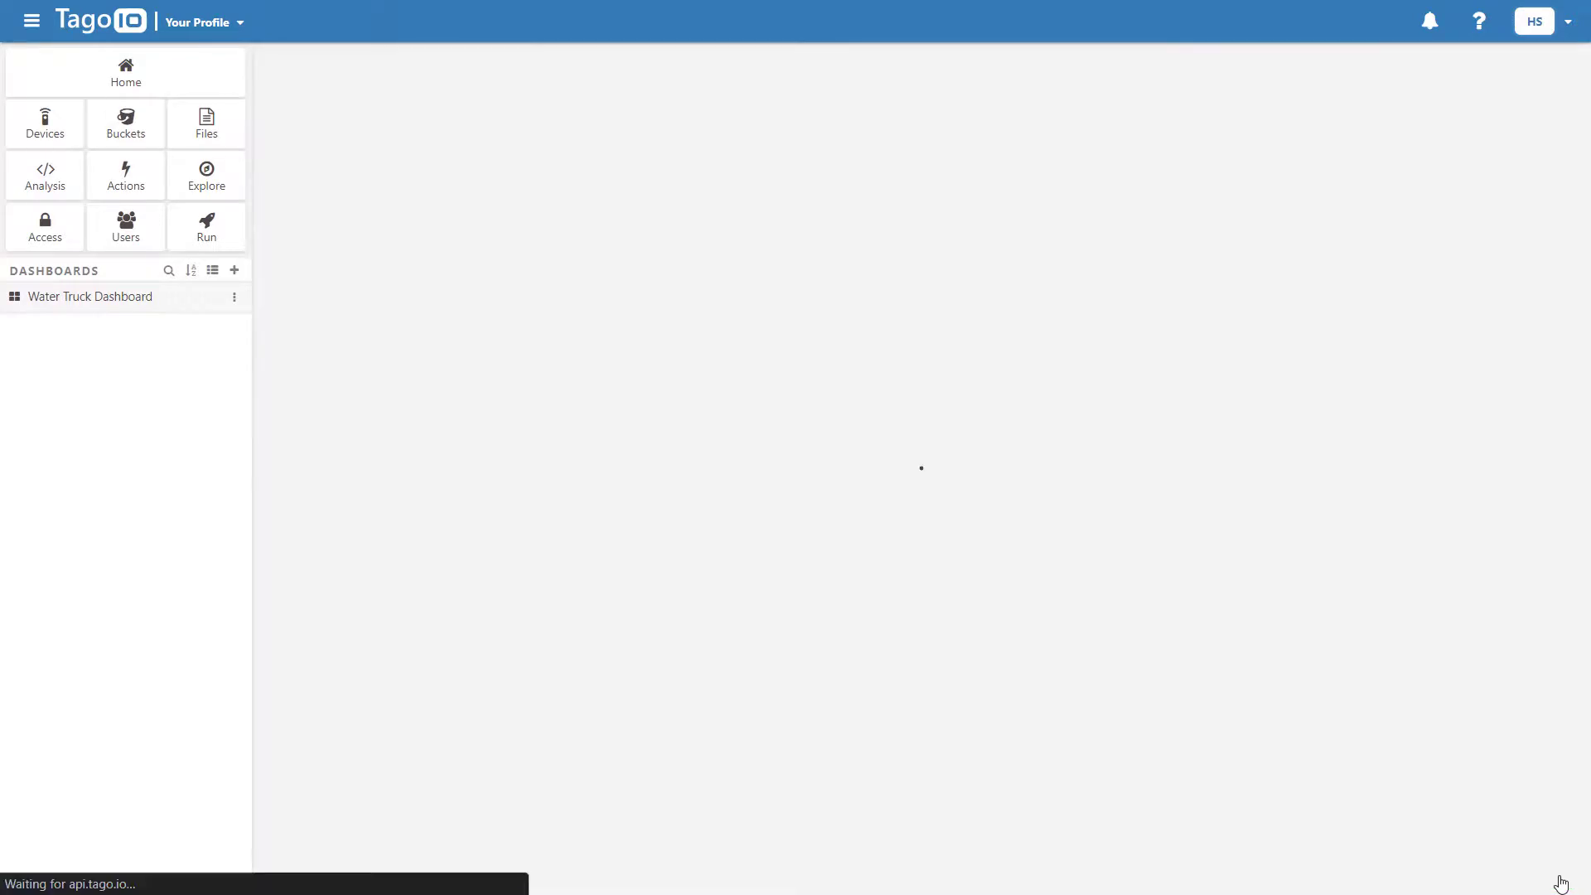
Step: Submit a water_level reading of 20 through Input Metrics, updating table, chart and cylinder
click(90, 297)
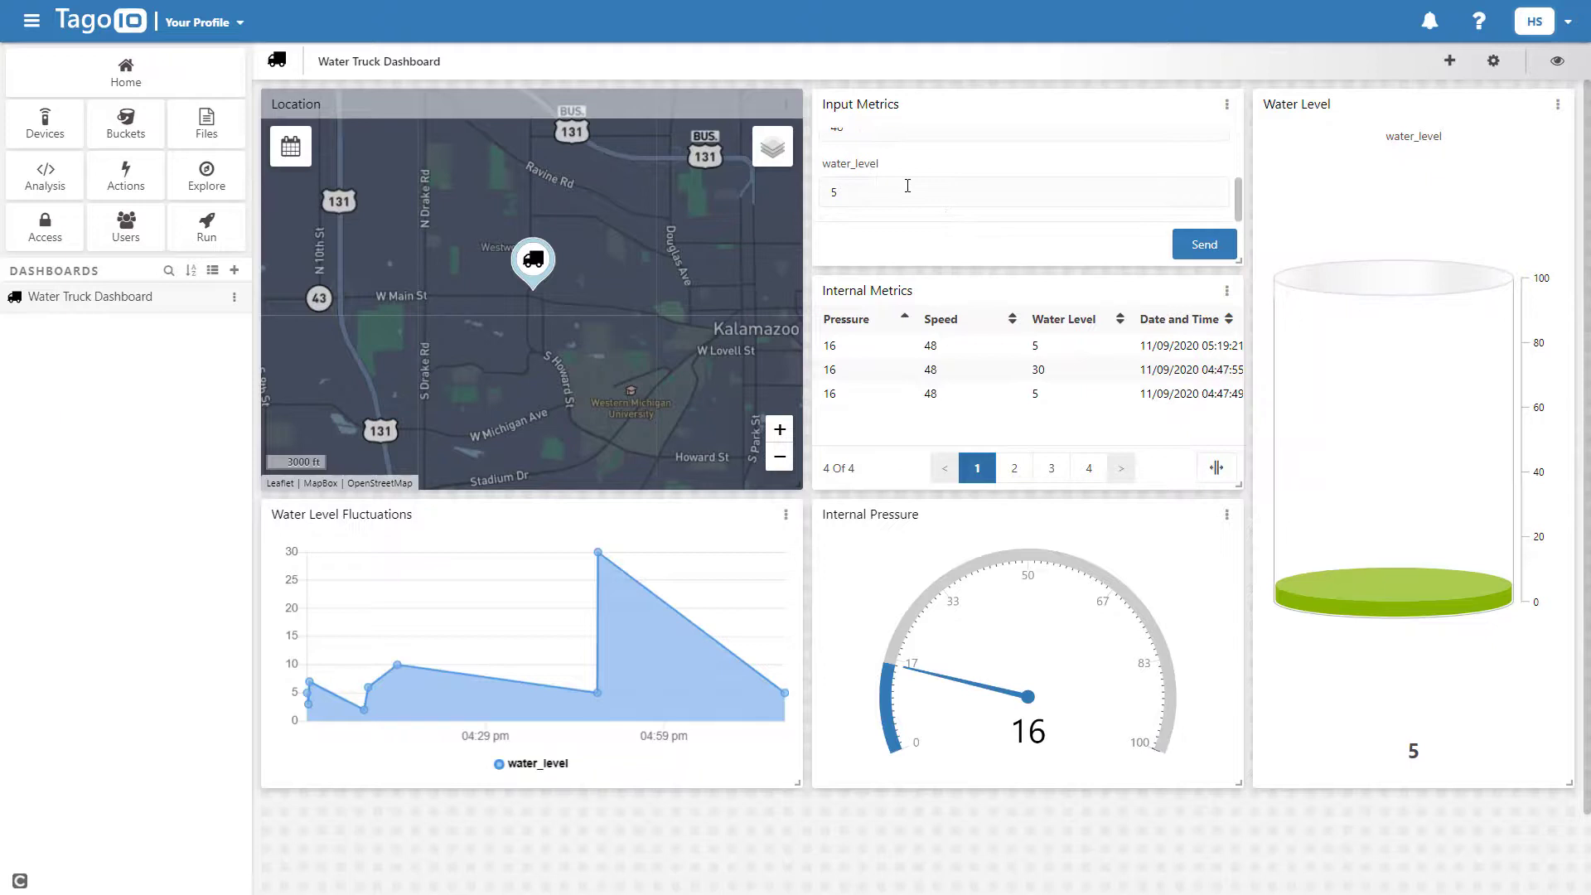
text(20)
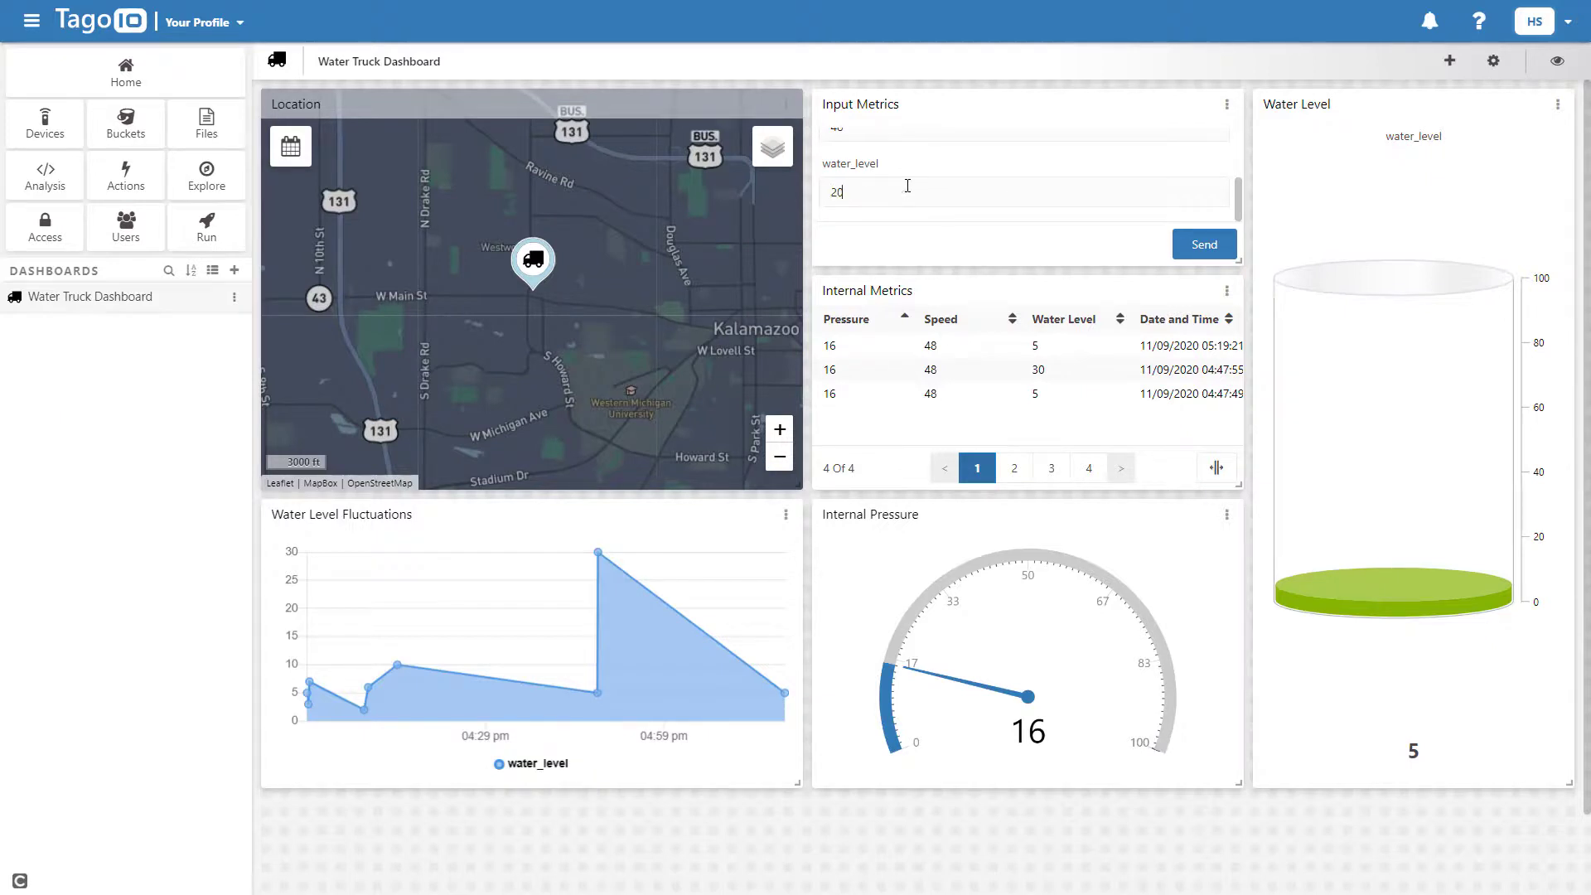
click(1204, 245)
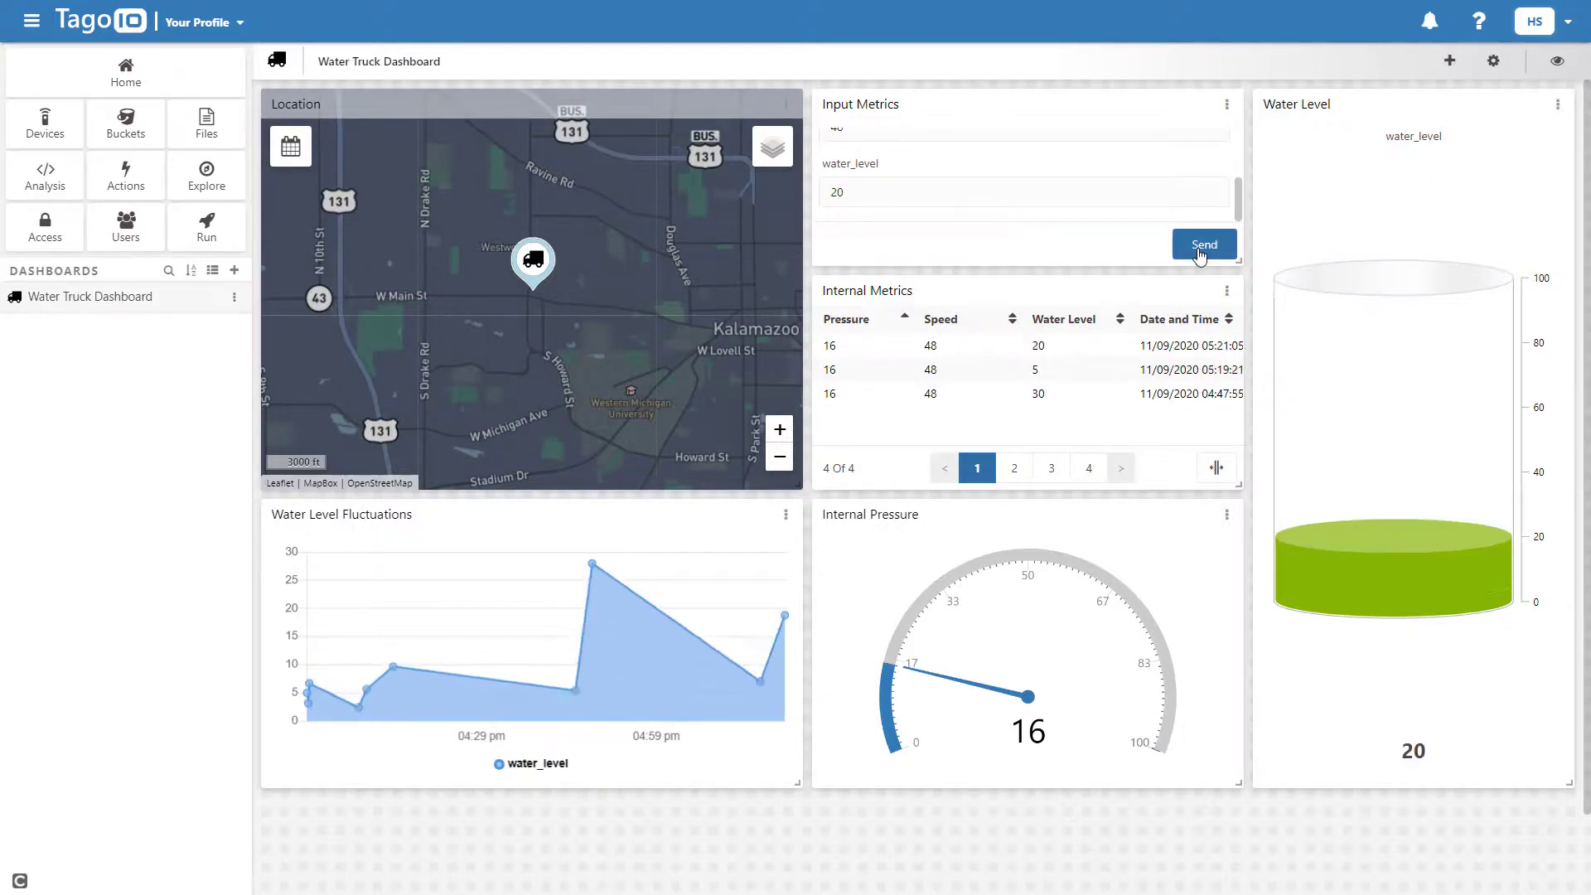
click(1203, 244)
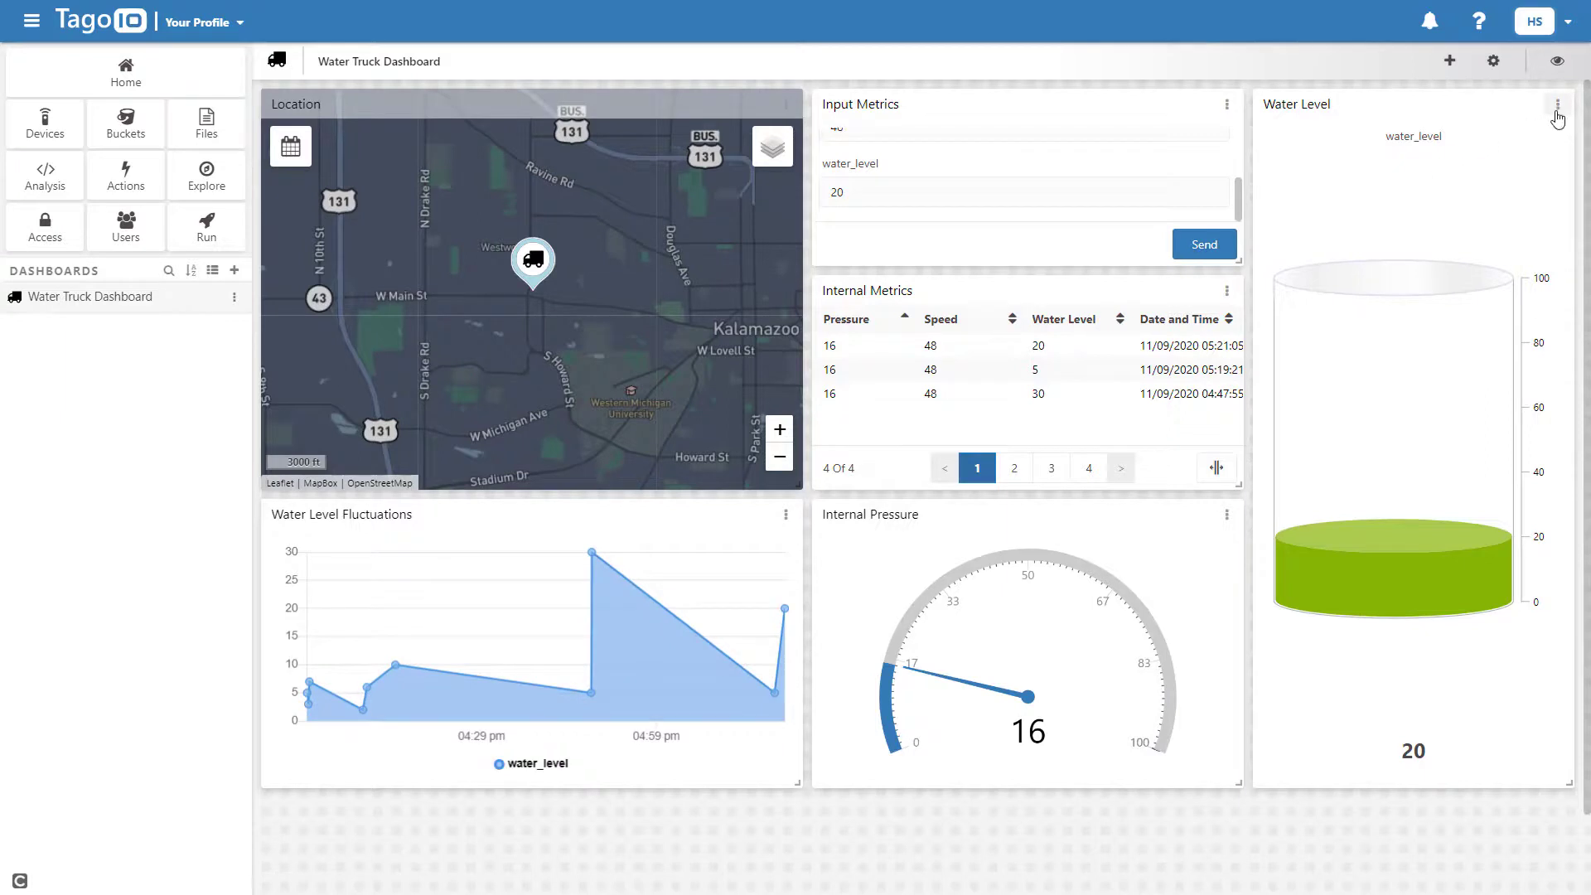
Step: Hide the variable name on the Water Level cylinder via its Variable Alias settings
click(1557, 106)
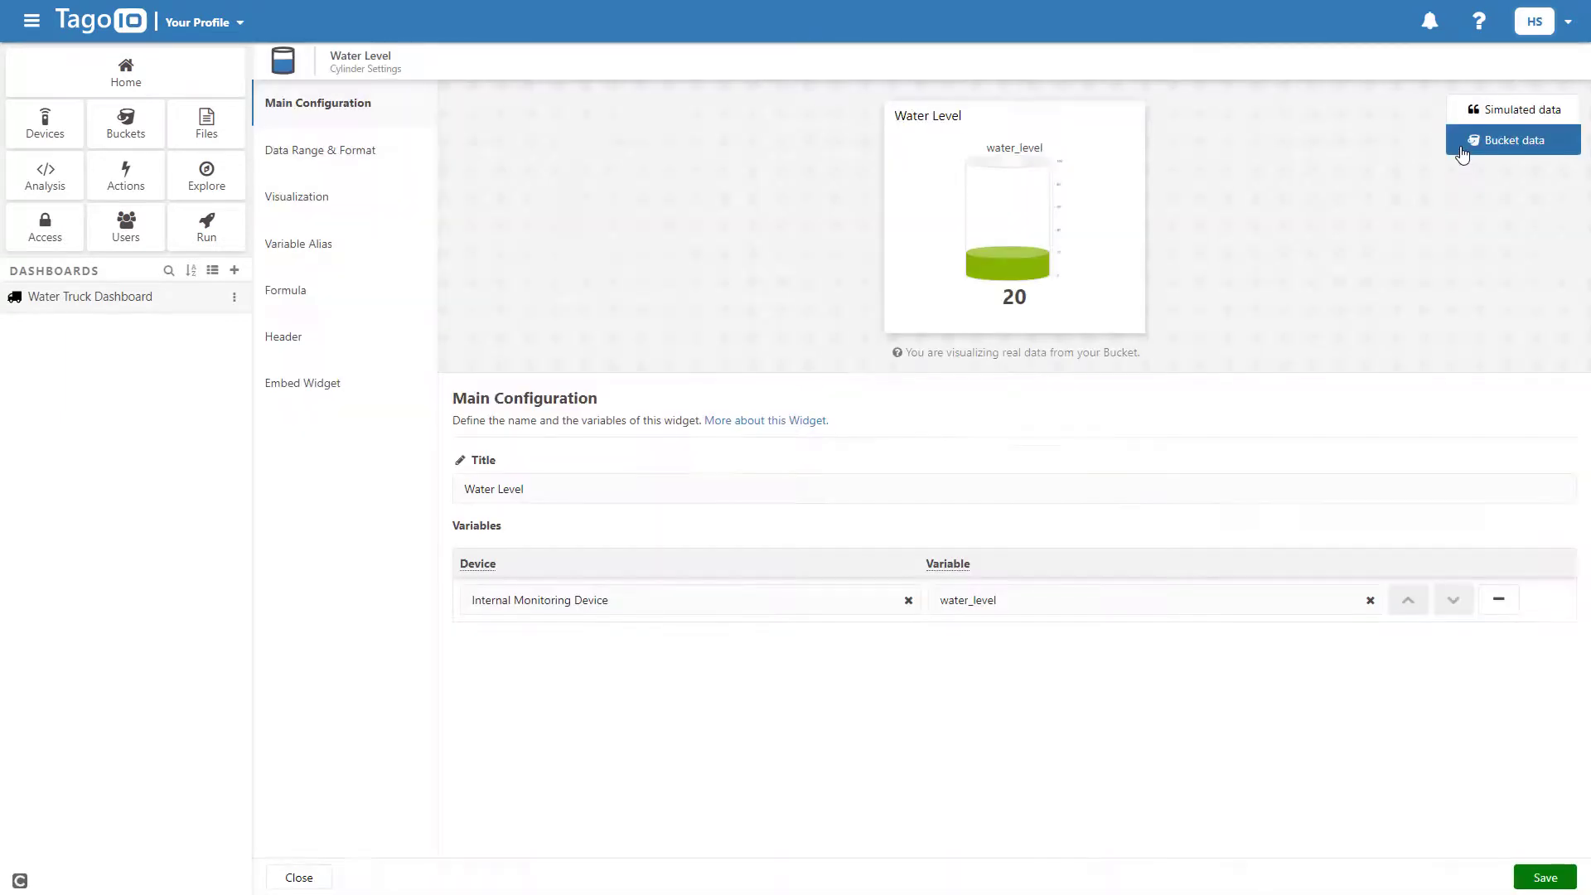
click(298, 244)
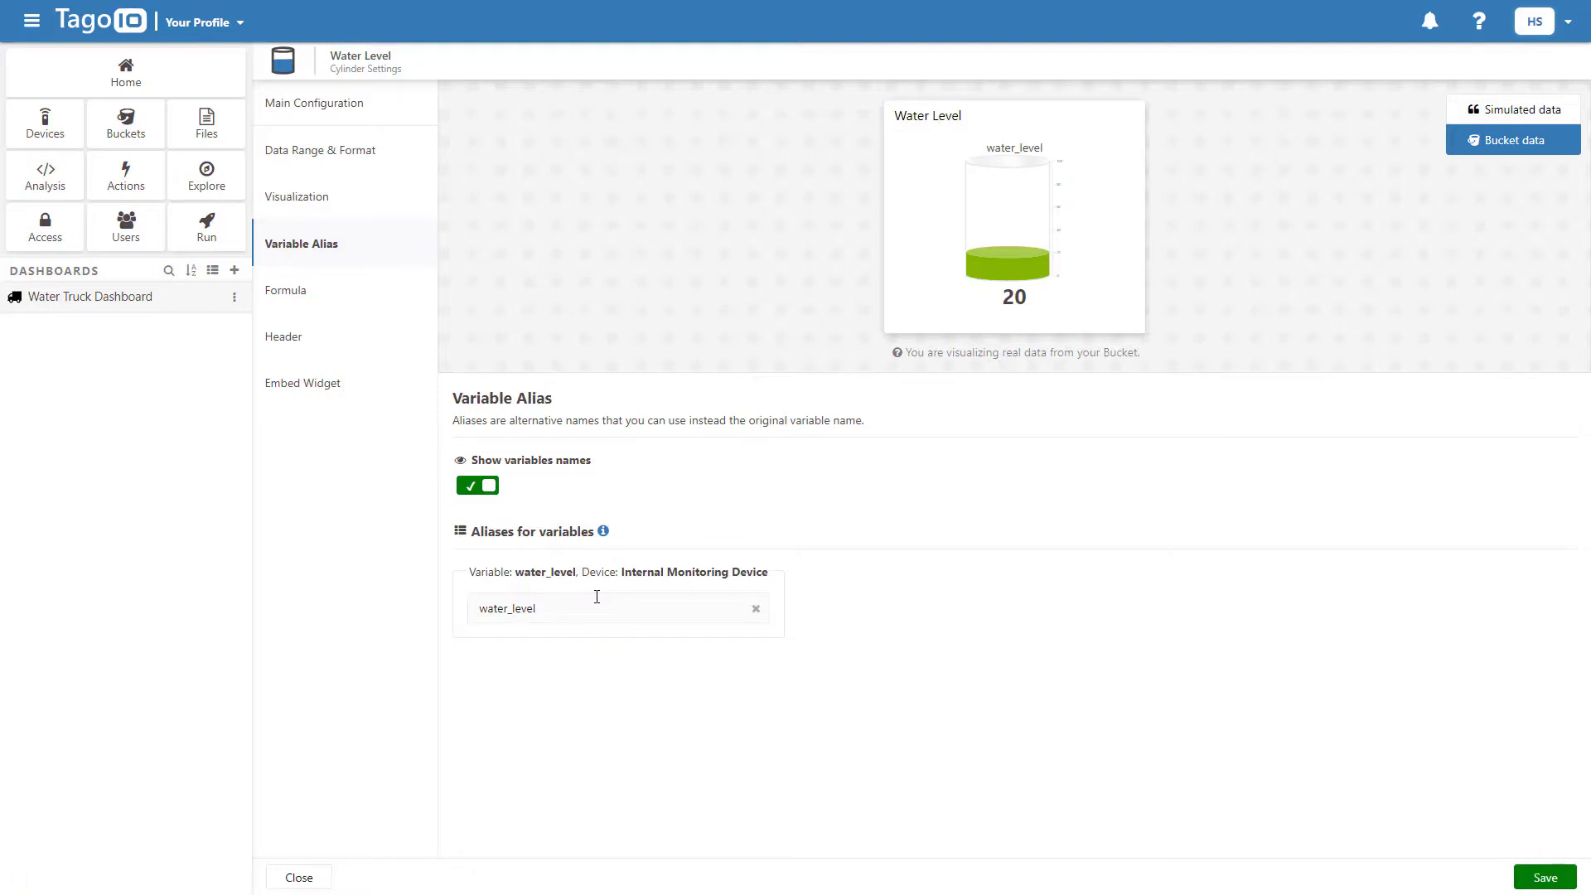
click(477, 486)
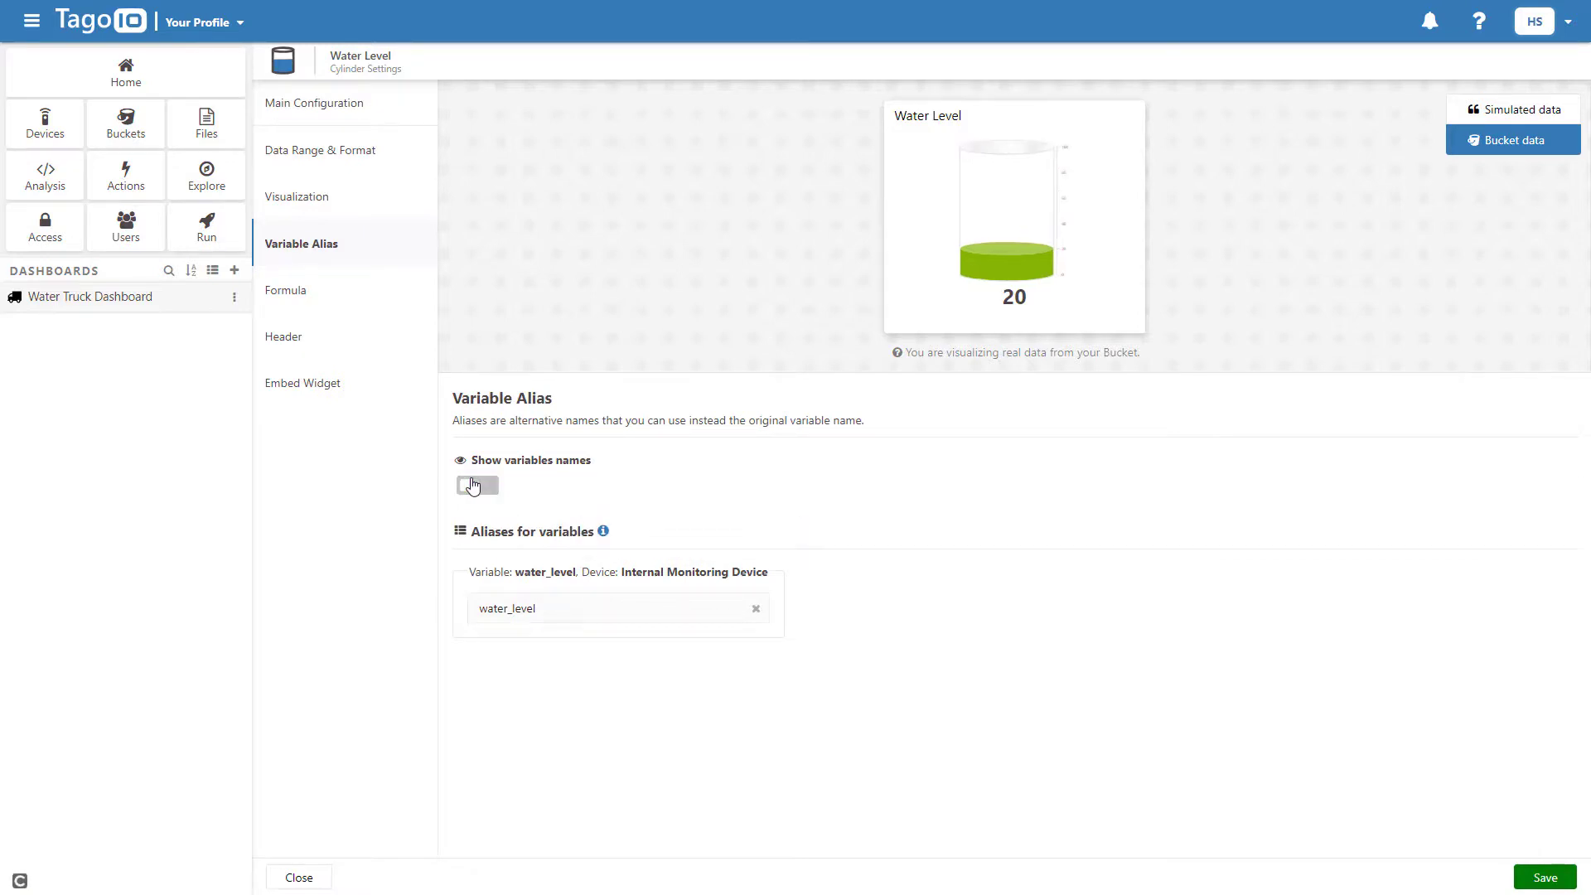
Step: Add a Visualization rule turning the cylinder red when Greater than 70, and save
click(297, 195)
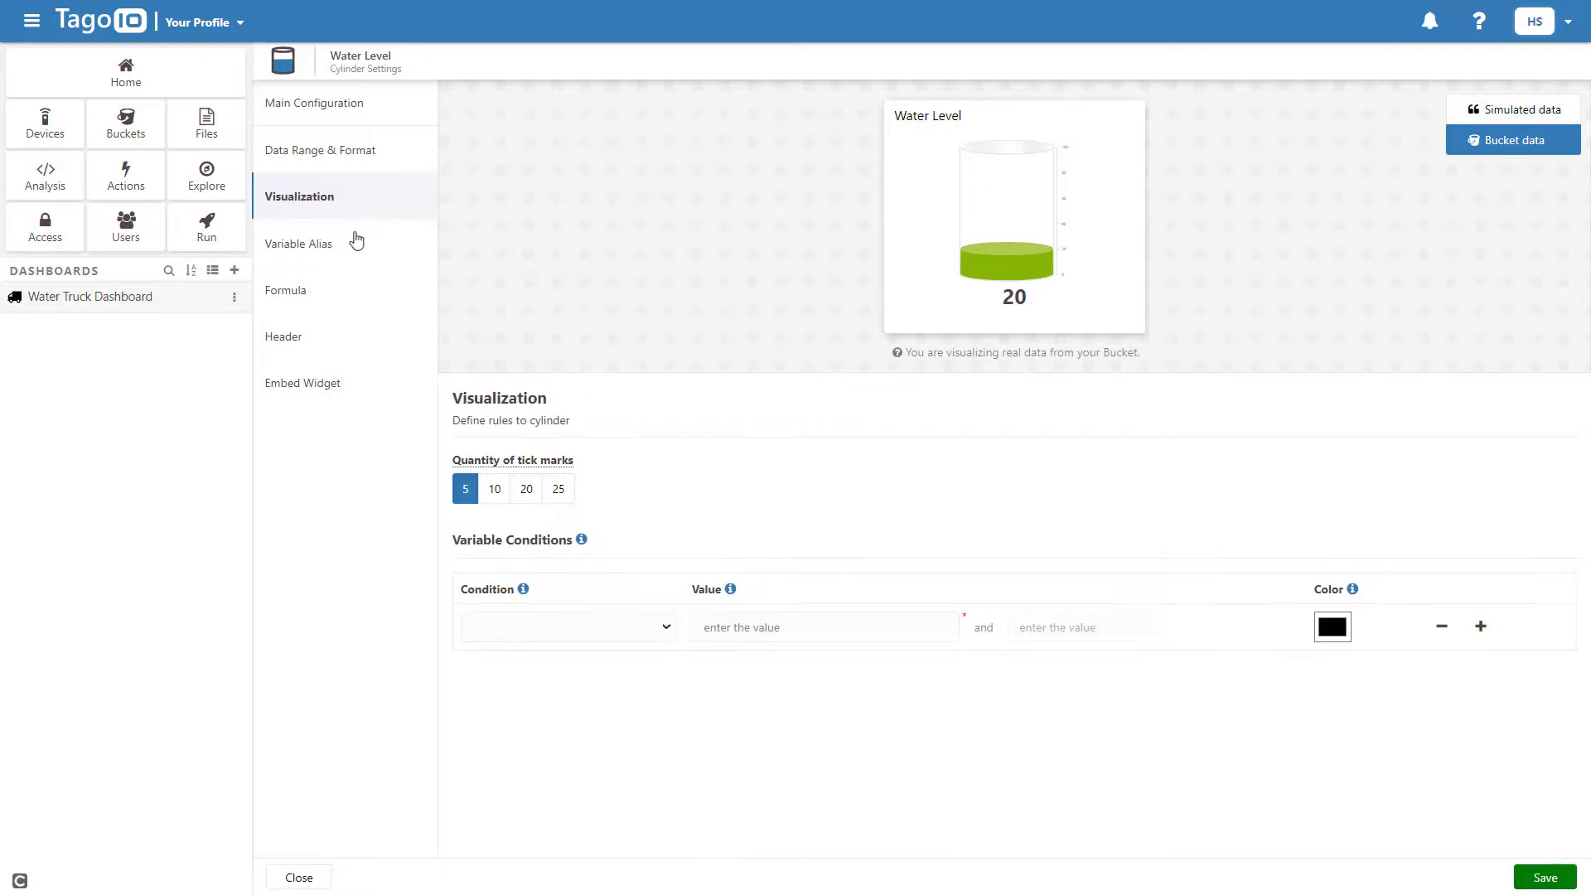
click(569, 627)
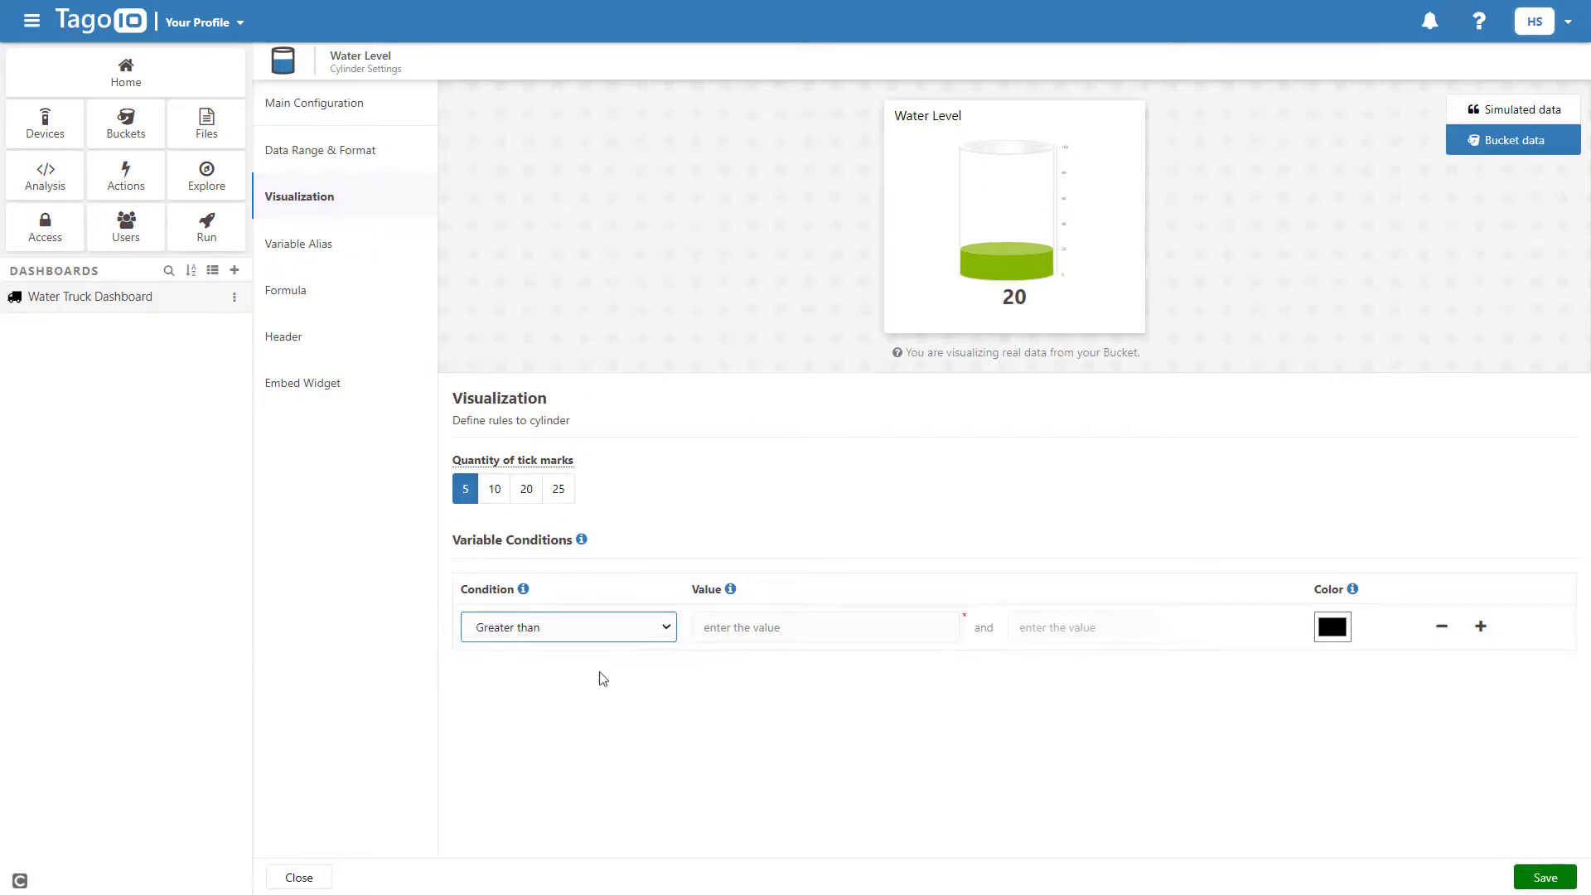
text(7)
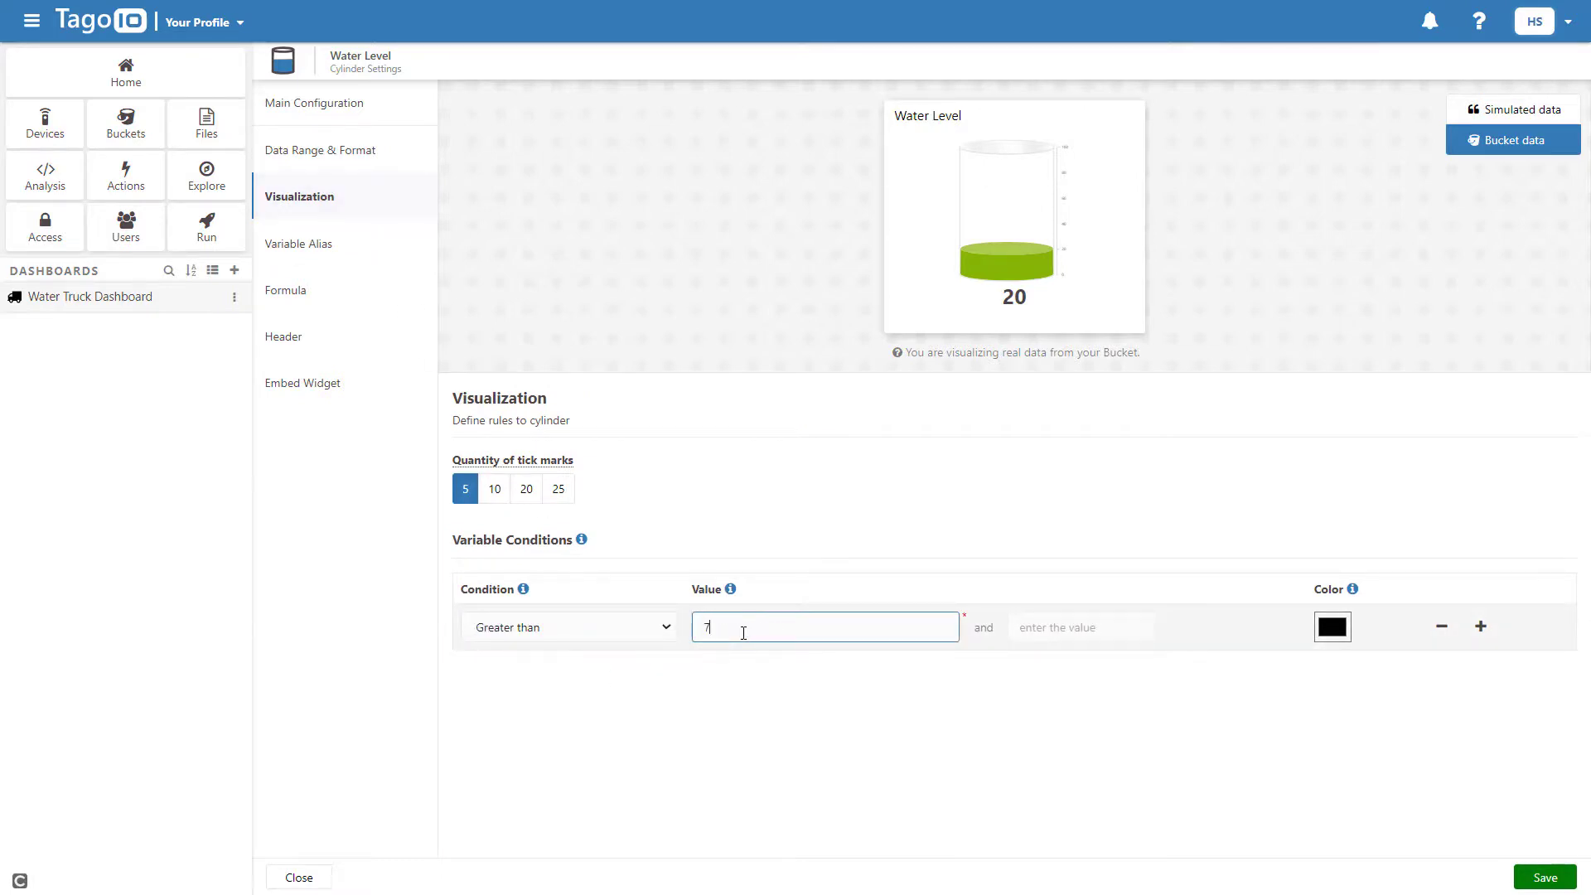
click(1333, 627)
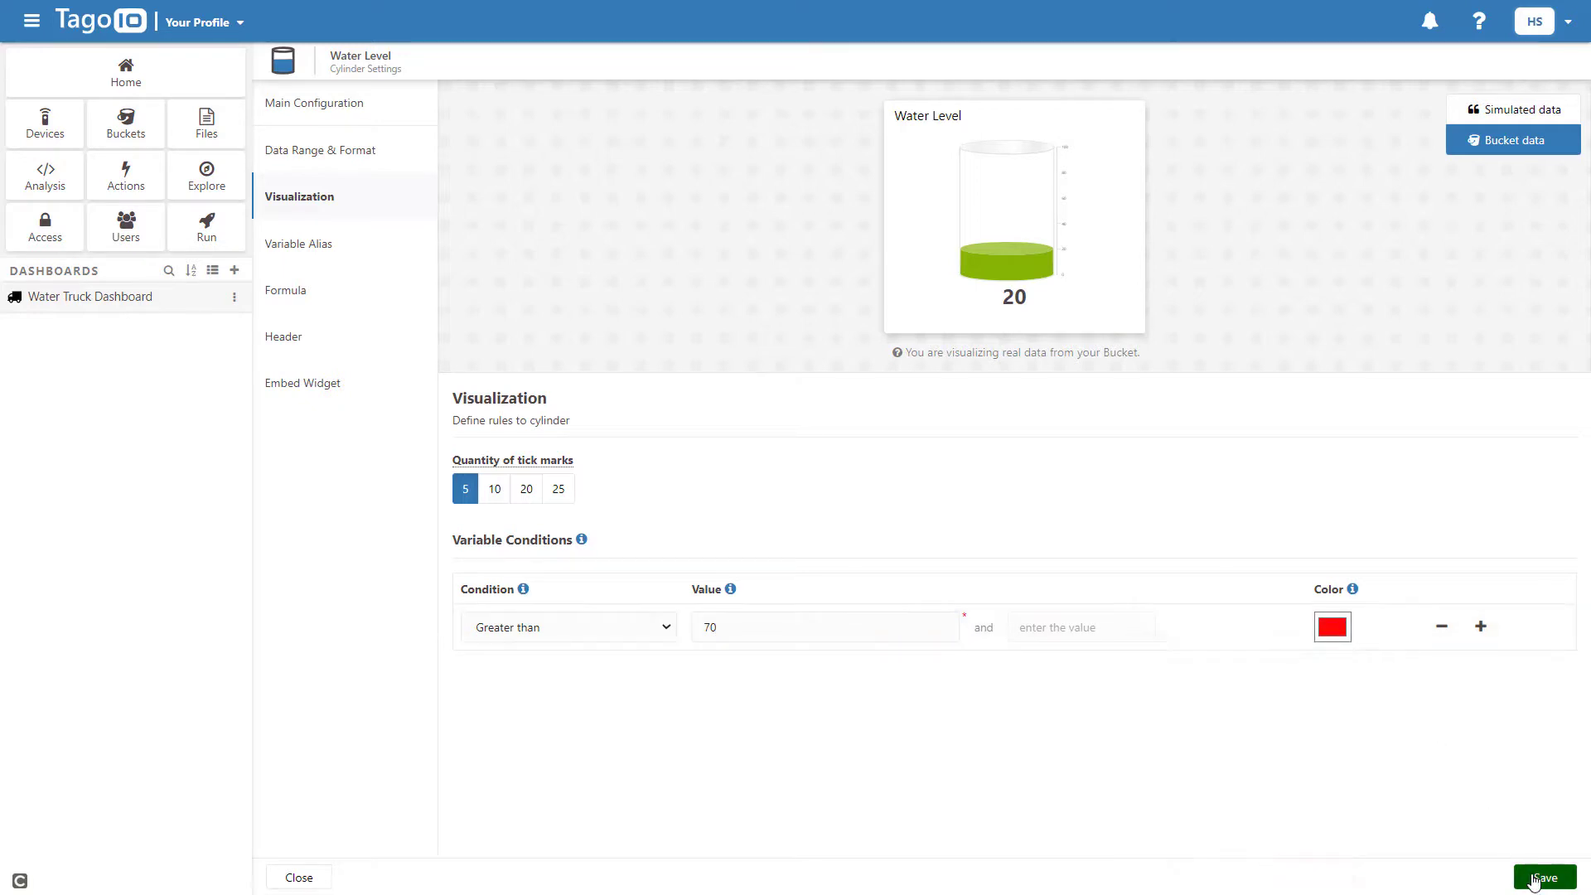
click(1542, 877)
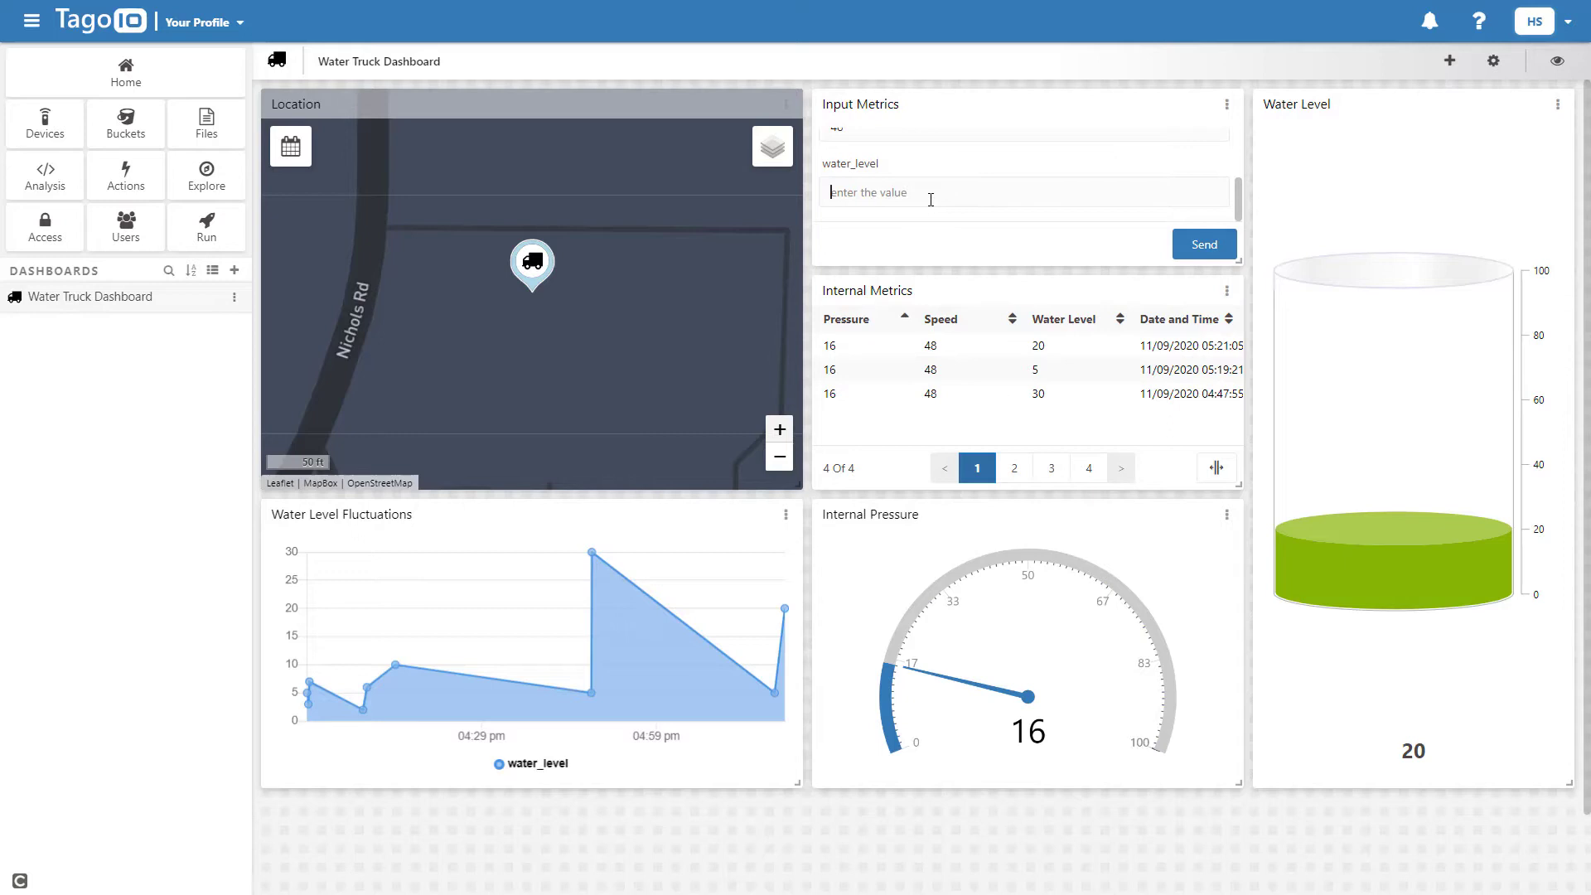
Step: Submit a water_level reading of 75 so the Water Level cylinder fills red
text(75)
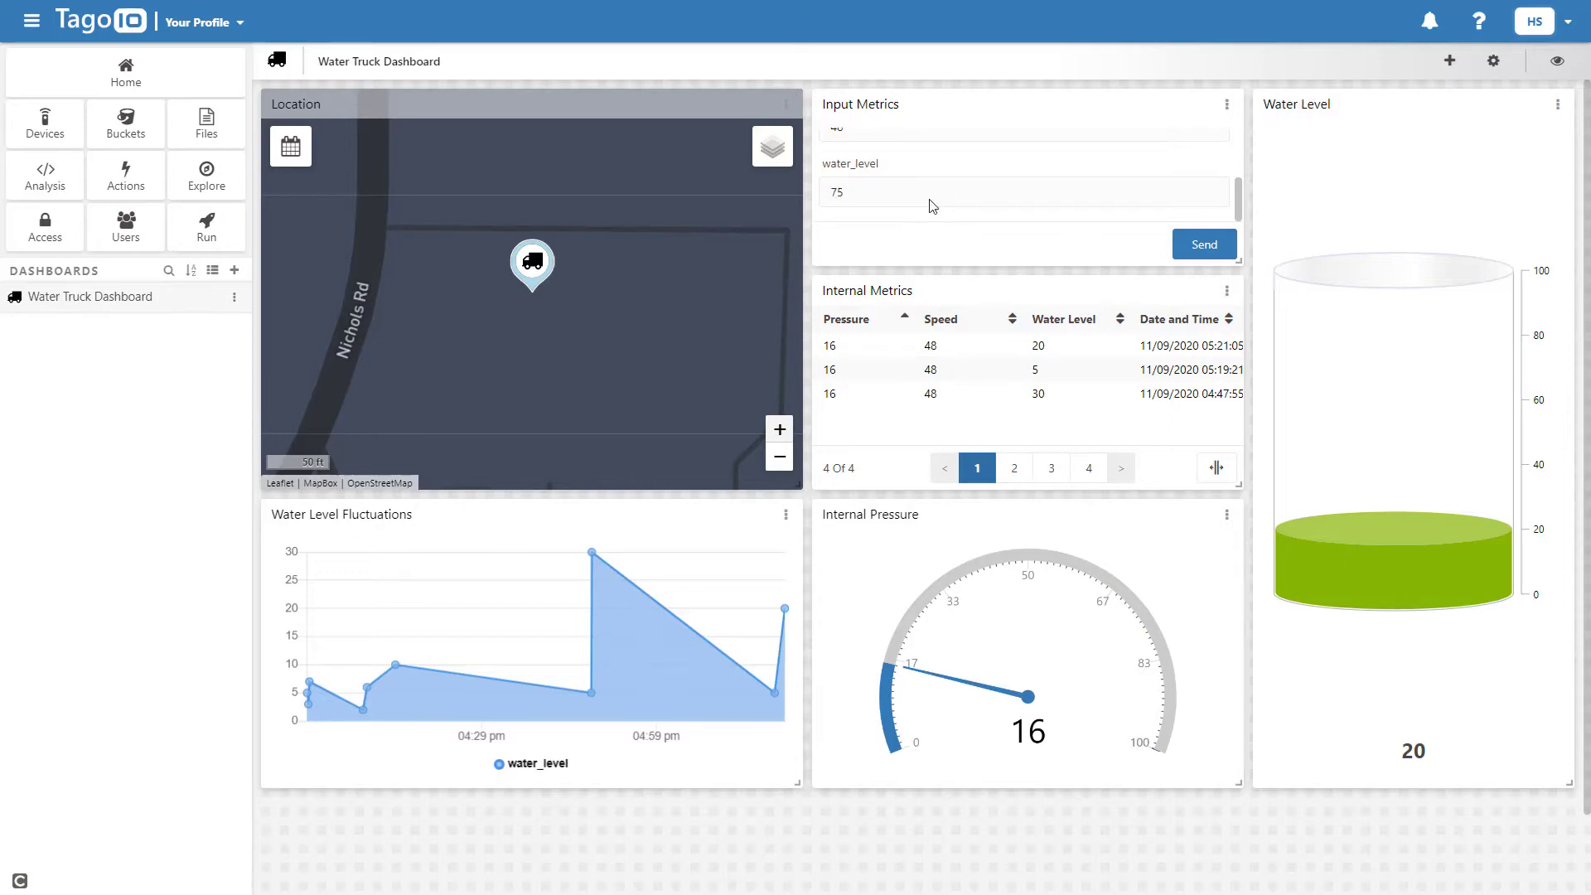
click(1204, 244)
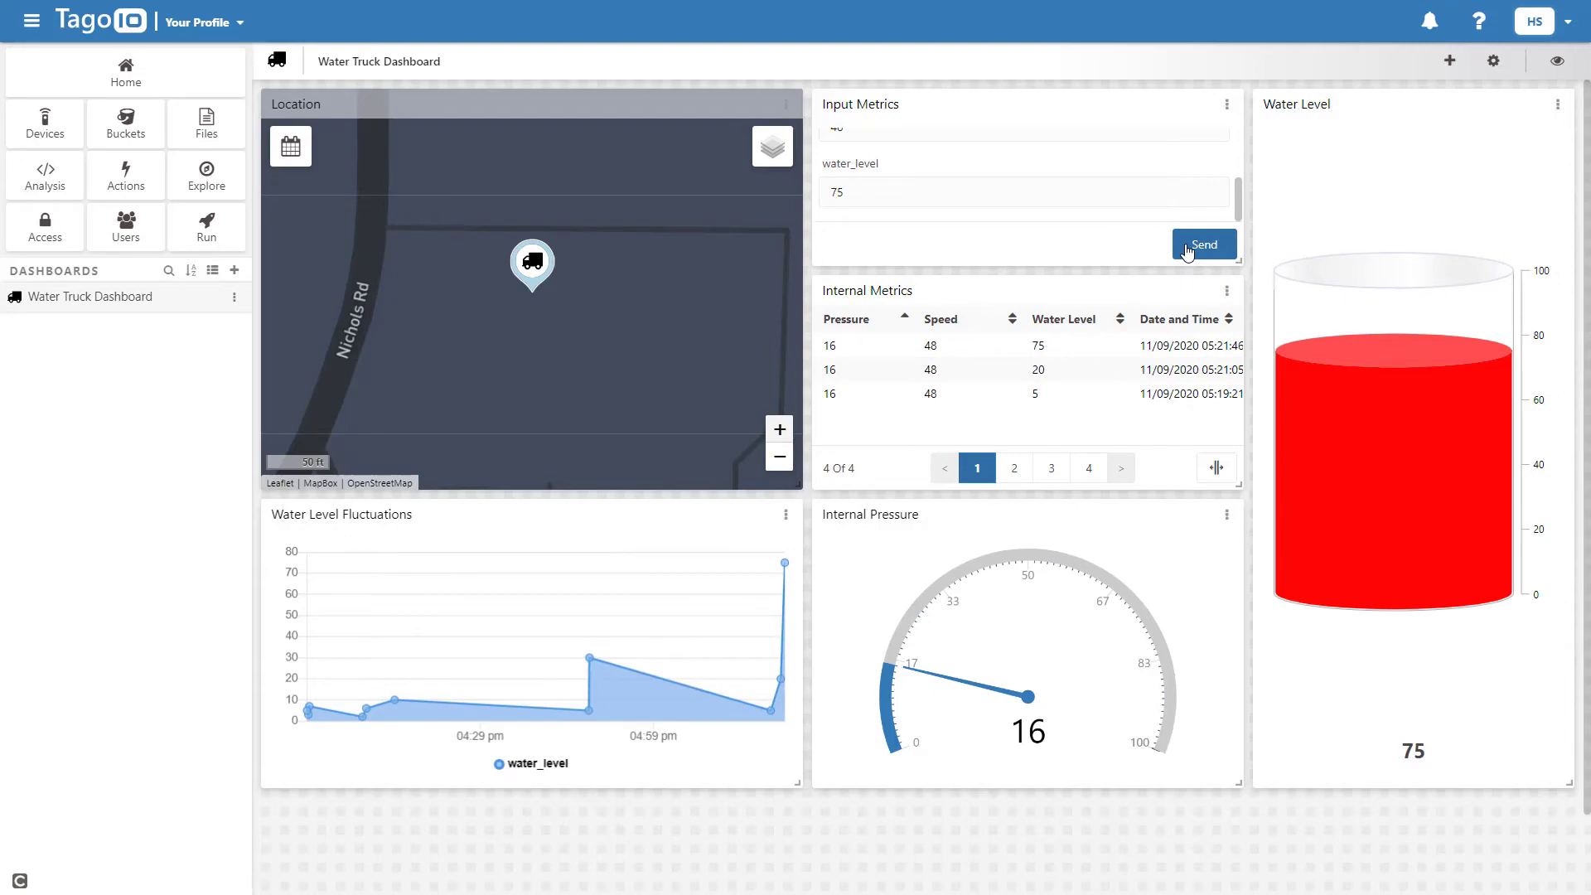
click(1203, 245)
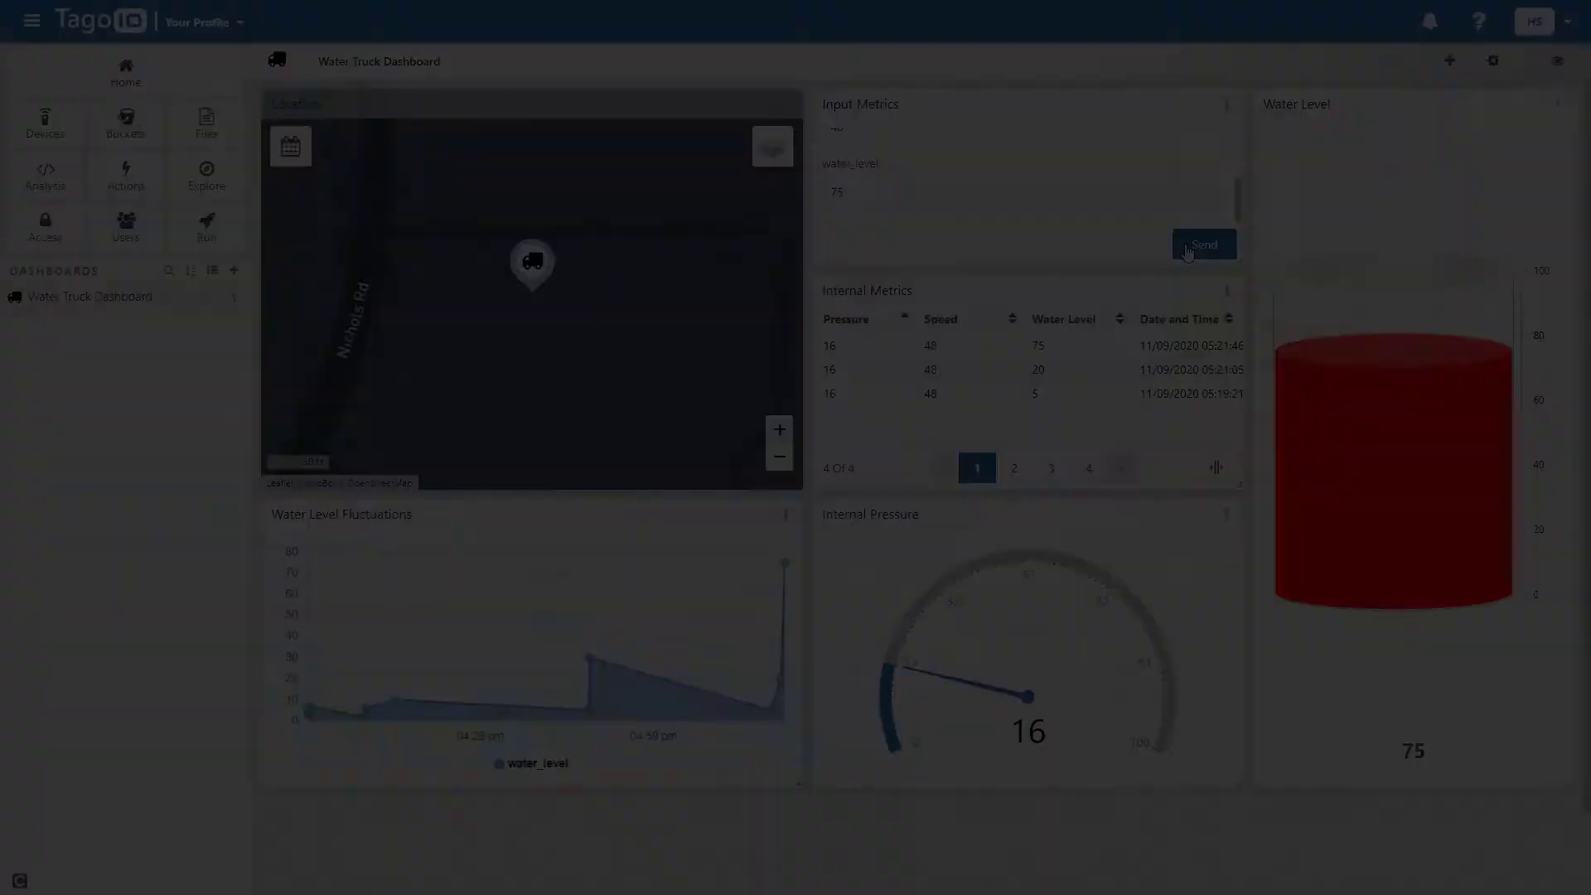